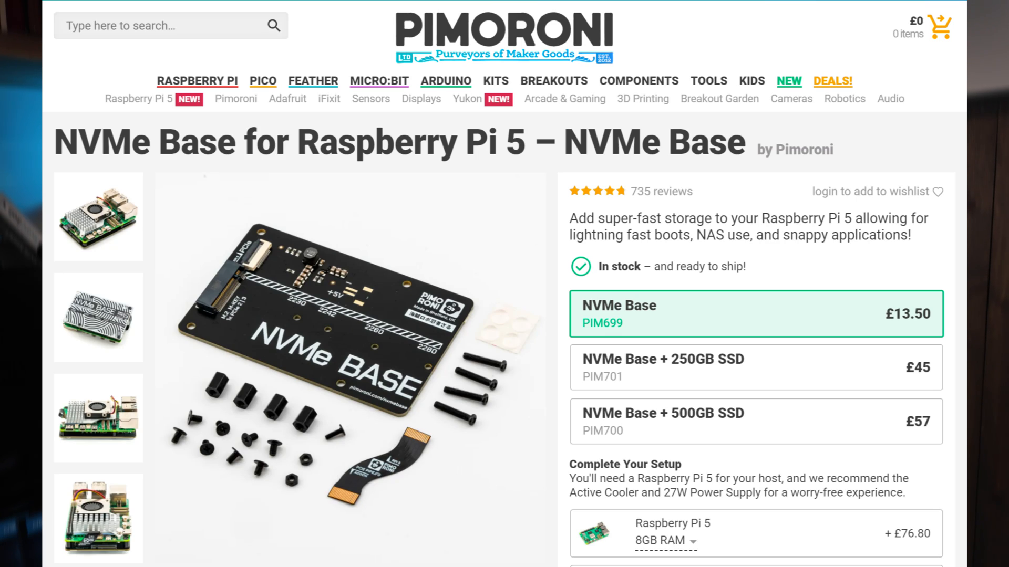
Run 'sudo apt update && sudo apt upgrade -y', which finds nothing to upgrade.
scroll(down, 3)
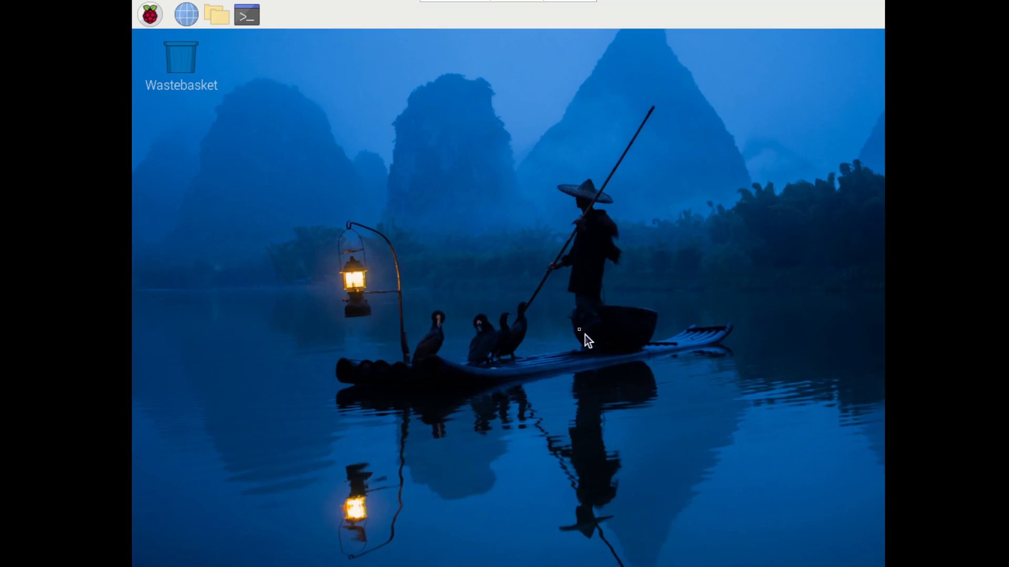
mouse_move(577, 328)
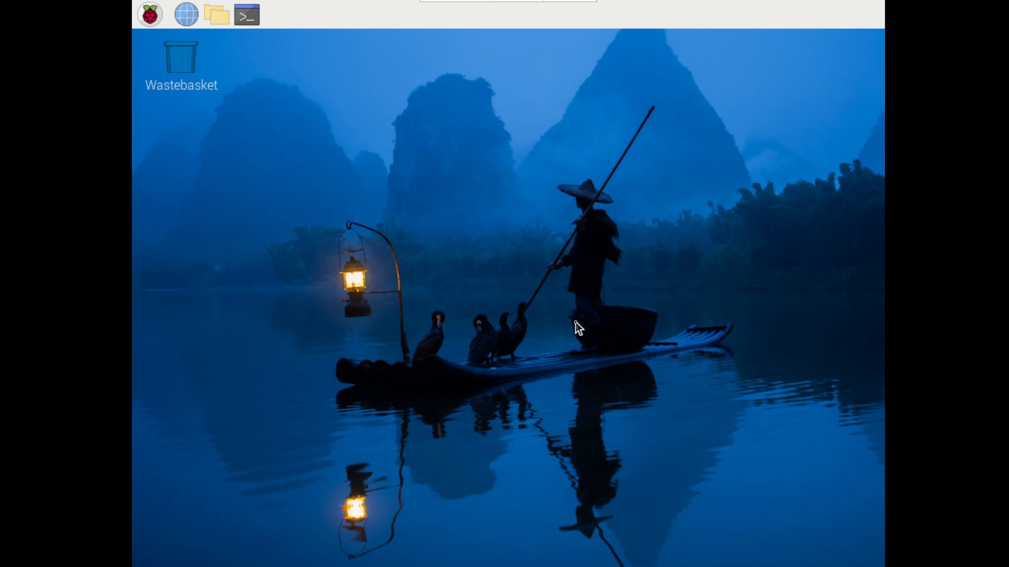
mouse_move(579, 323)
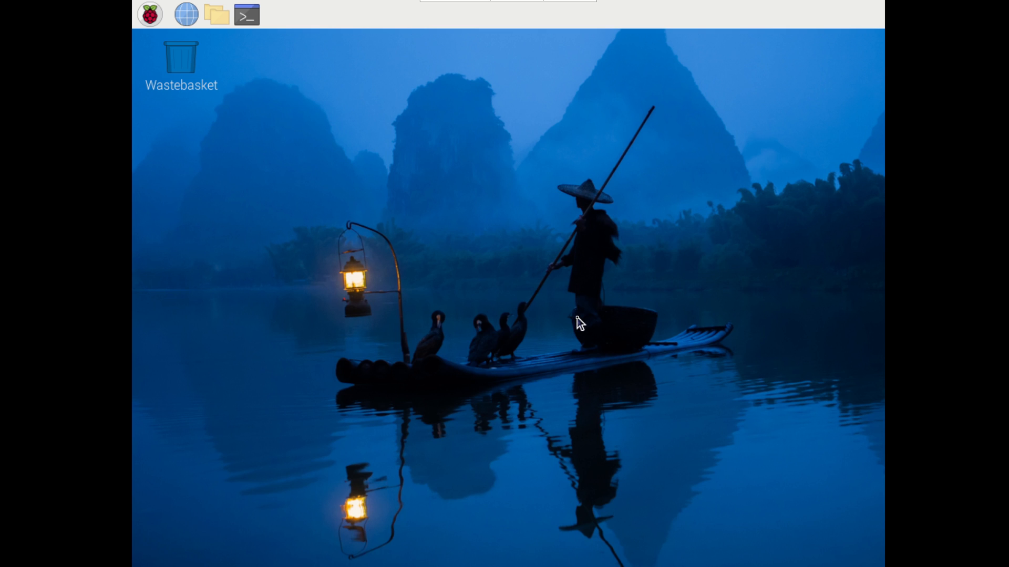
mouse_move(483, 264)
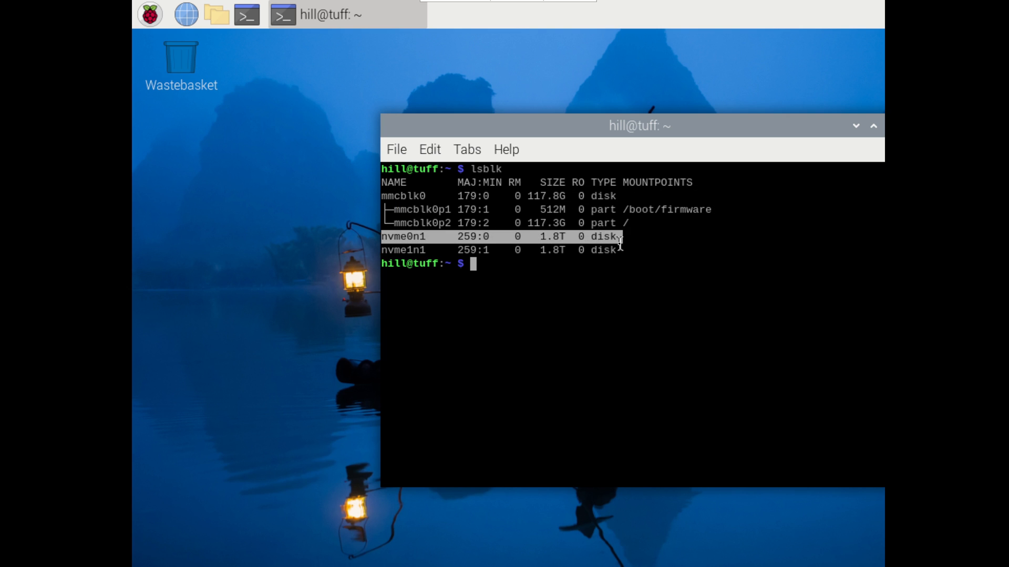
right_click(473, 264)
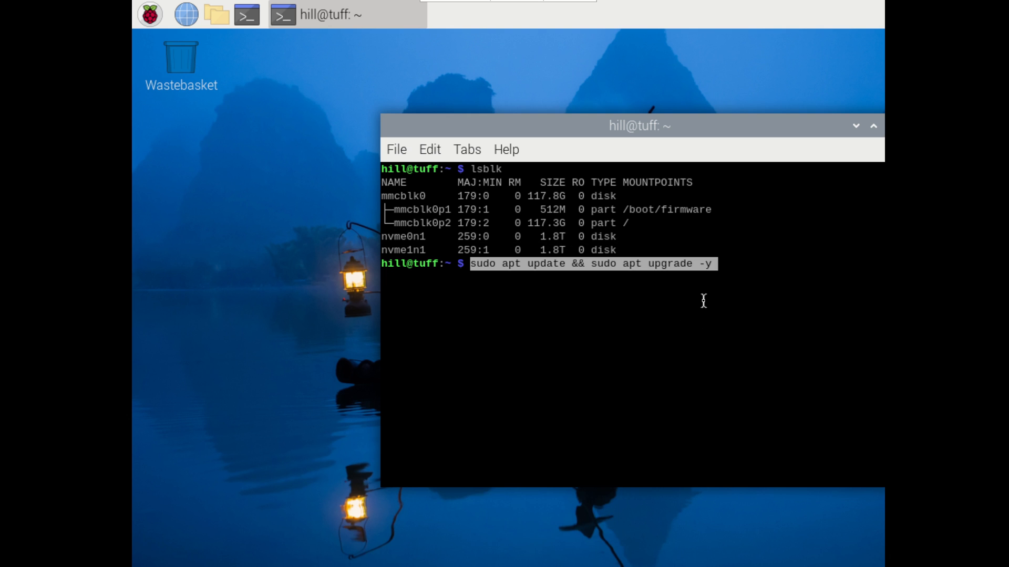
mouse_move(696, 288)
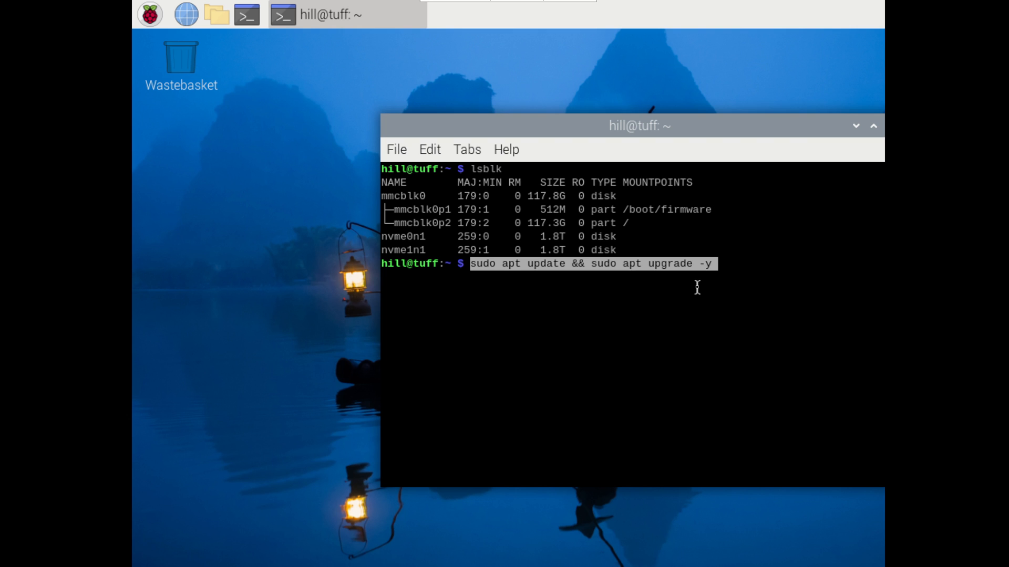
mouse_move(724, 264)
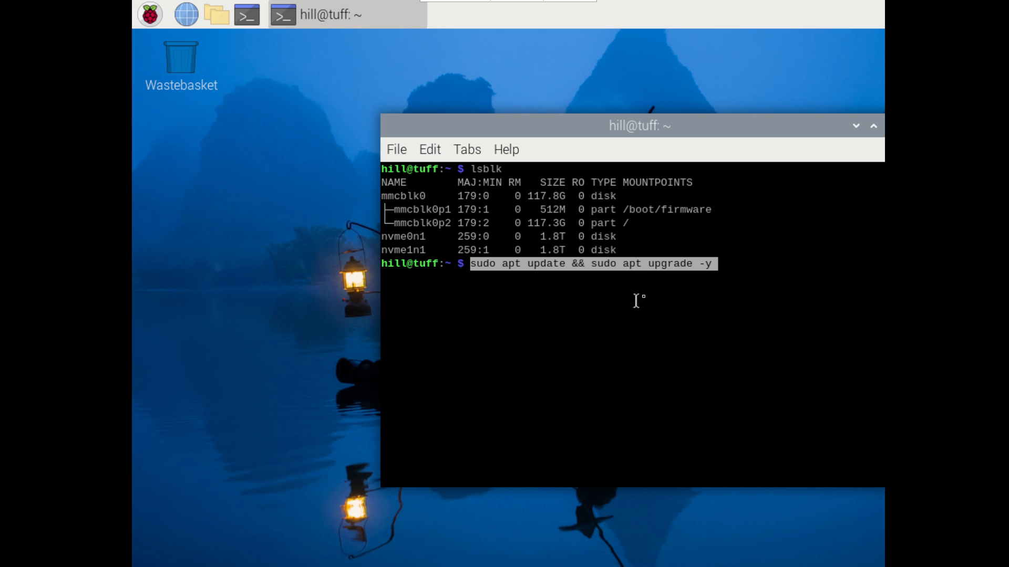
mouse_move(637, 280)
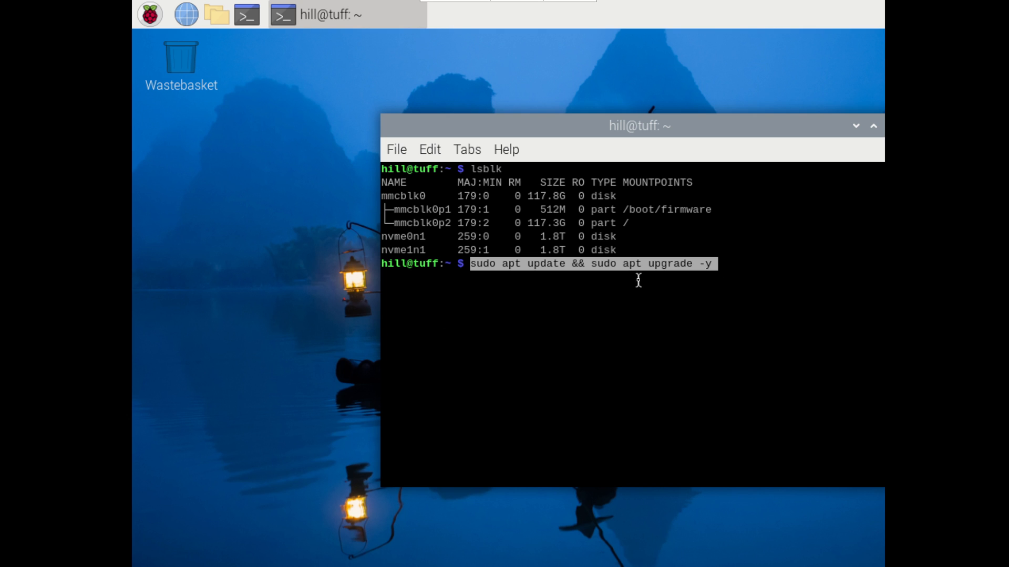
mouse_move(800, 270)
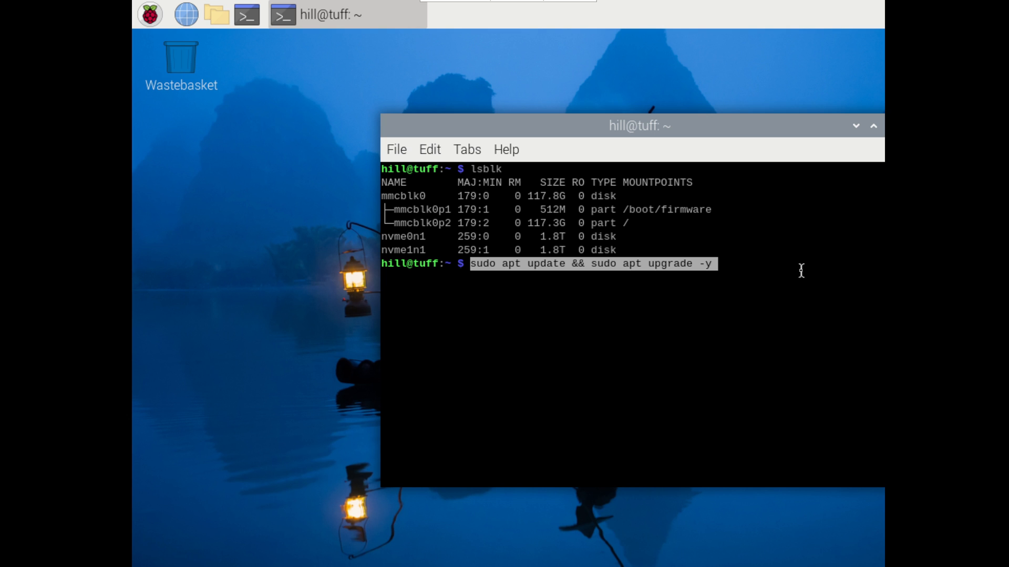
key(Return)
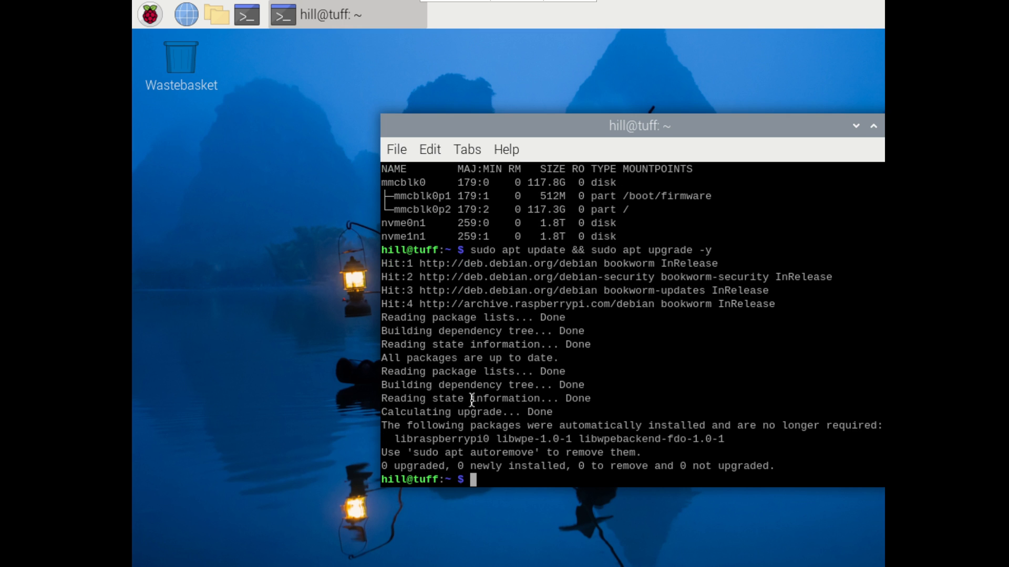
Edit /boot/firmware/config.txt with sudo nano.
text(s)
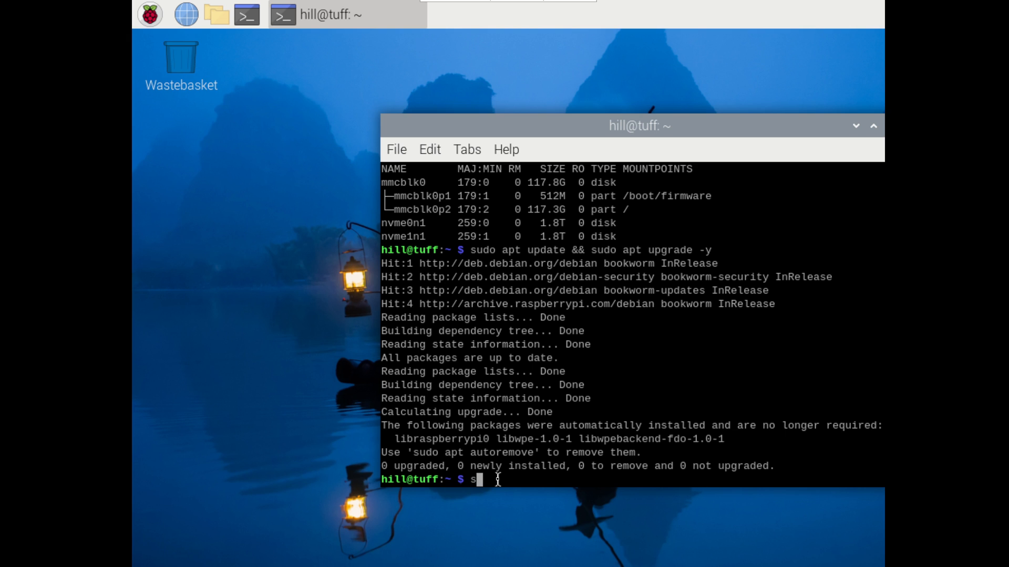
text(d)
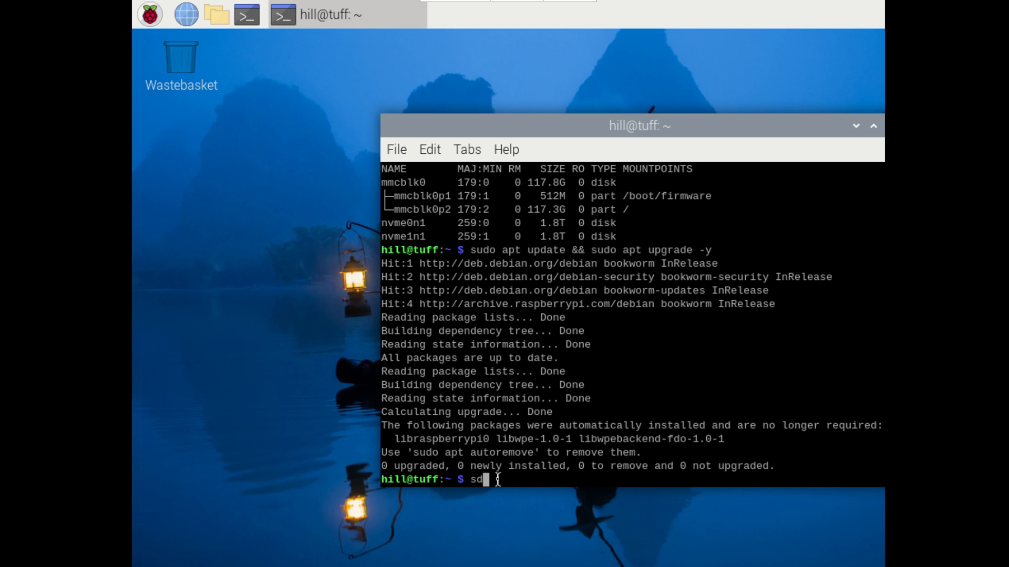
text(udo nano)
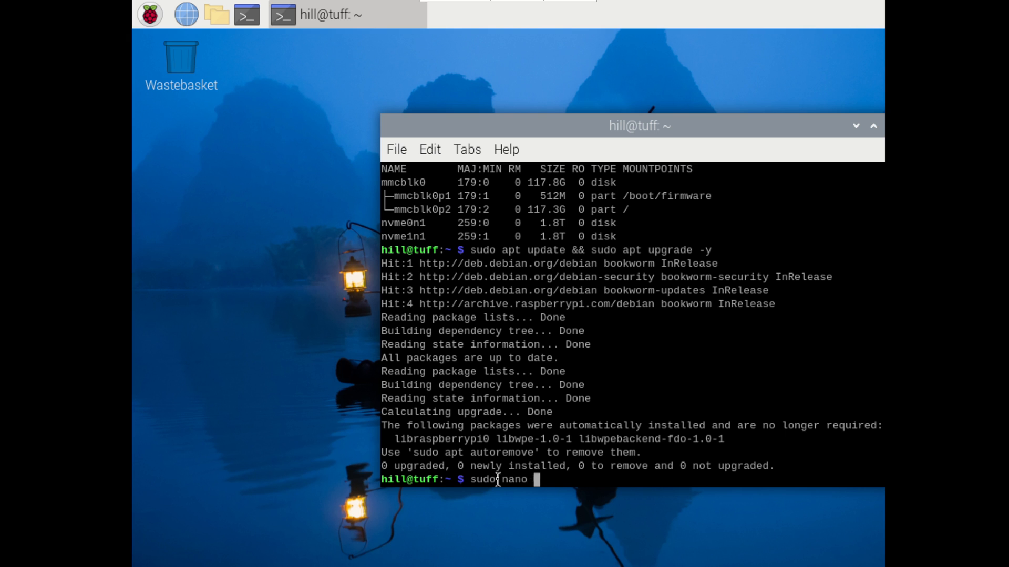
text(/boot)
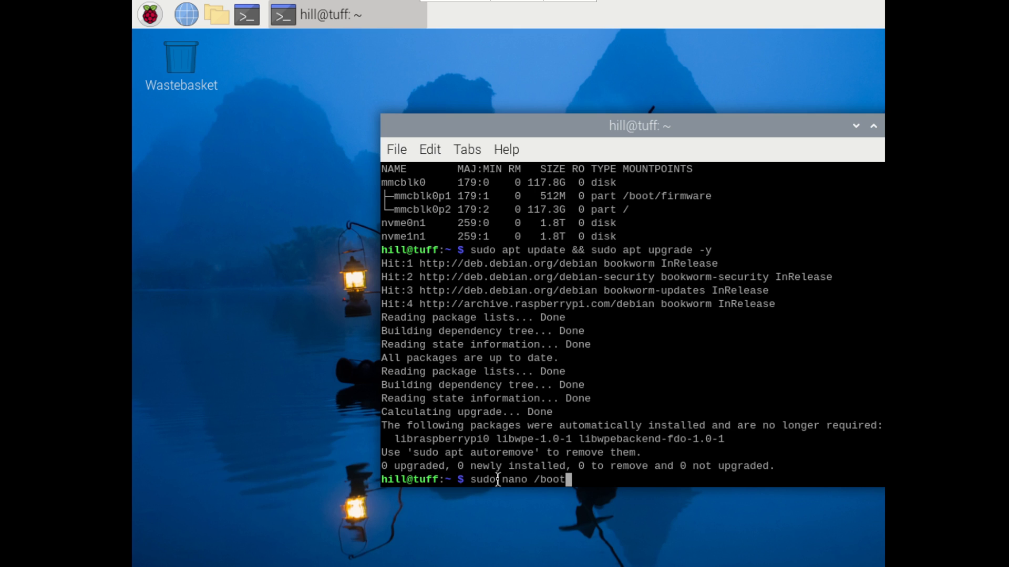
text(firmwar)
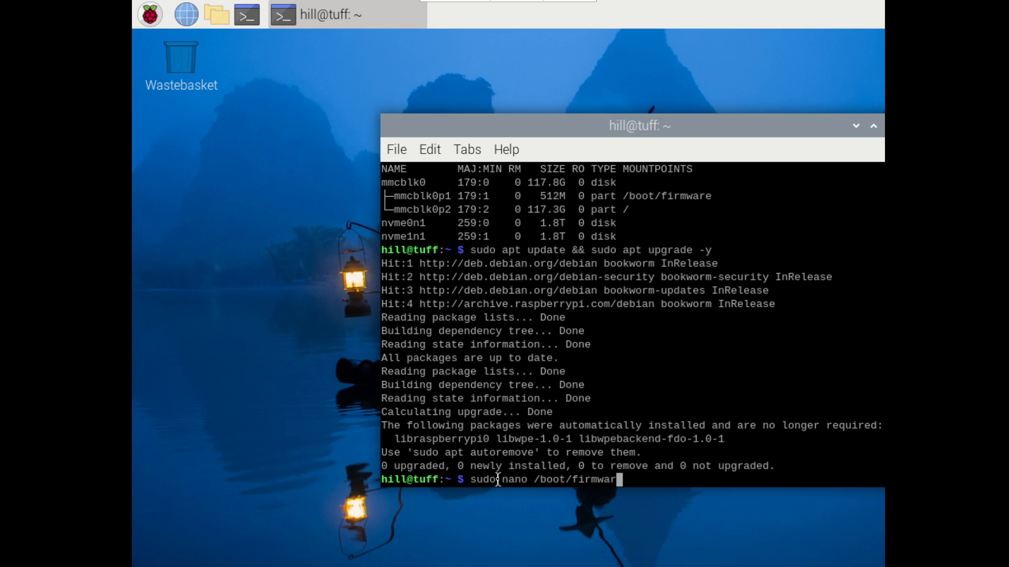
text(e/config.txt)
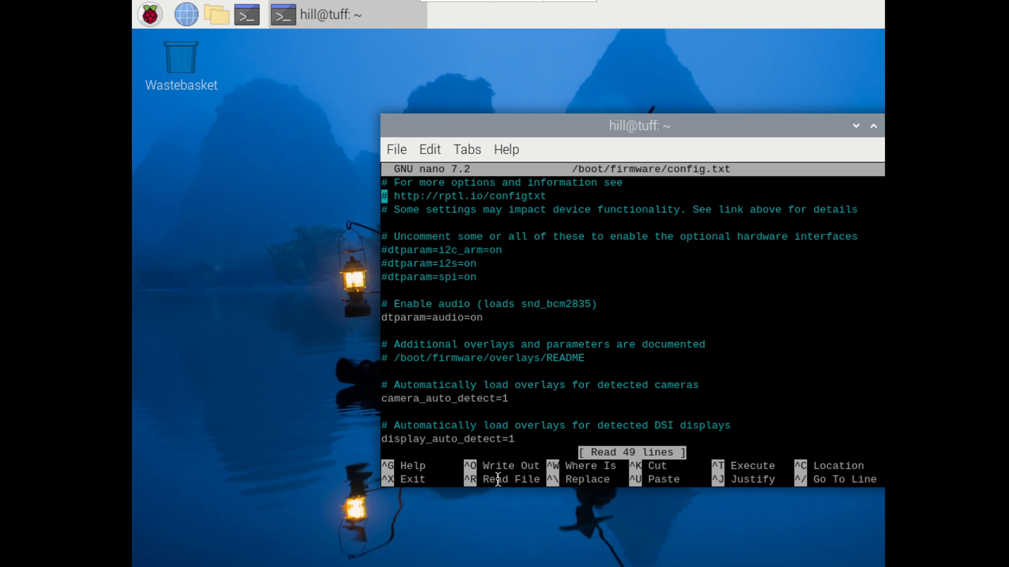
Add dtparam=pciex1_gen=3 under [all], save and exit nano.
scroll(down, 3)
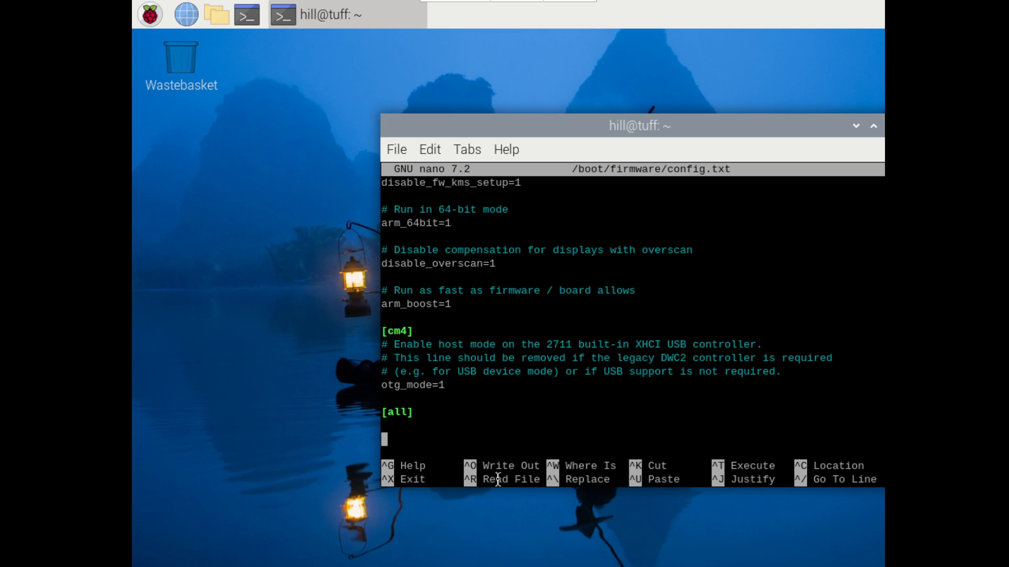
mouse_move(854, 340)
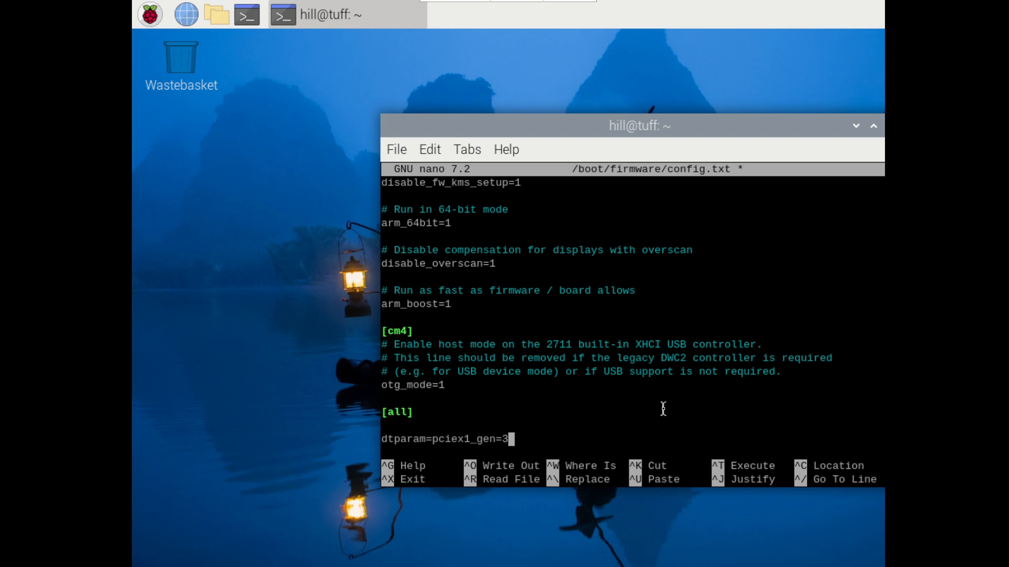
key(ctrl+x)
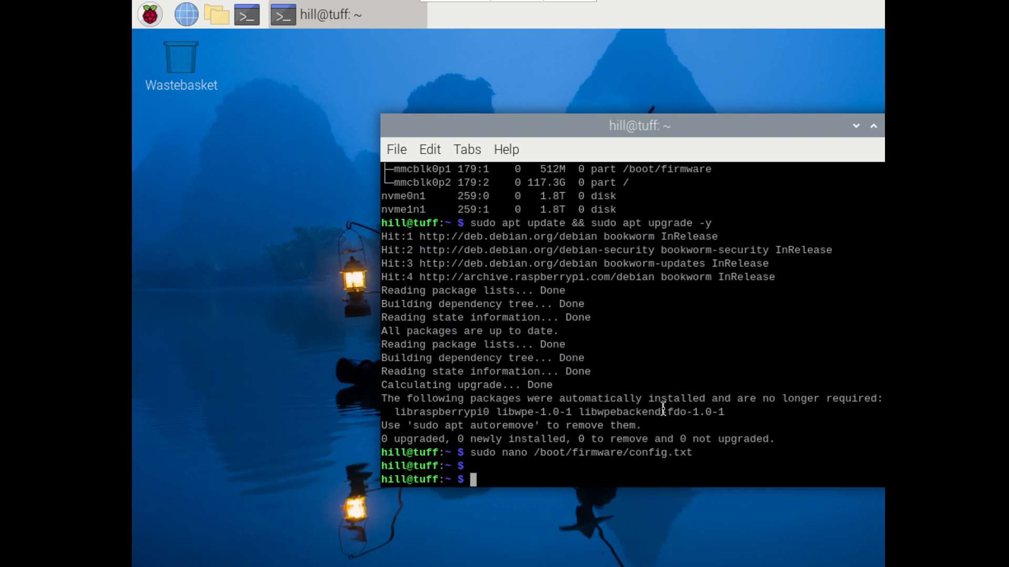
mouse_move(852, 281)
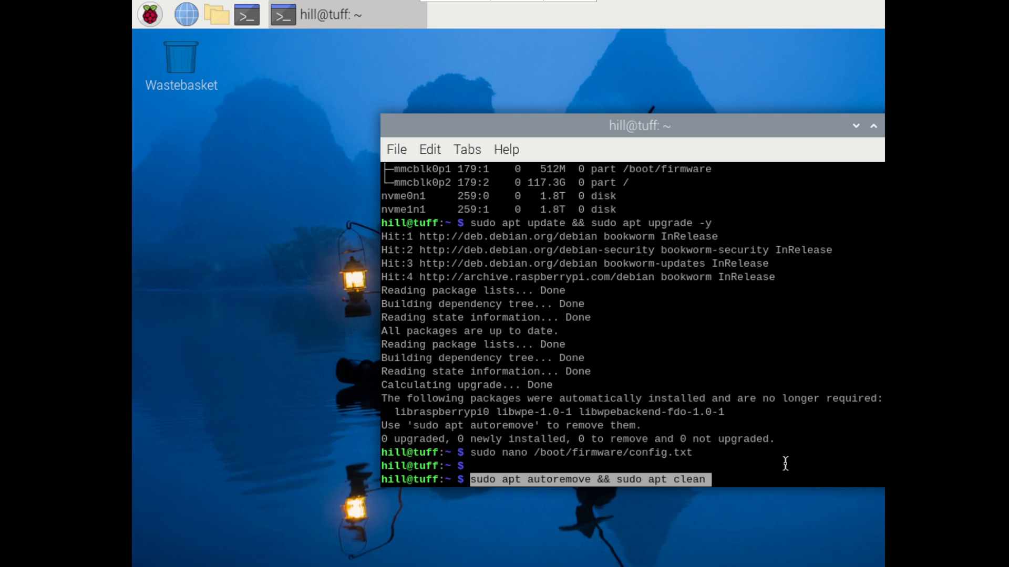
mouse_move(701, 354)
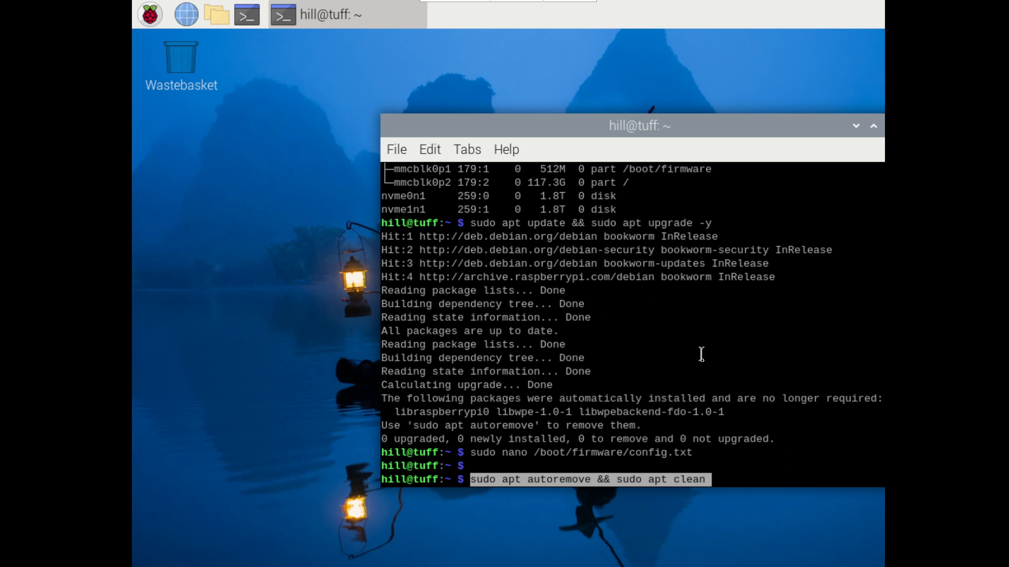
Run 'sudo apt autoremove && sudo apt clean', confirming removal of three unused packages.
key(Return)
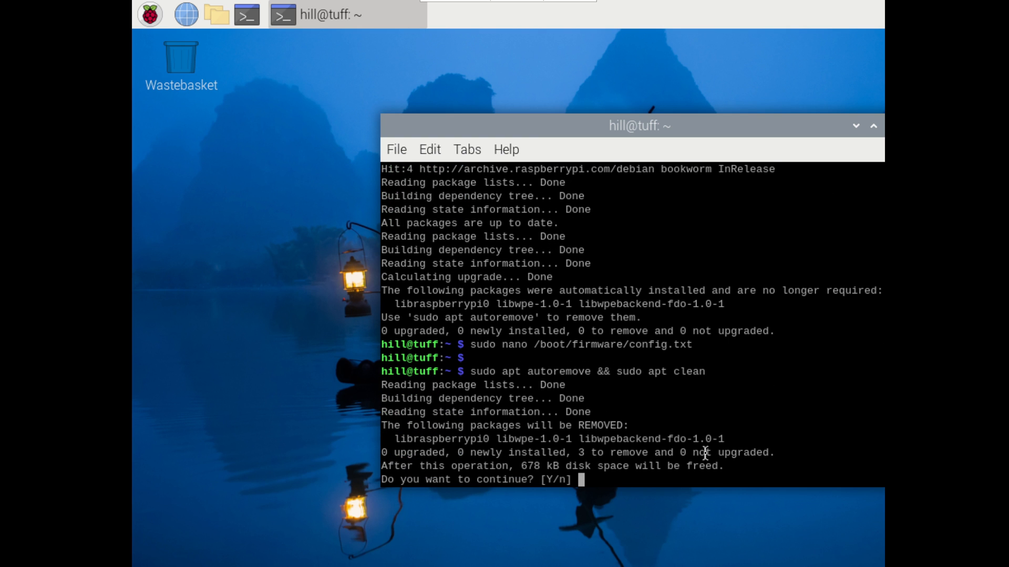
text(y)
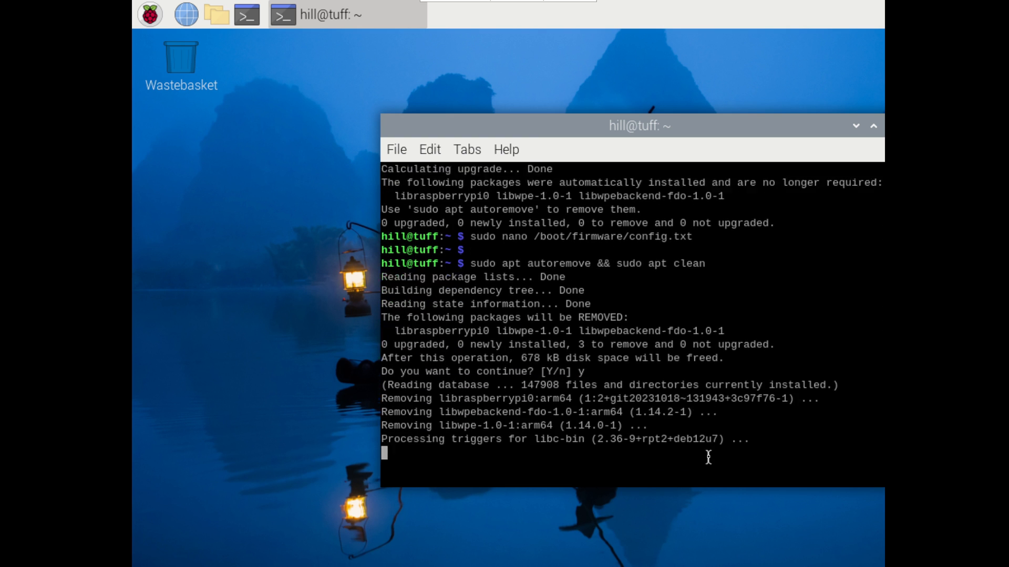
Enter 'sudo reboot' at the prompt to restart the Pi.
text(sud)
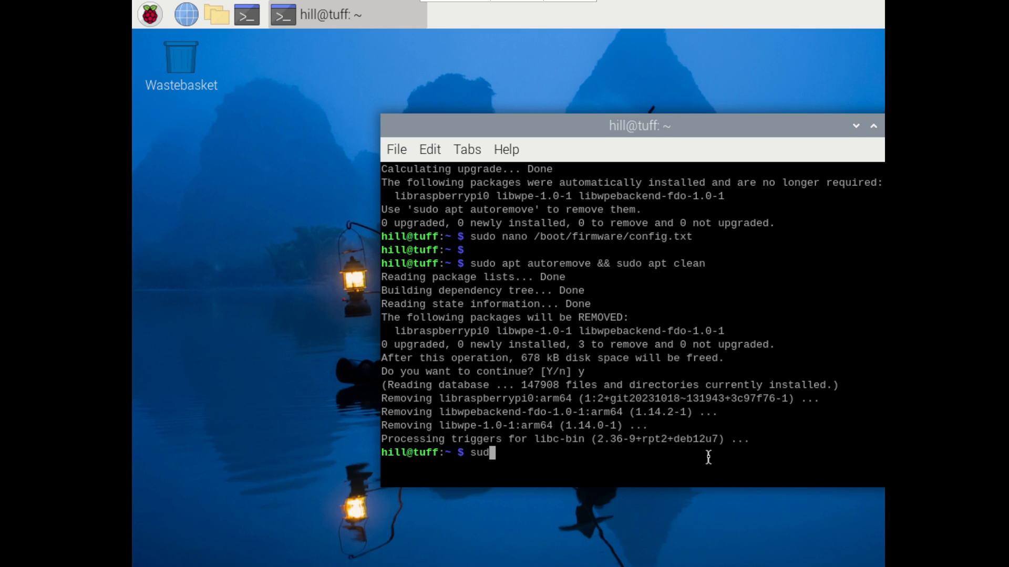
text(re)
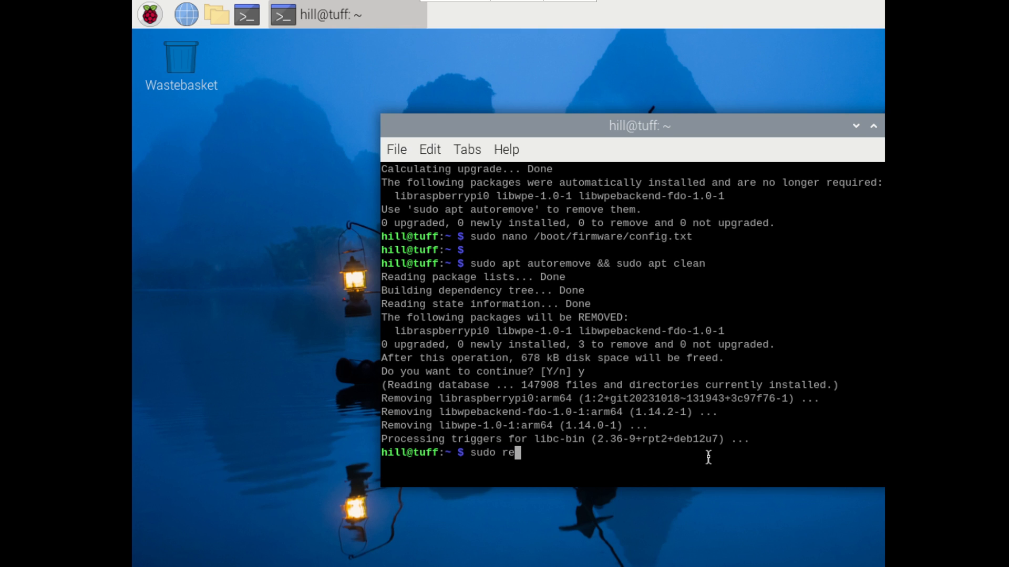
text(boot)
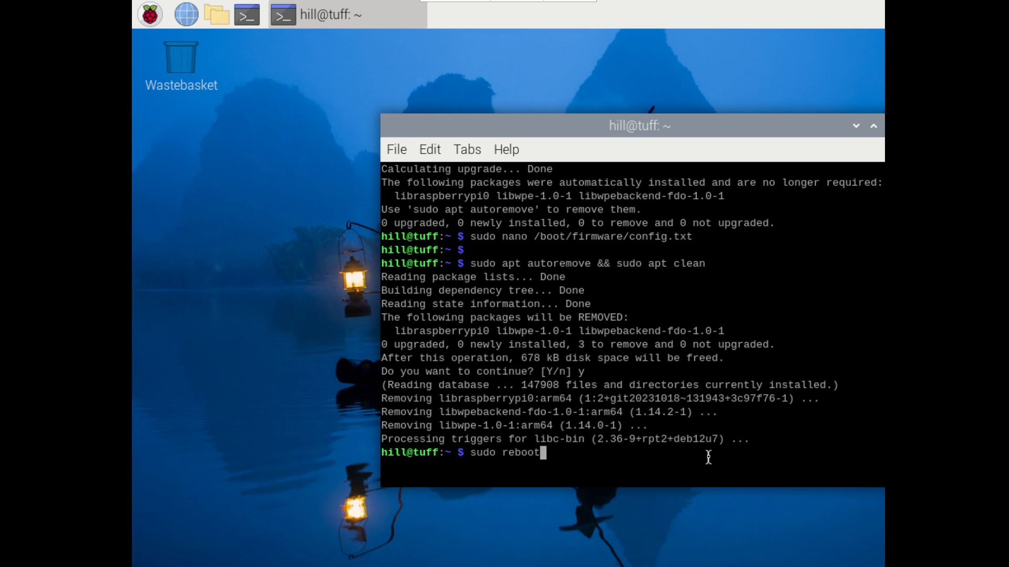
key(BackSpace)
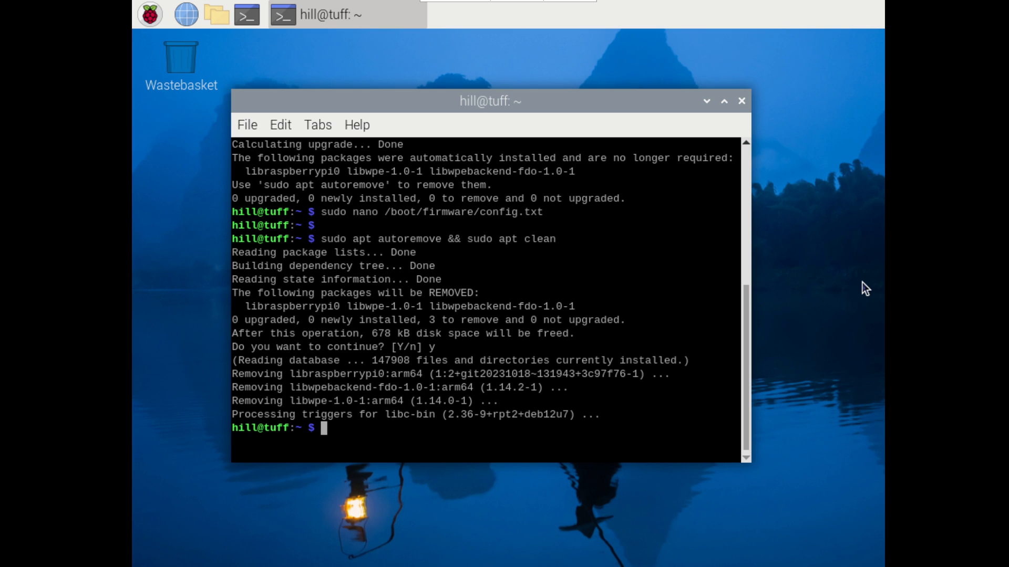
Install perl, openssl and related Webmin prerequisite packages, confirming with Y.
right_click(328, 431)
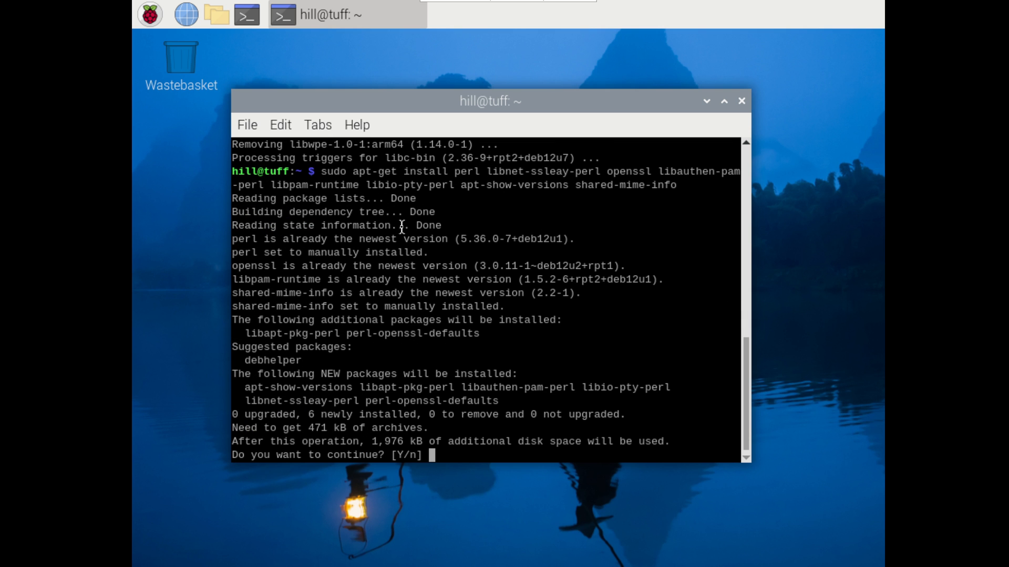
text(Y)
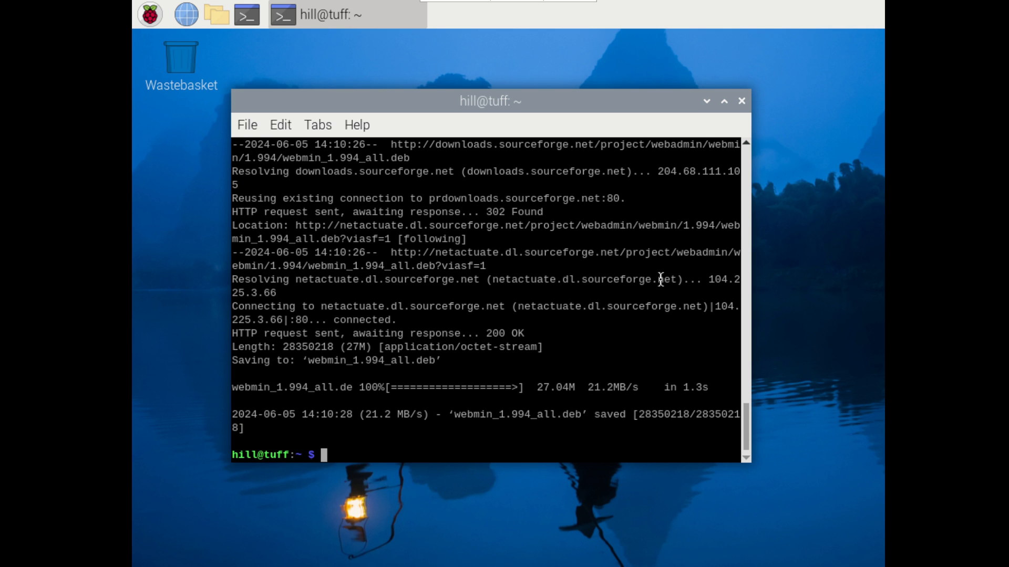
mouse_move(873, 275)
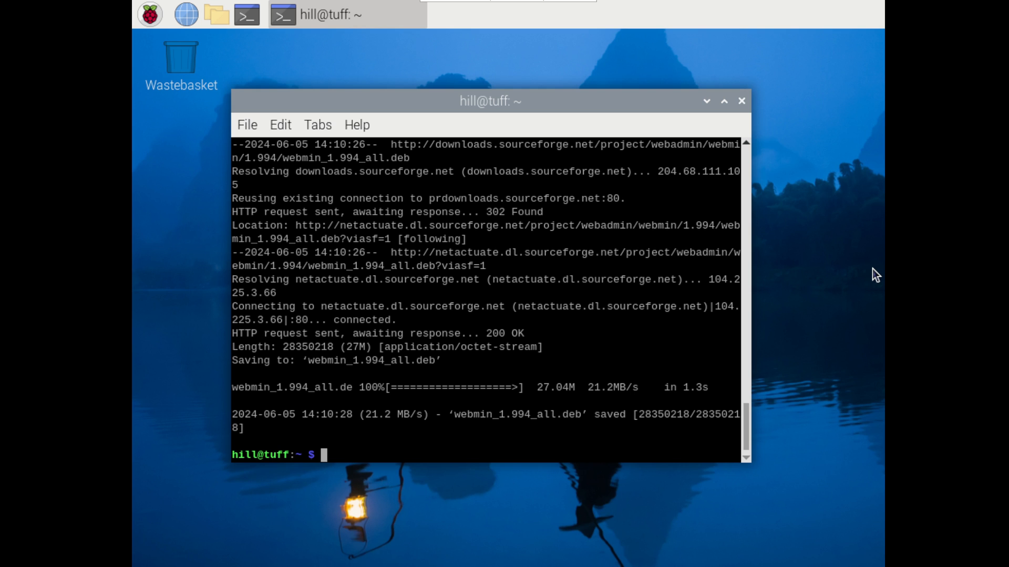
Install webmin_1.994_all.deb with dpkg, rerun with sudo after the superuser error.
right_click(354, 386)
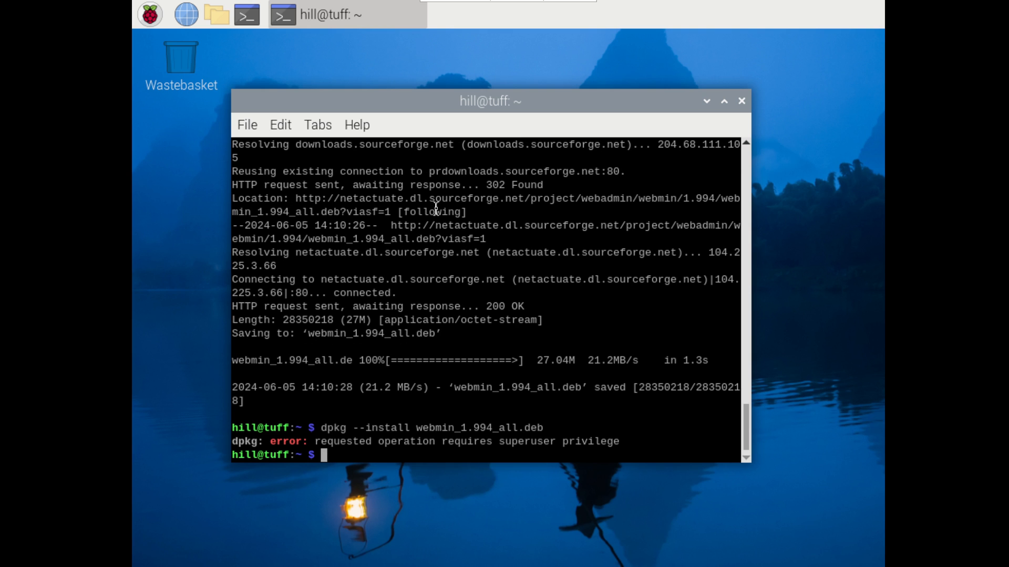
text(sud)
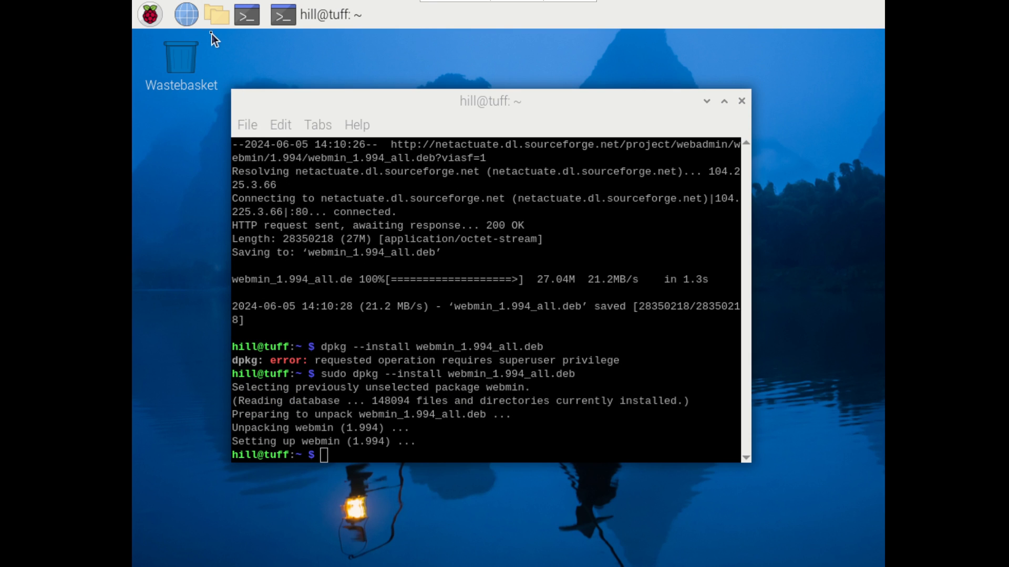
mouse_move(700, 183)
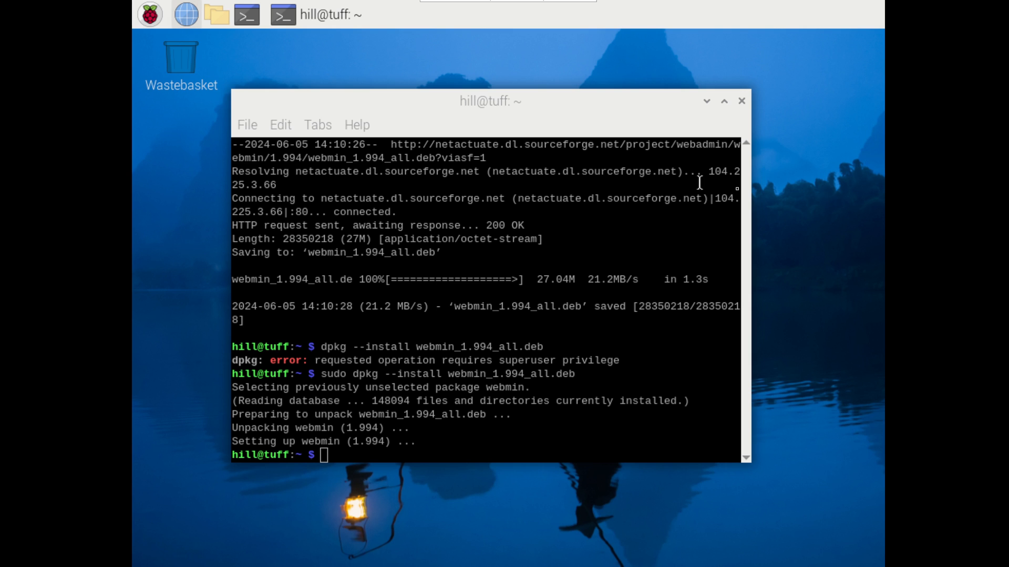
mouse_move(418, 157)
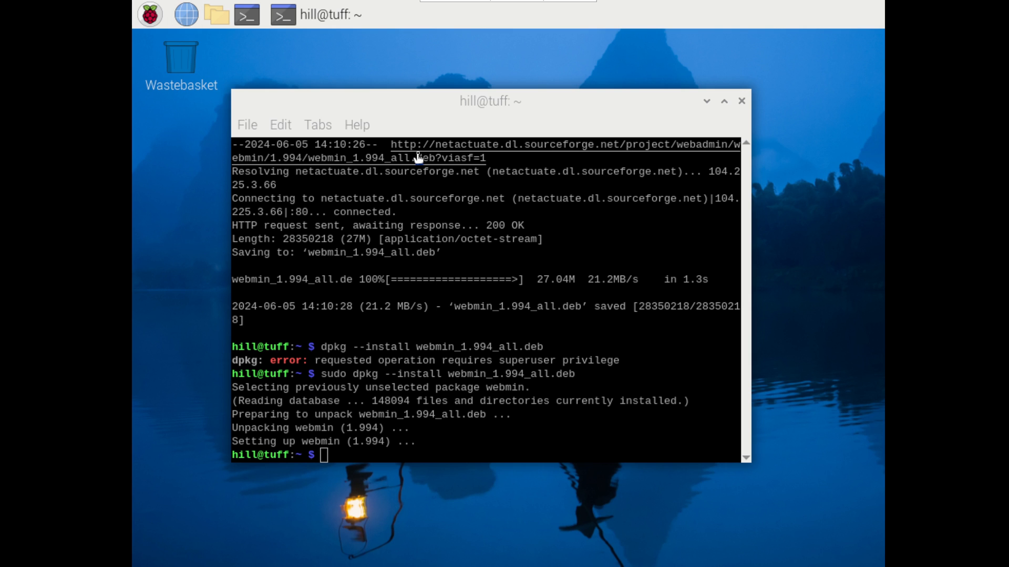
Browse to 192.168.80.11:10000 in Chromium, which answers that the server requires HTTPS.
click(185, 14)
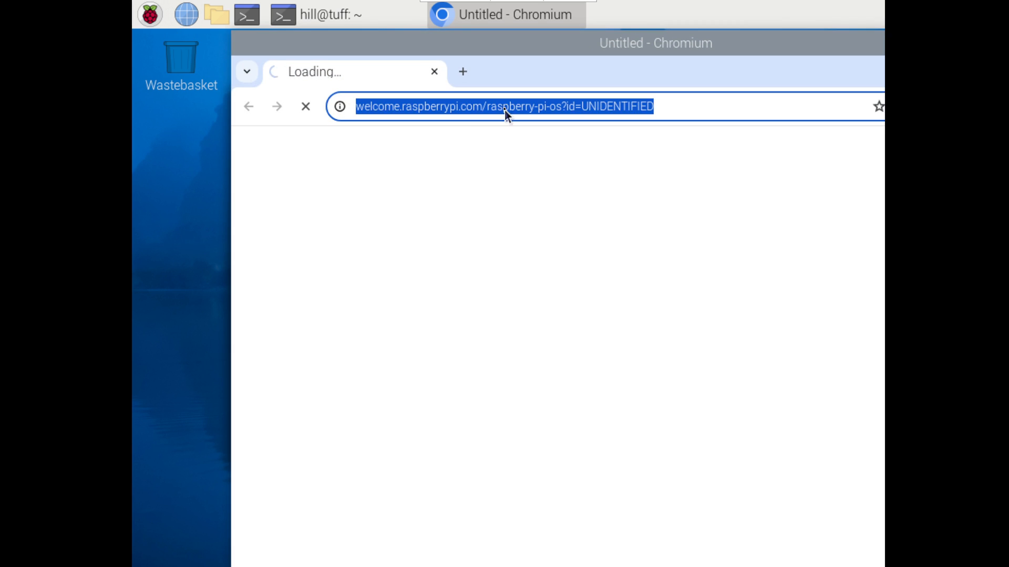
right_click(505, 108)
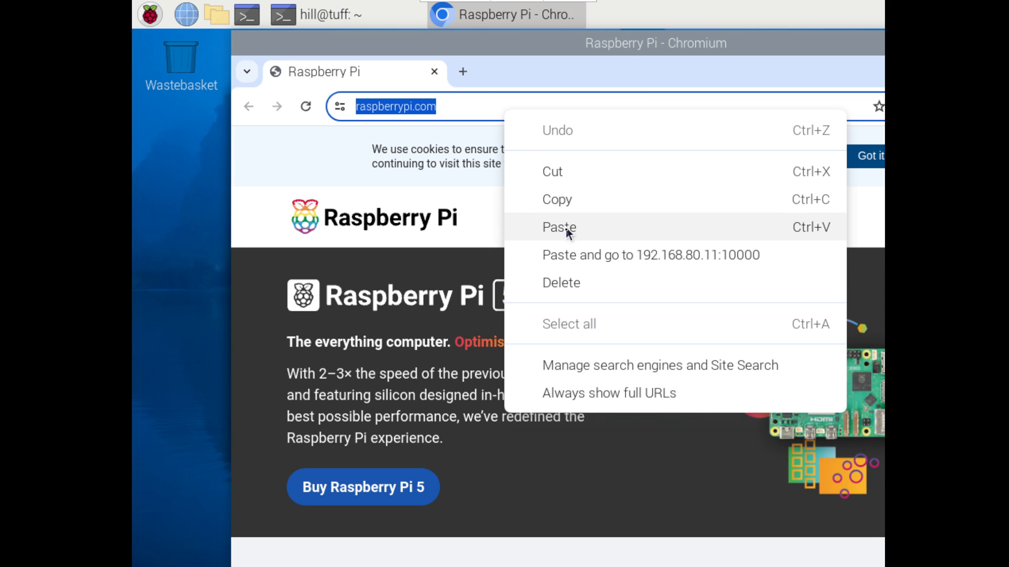
click(649, 255)
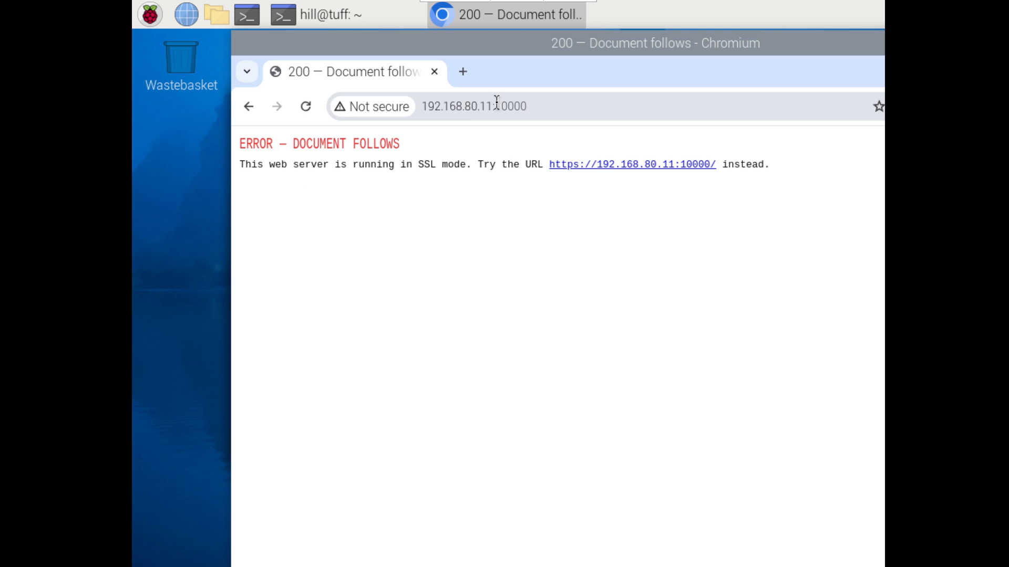
double_click(457, 106)
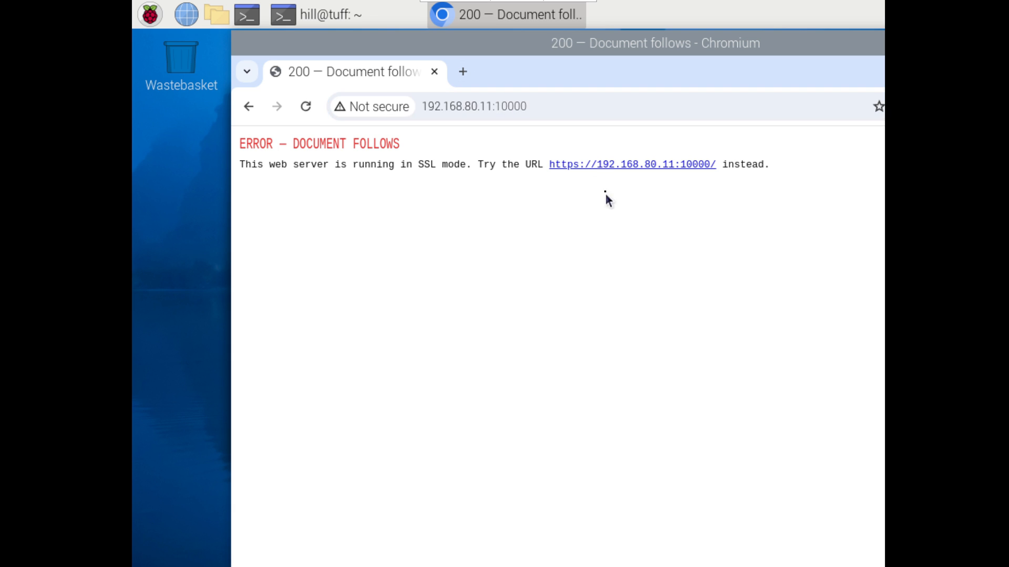
mouse_move(451, 199)
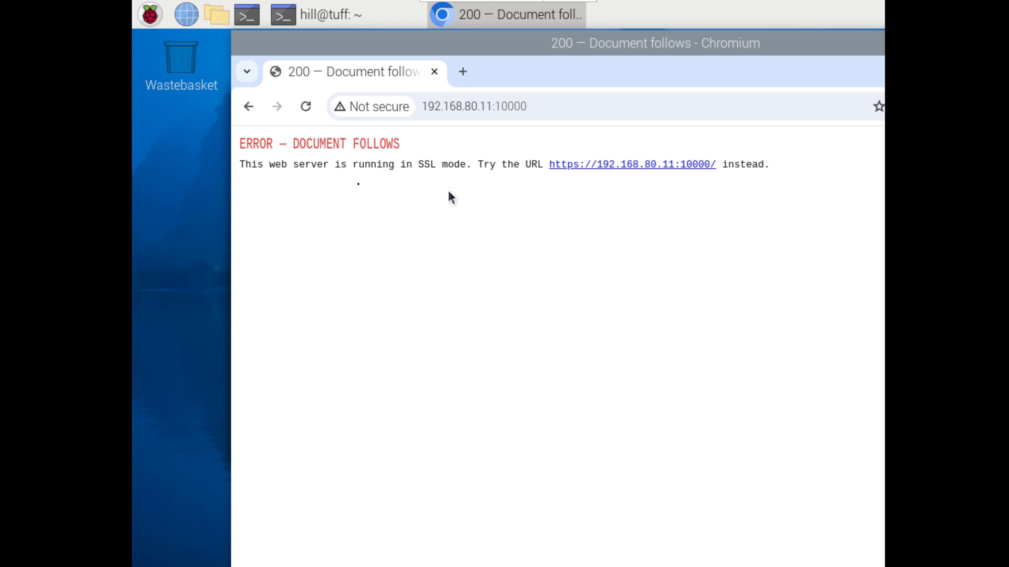
mouse_move(608, 173)
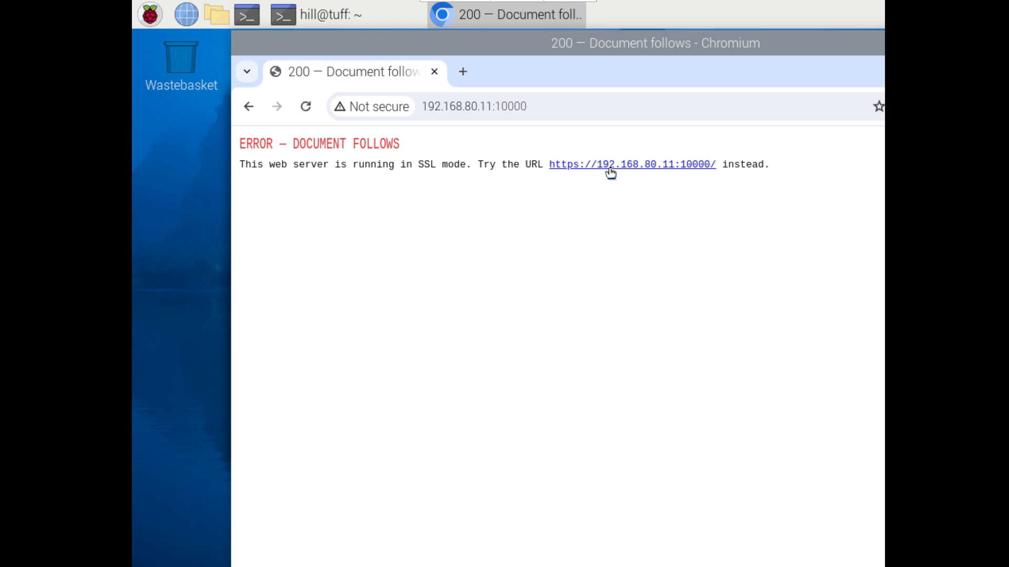
click(631, 164)
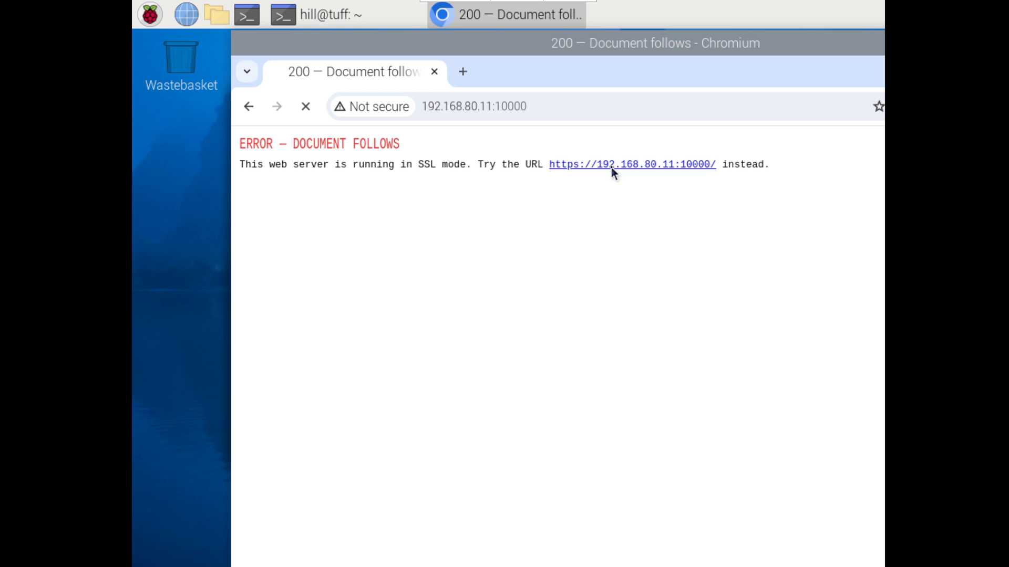
click(632, 164)
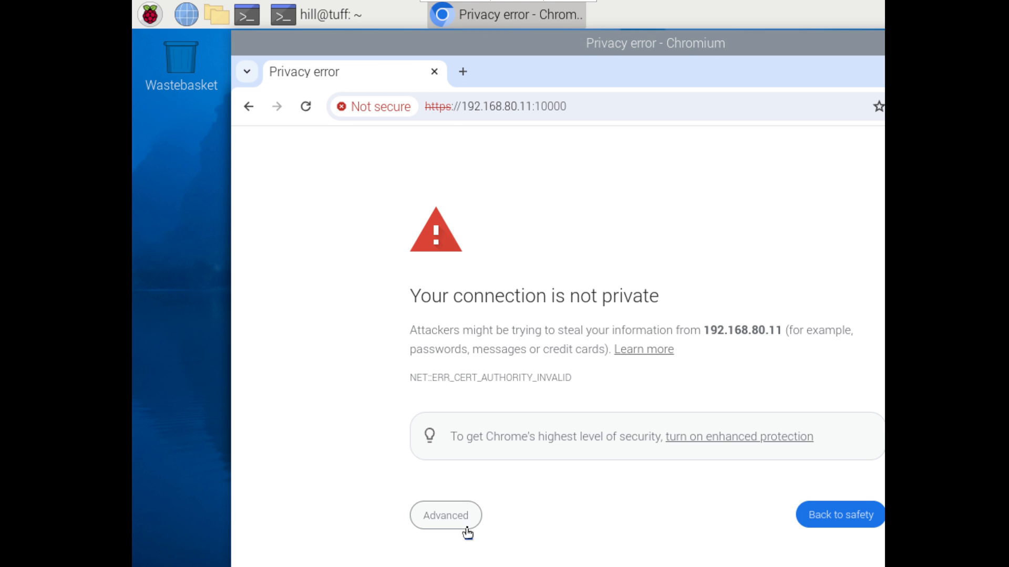
click(445, 515)
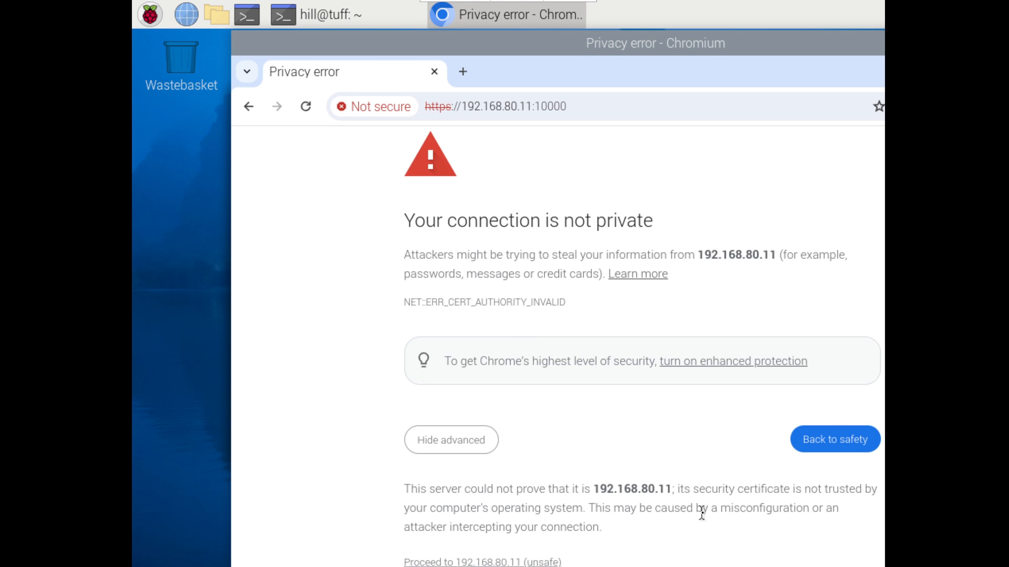
click(306, 107)
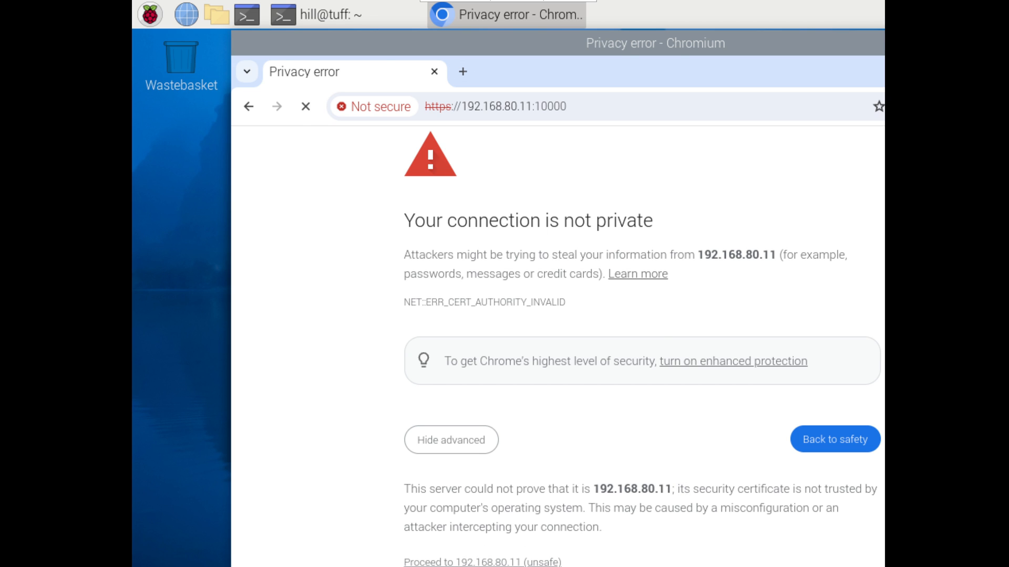
click(481, 561)
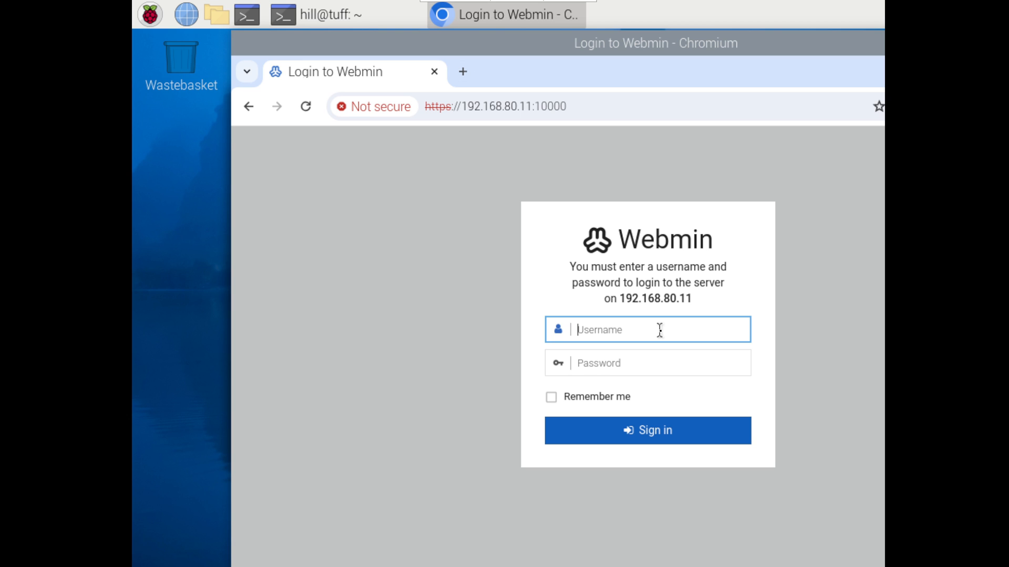
Sign in to Webmin with Remember me ticked, reaching the Dashboard.
text(h)
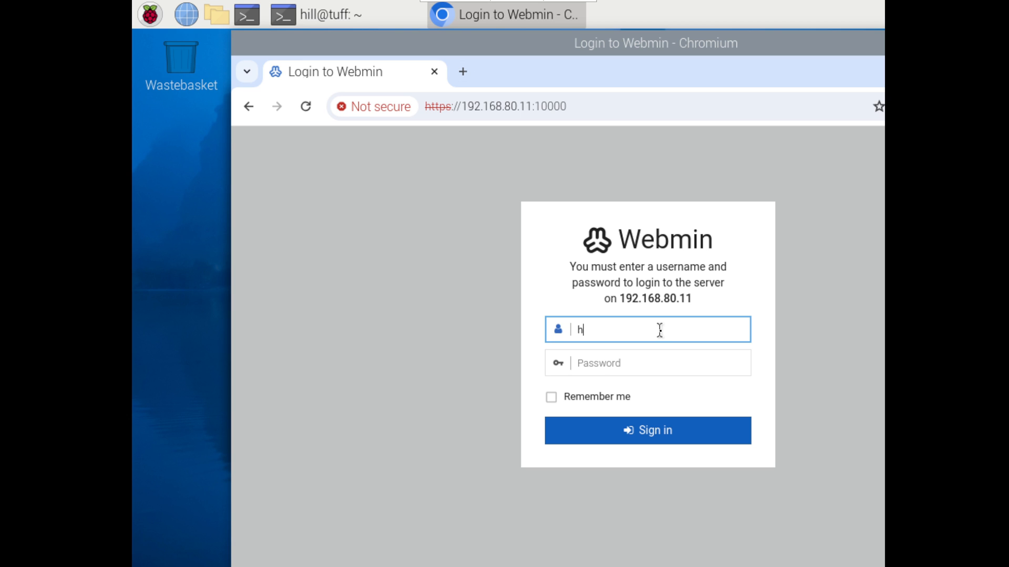
text(ill)
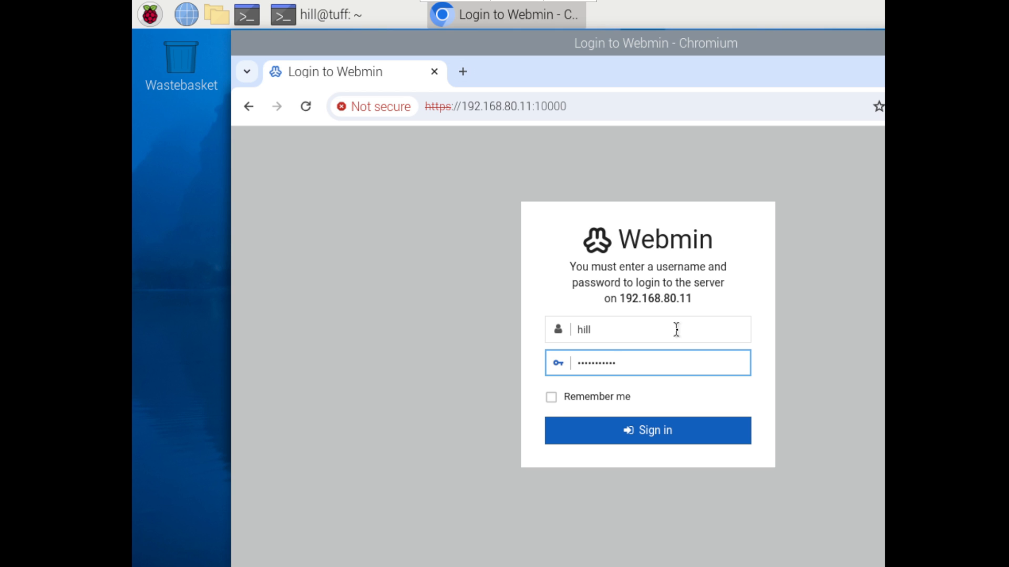
click(646, 431)
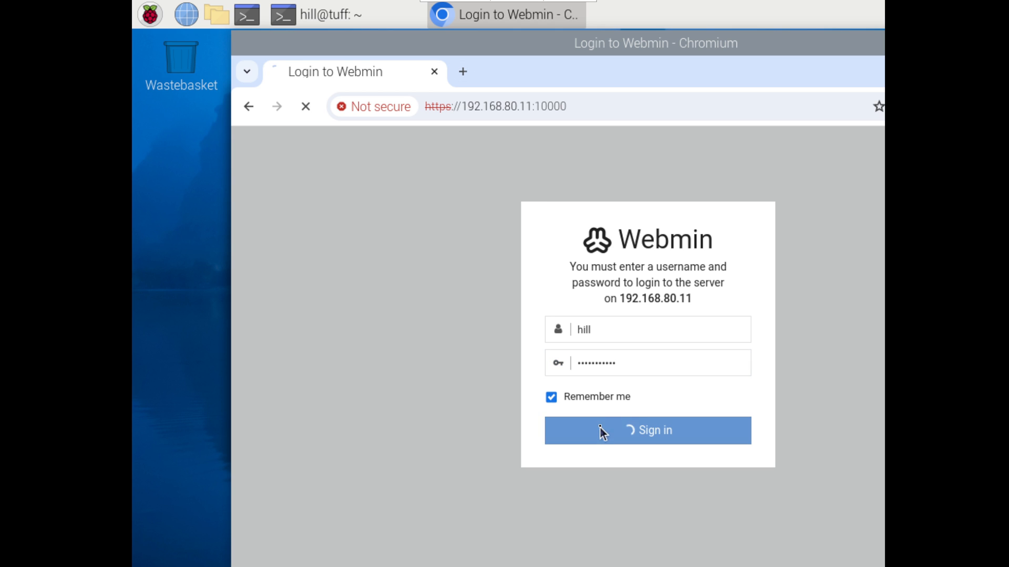
click(647, 431)
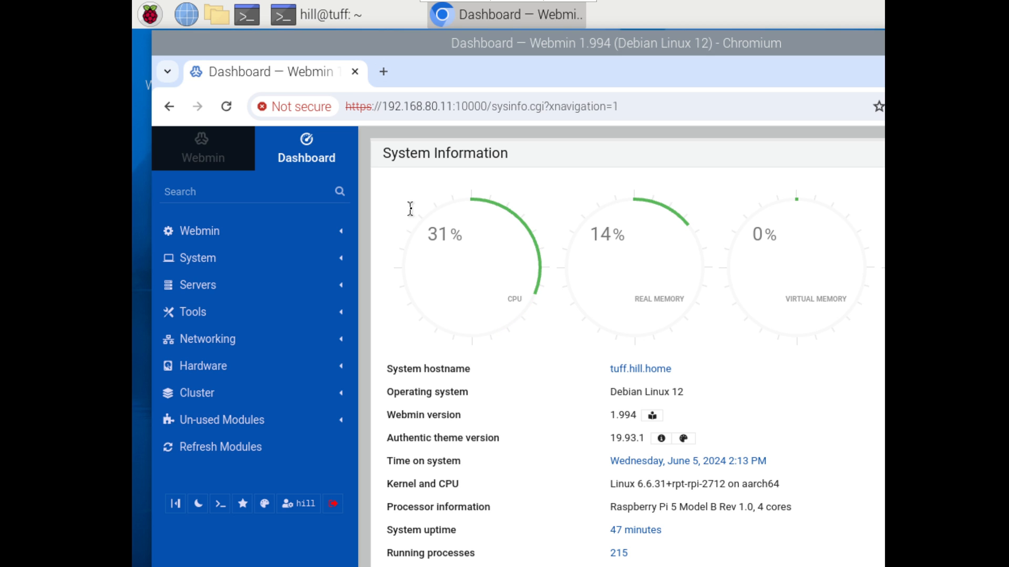
mouse_move(392, 236)
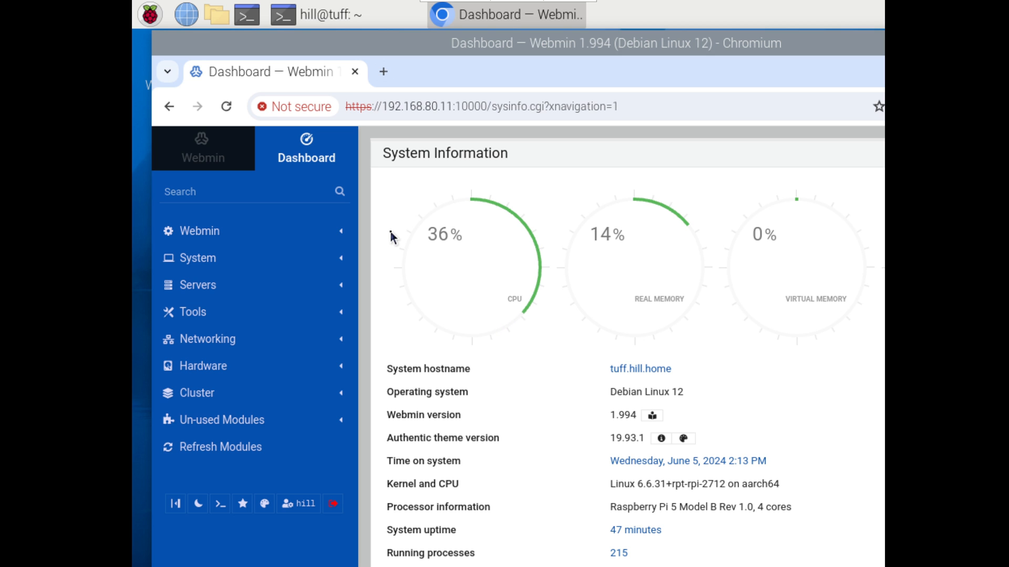
mouse_move(400, 294)
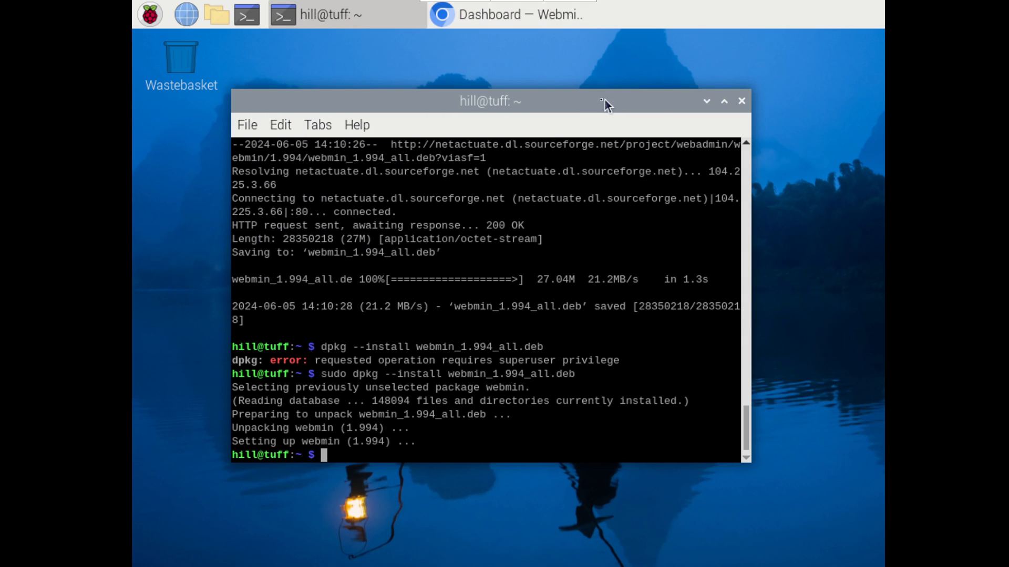
mouse_move(863, 270)
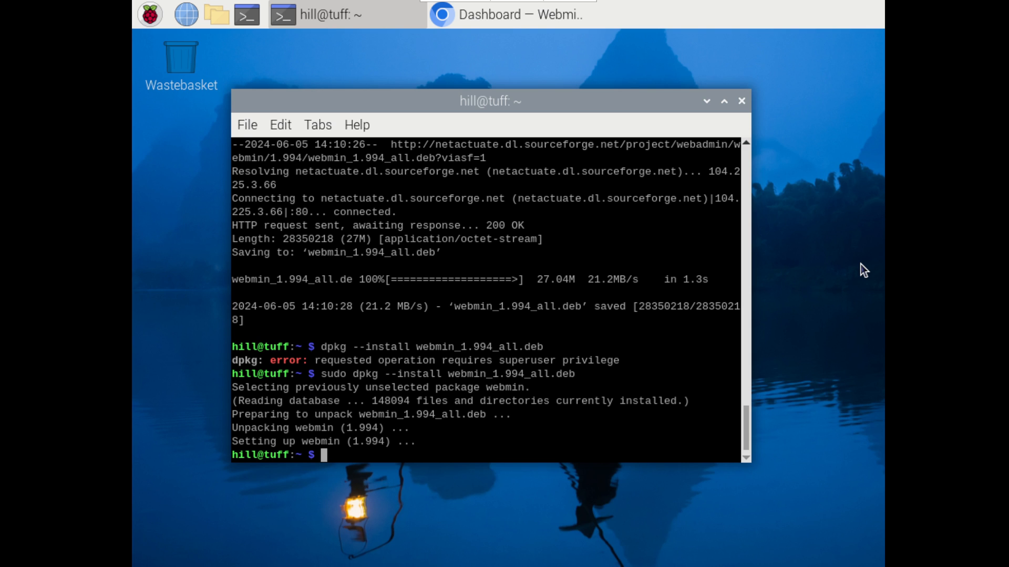
mouse_move(520, 517)
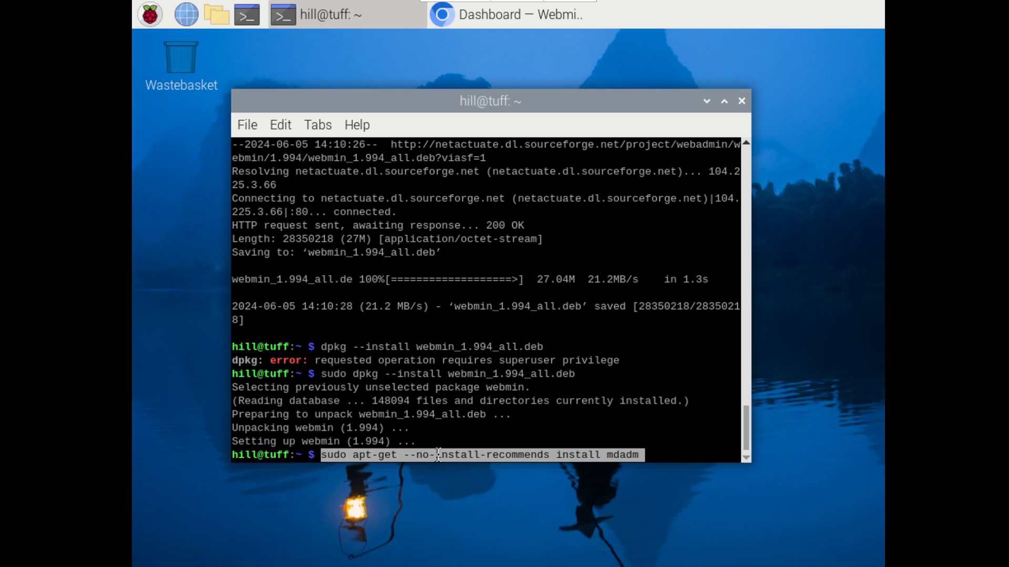
mouse_move(515, 455)
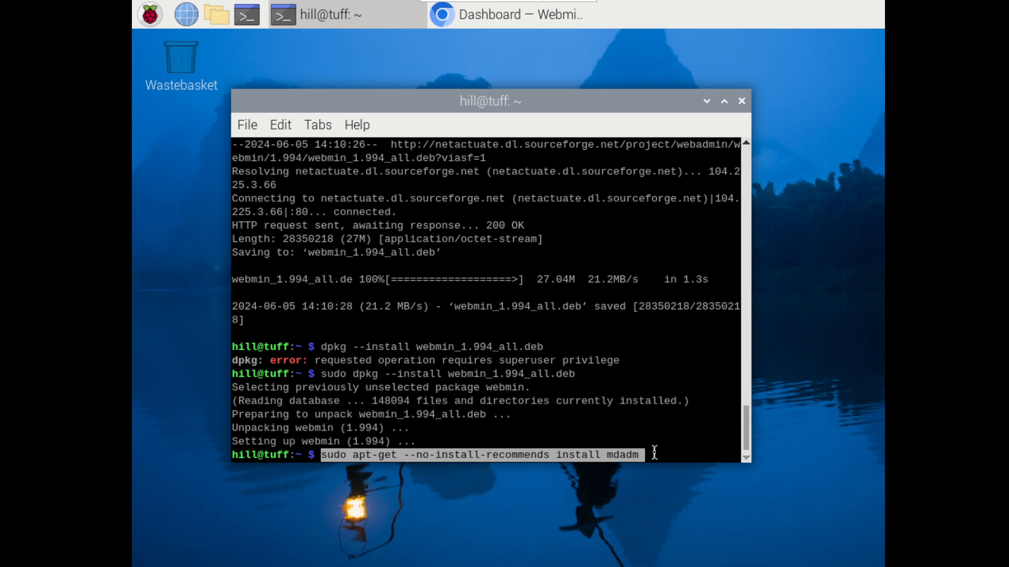
Run 'sudo apt-get --no-install-recommends install mdadm', installing mdadm 4.2-5.
key(Return)
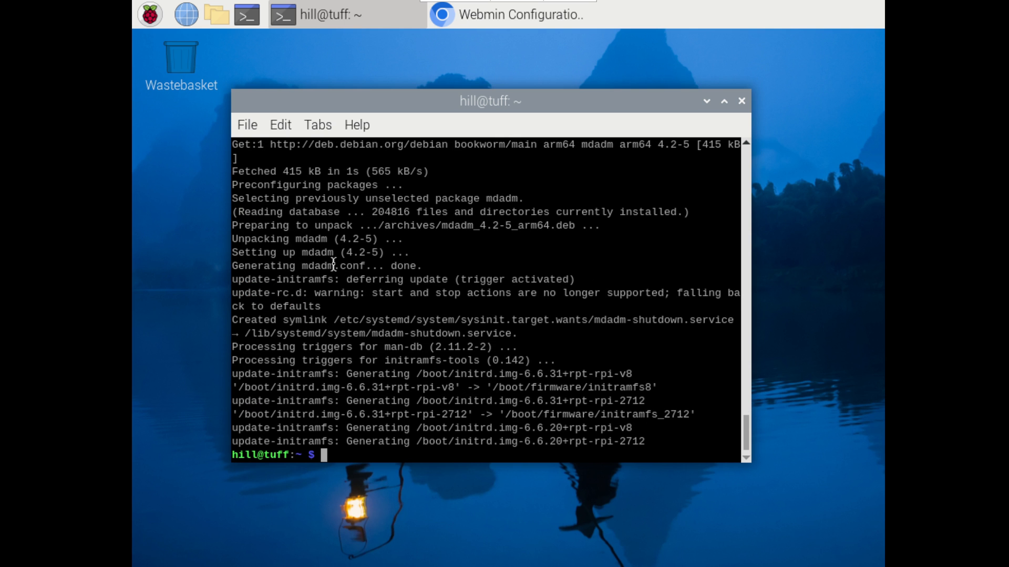
mouse_move(448, 374)
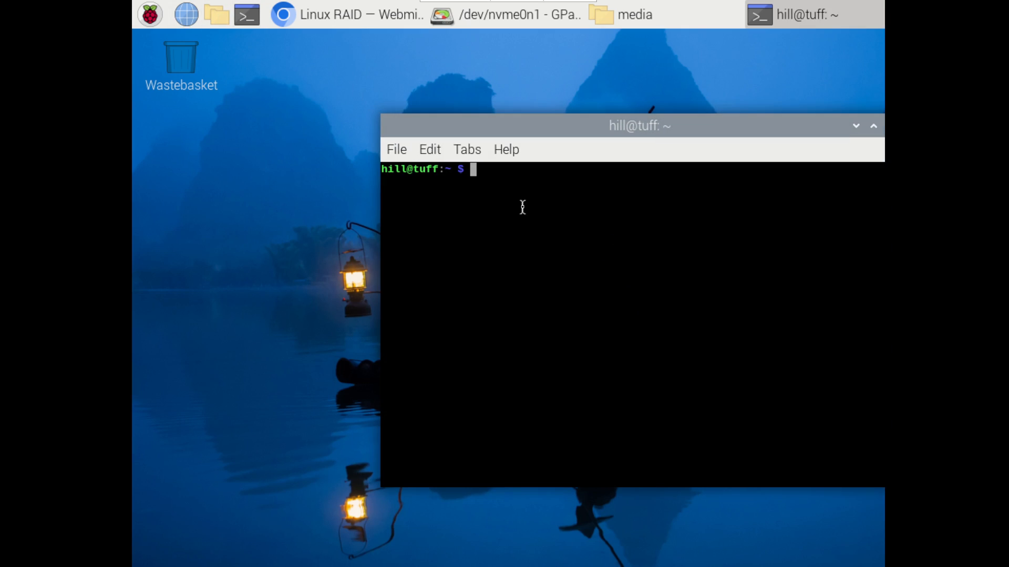
mouse_move(578, 277)
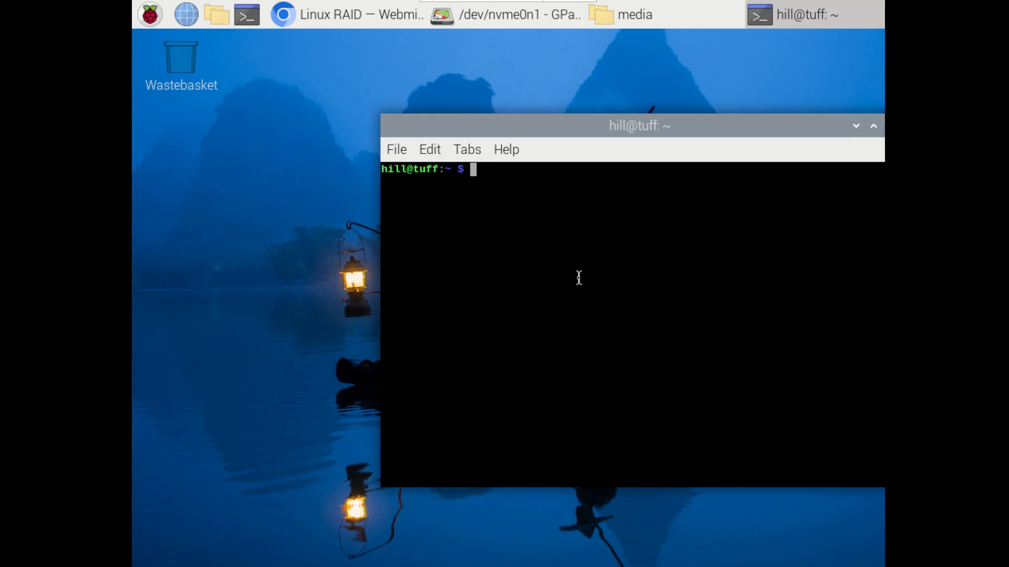
Run 'sudo apt-get install gparted', which reports 1.3.1-1 is already newest.
text(sudo)
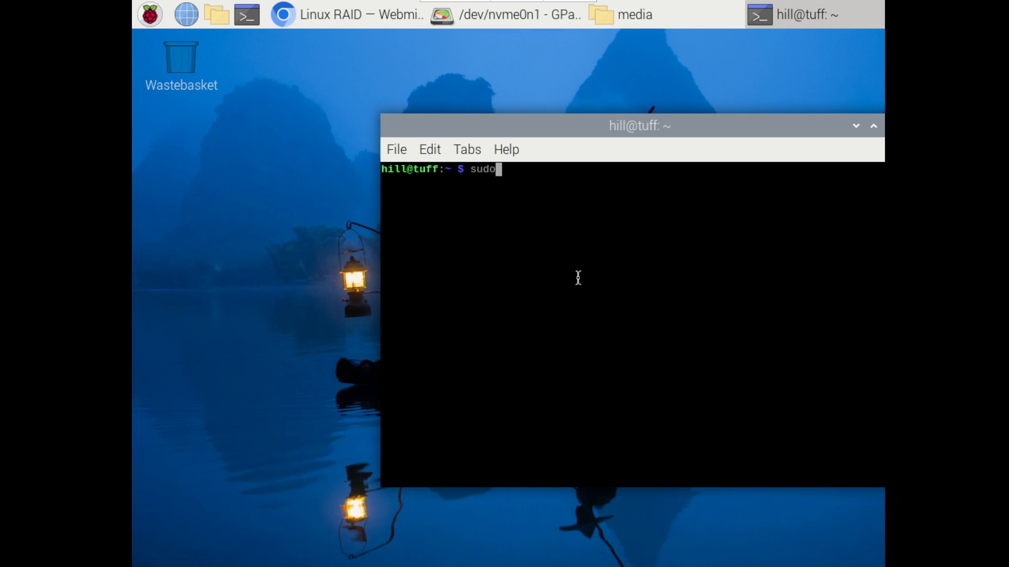
text(apt-)
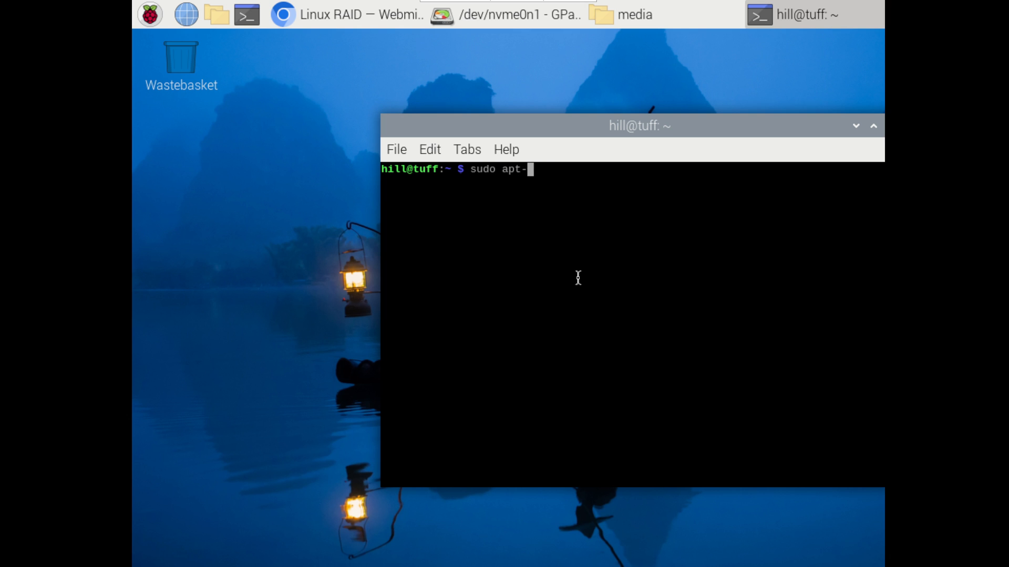
text(get install gparted)
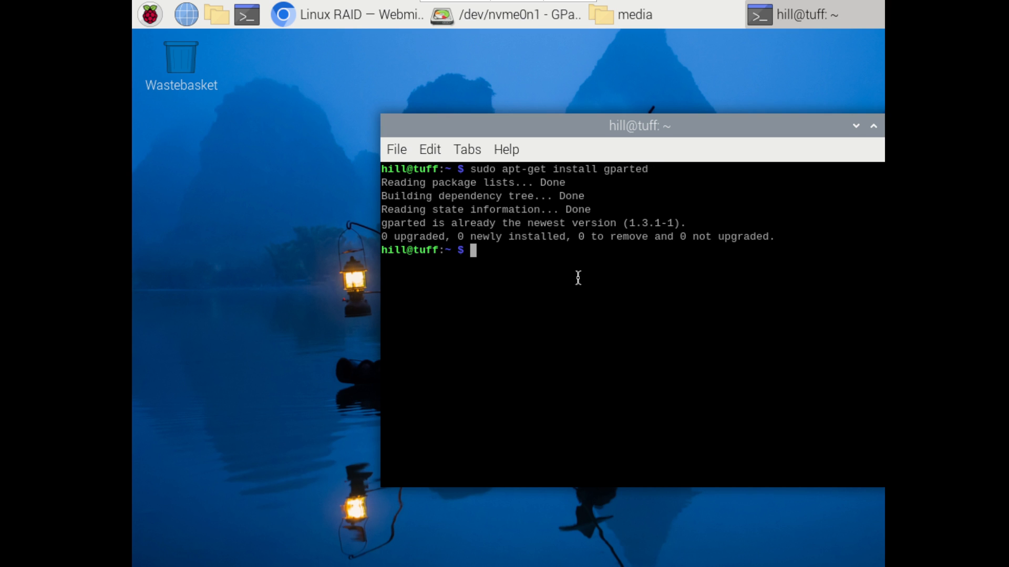
mouse_move(840, 132)
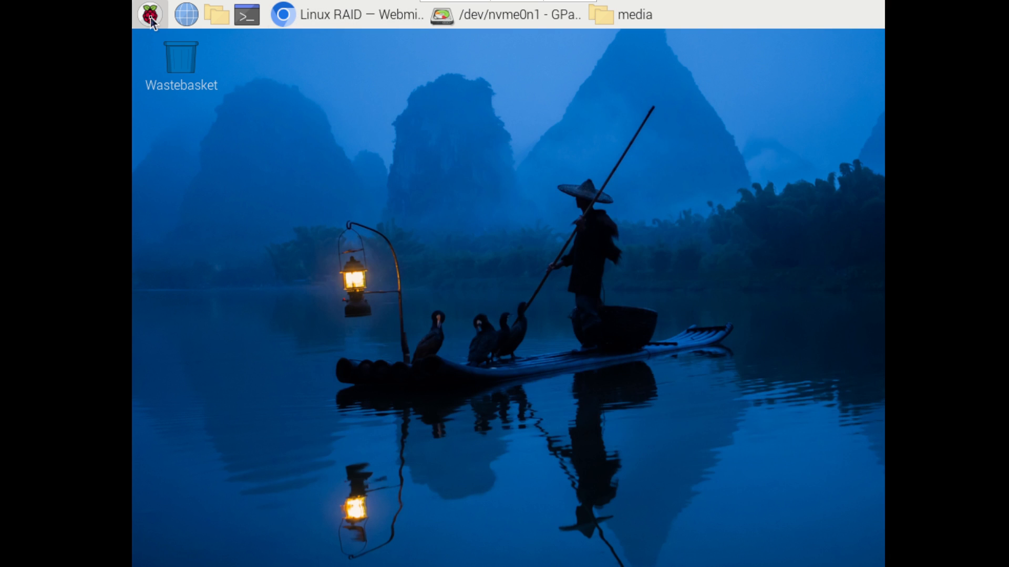
Launch GParted and switch the device view to /dev/nvme1n1, 1.82 TiB unallocated.
click(149, 14)
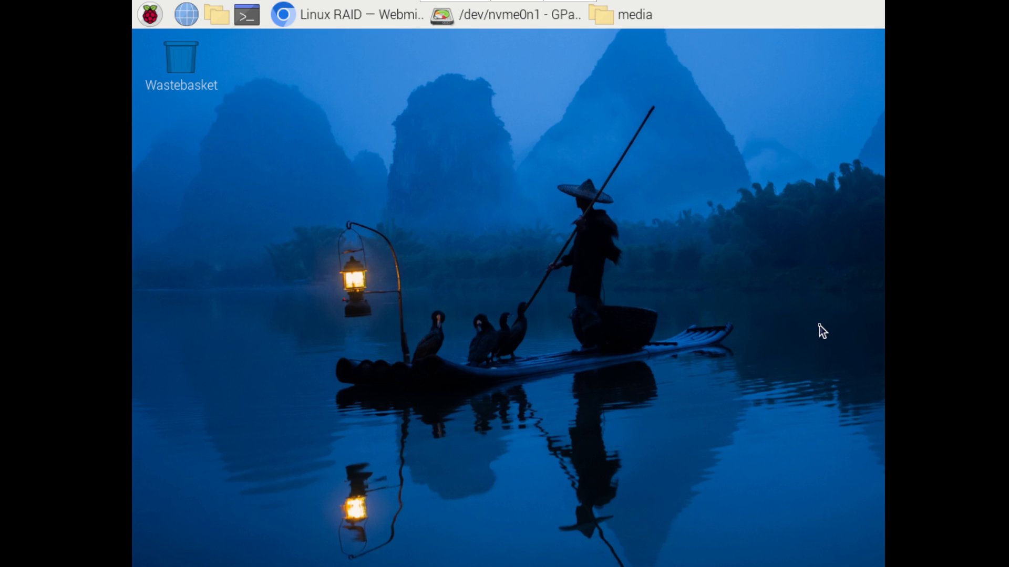
mouse_move(549, 84)
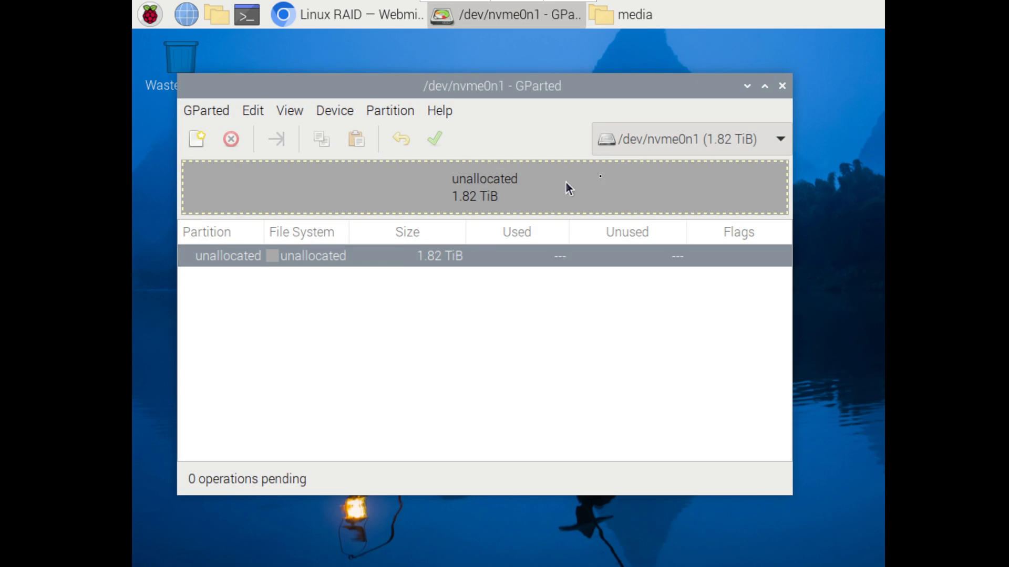
mouse_move(751, 149)
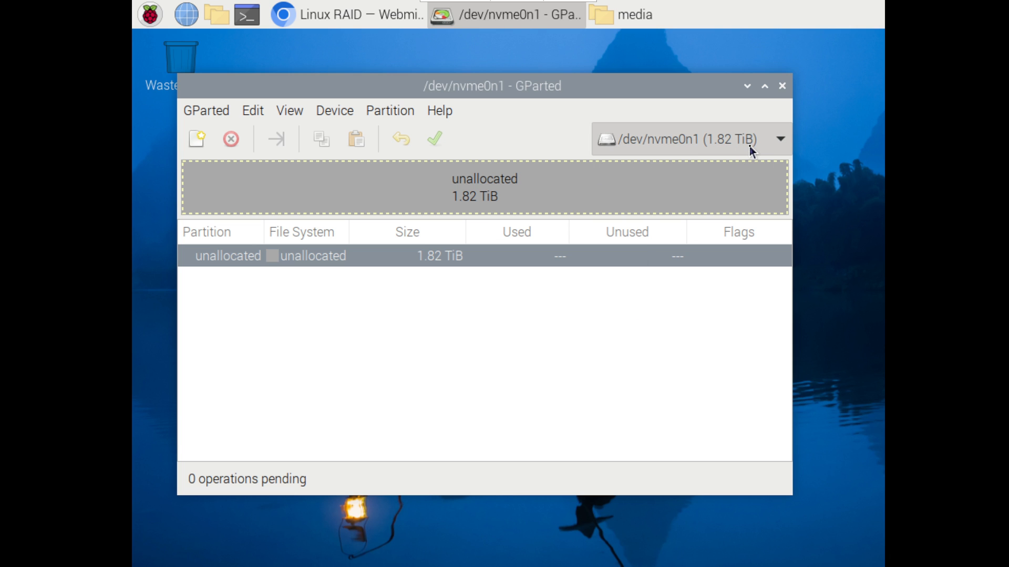
click(779, 139)
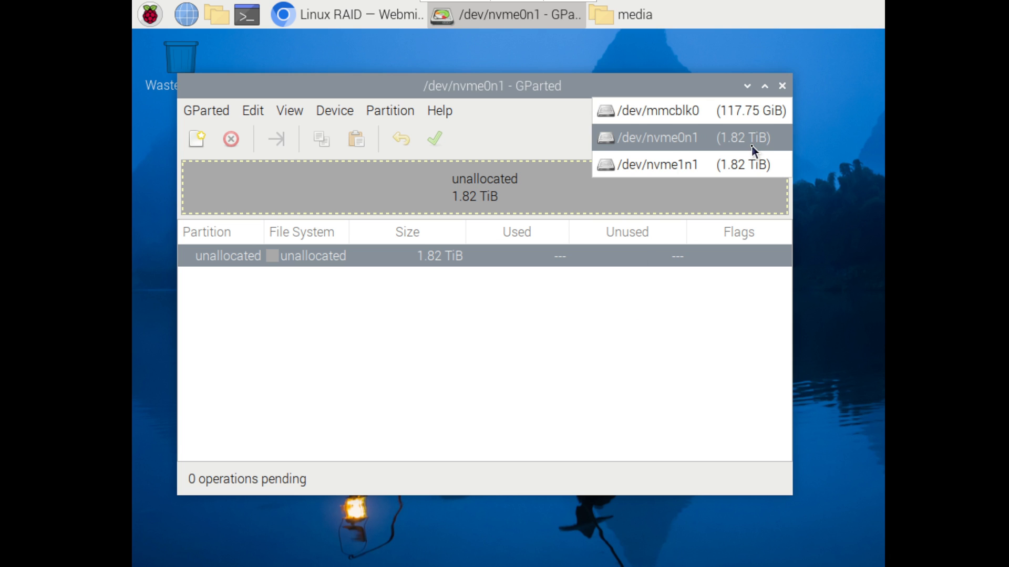
mouse_move(701, 174)
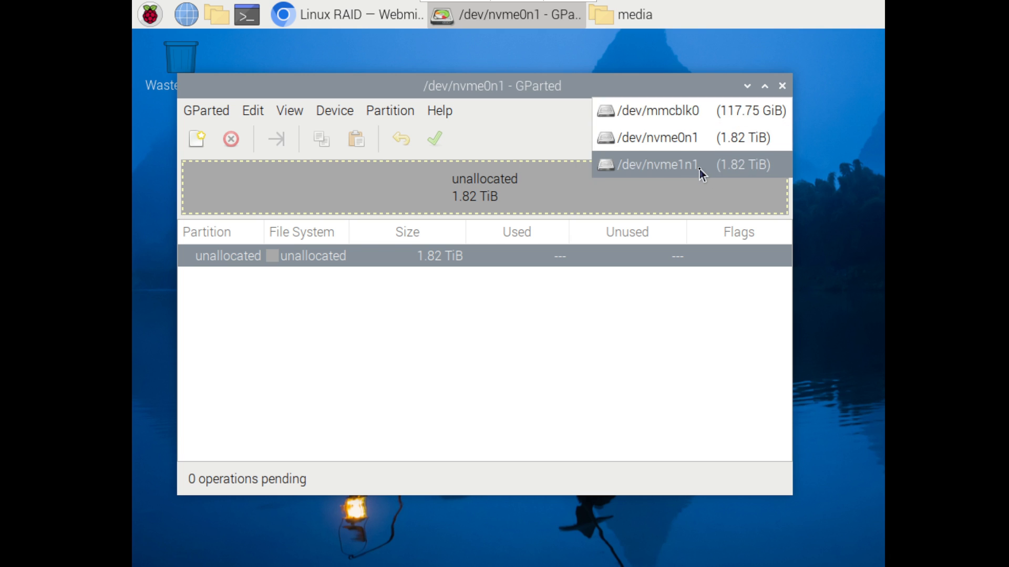
click(652, 165)
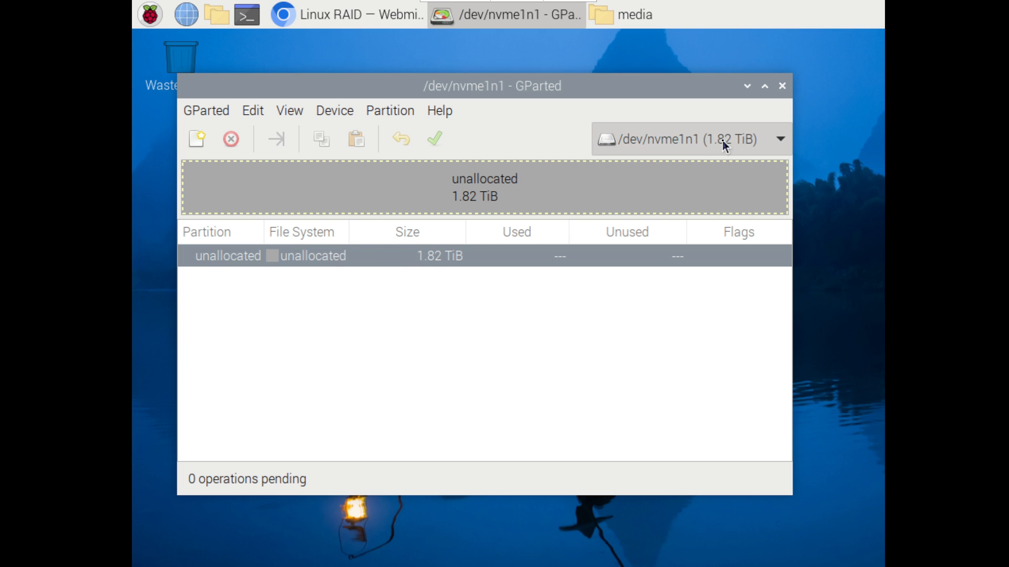
Start Device > Create Partition Table, cancel it, and minimize GParted.
click(334, 110)
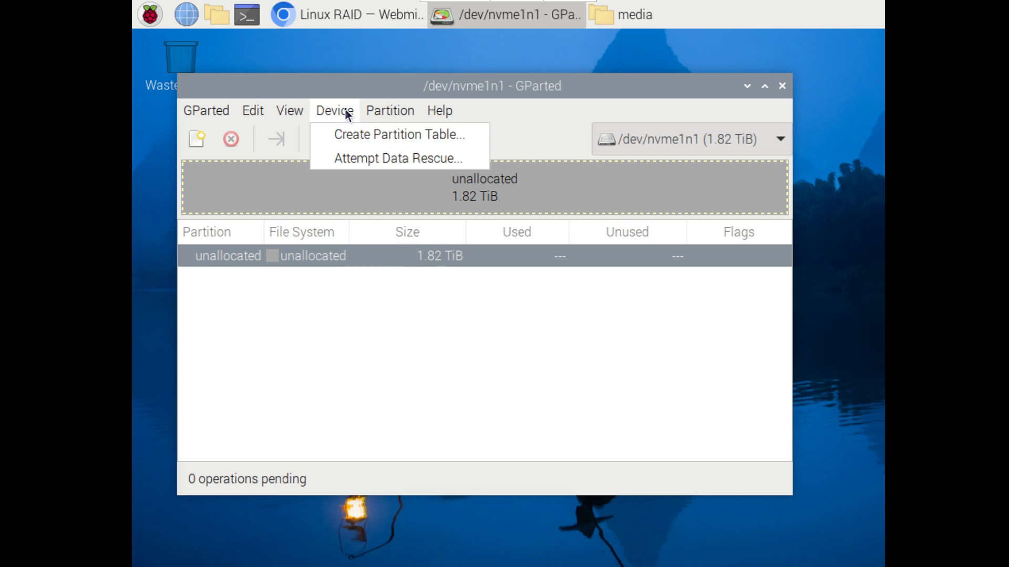
click(399, 135)
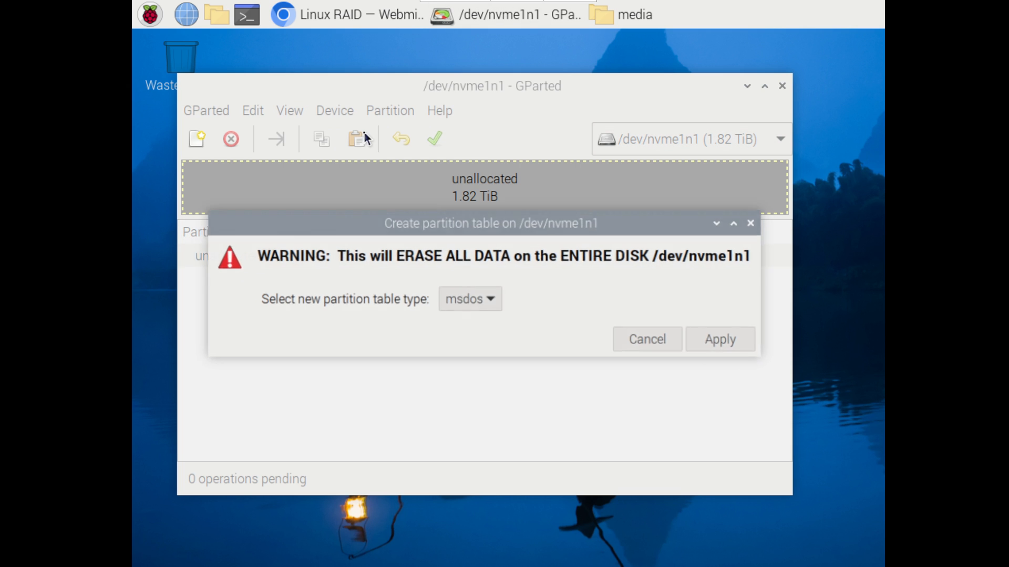
click(718, 339)
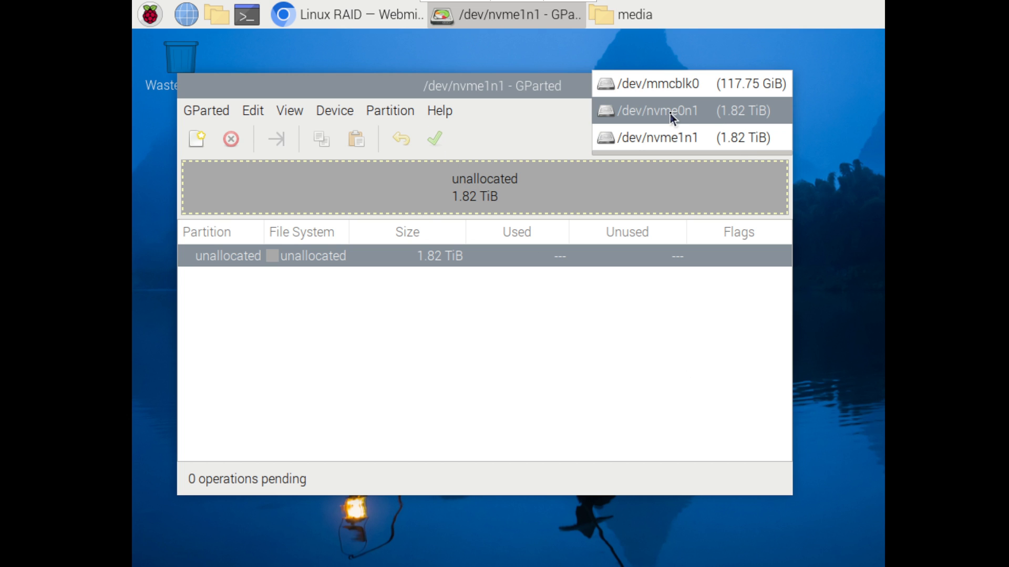
mouse_move(667, 122)
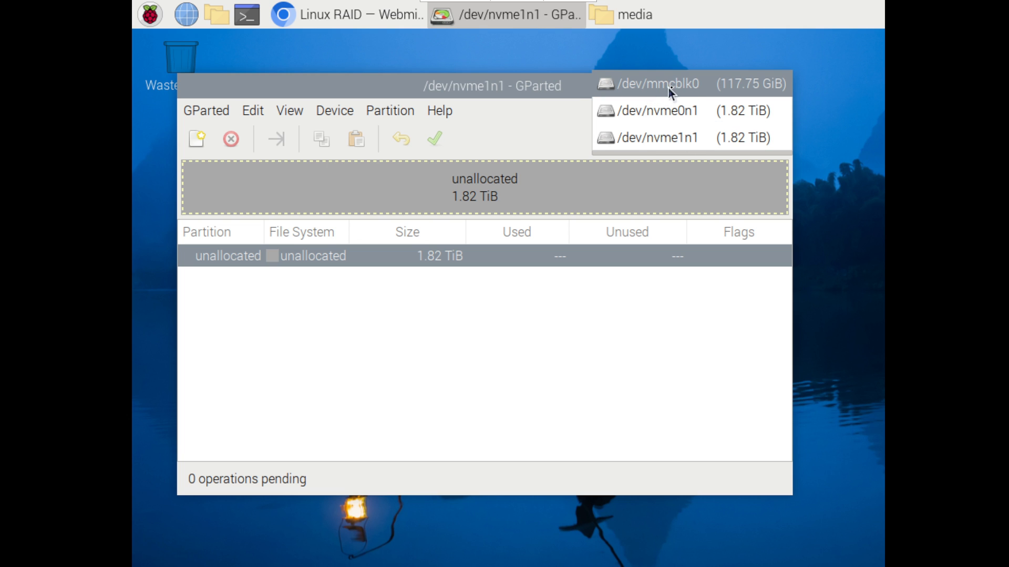
mouse_move(653, 95)
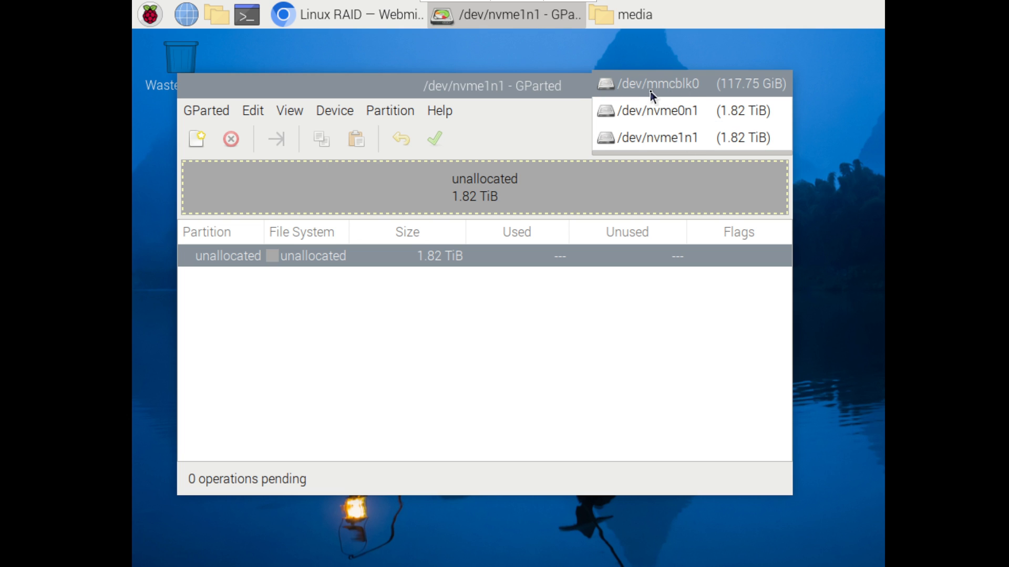
mouse_move(660, 120)
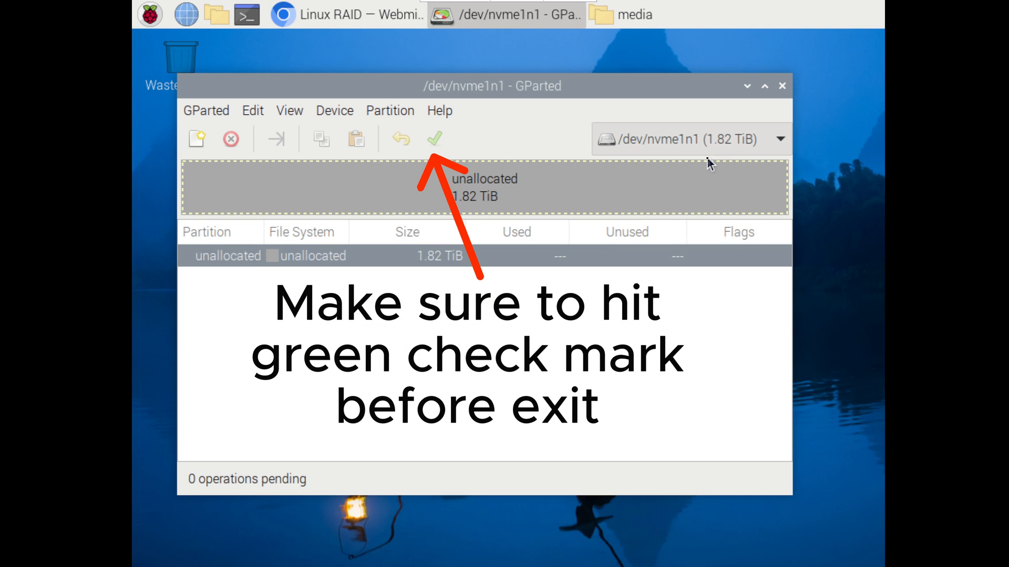
click(335, 111)
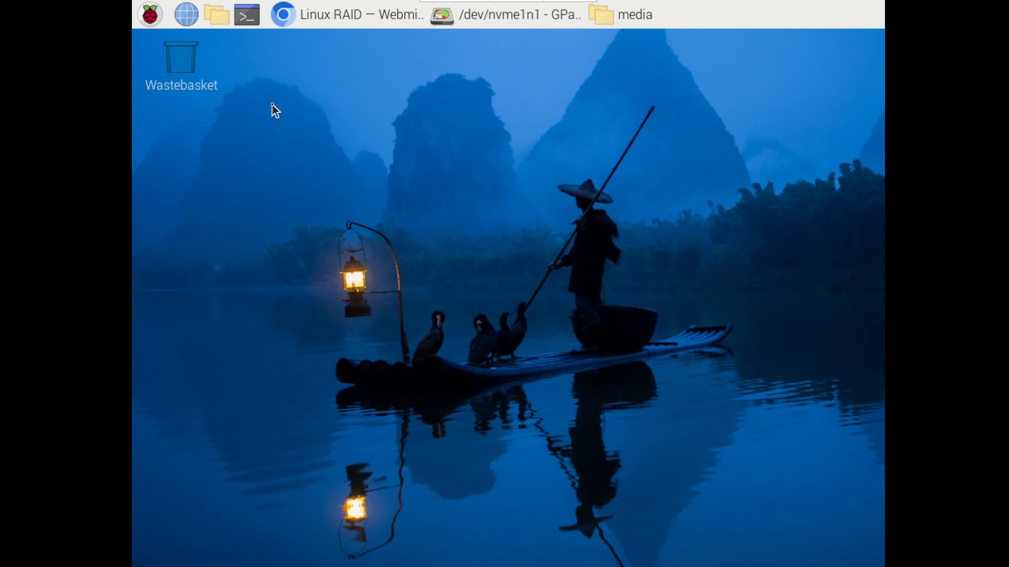
In a new terminal, try installing gparted and list the block devices with lsblk.
click(246, 14)
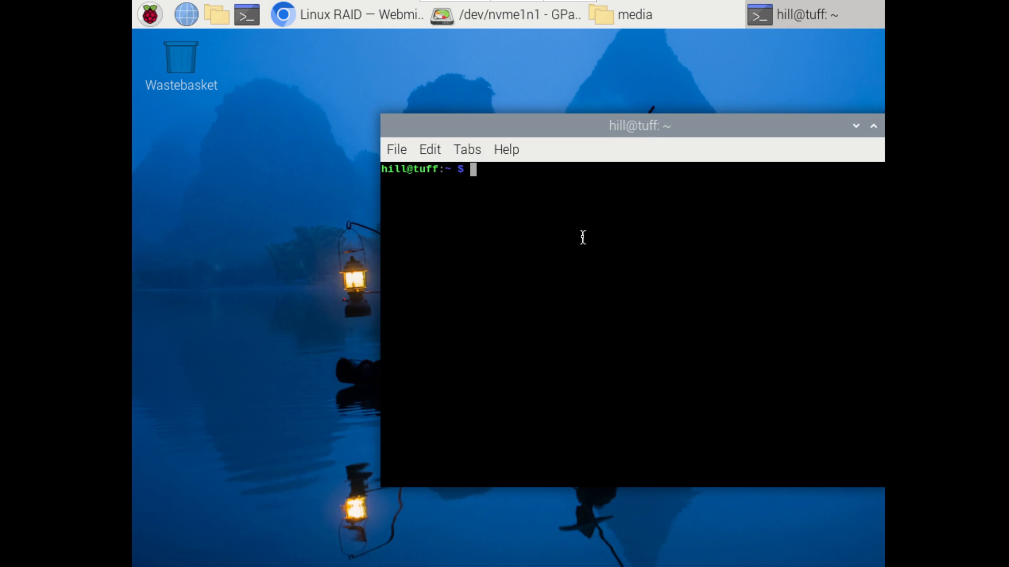
text(sudo install gparted)
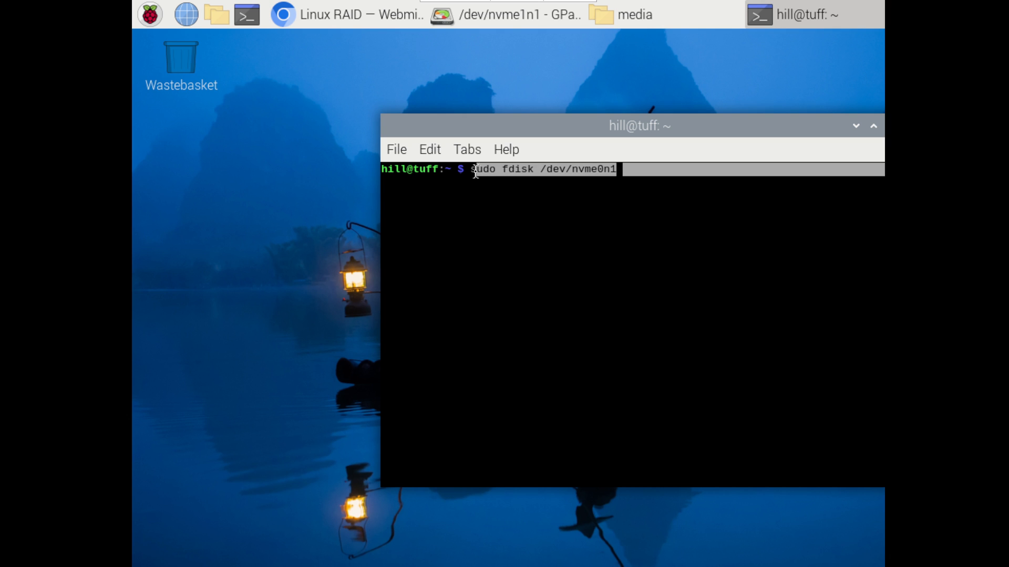
mouse_move(880, 425)
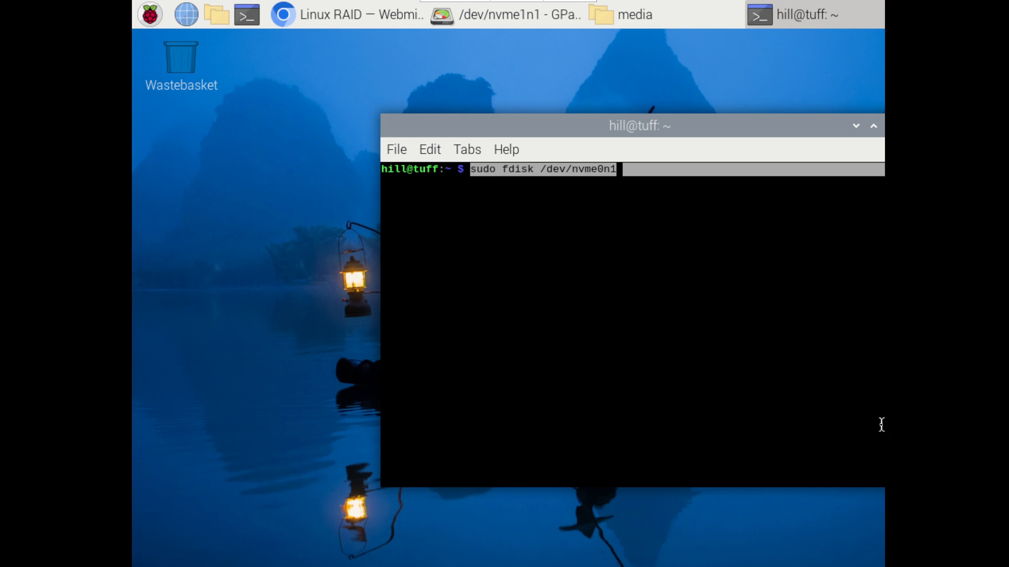
text(ls)
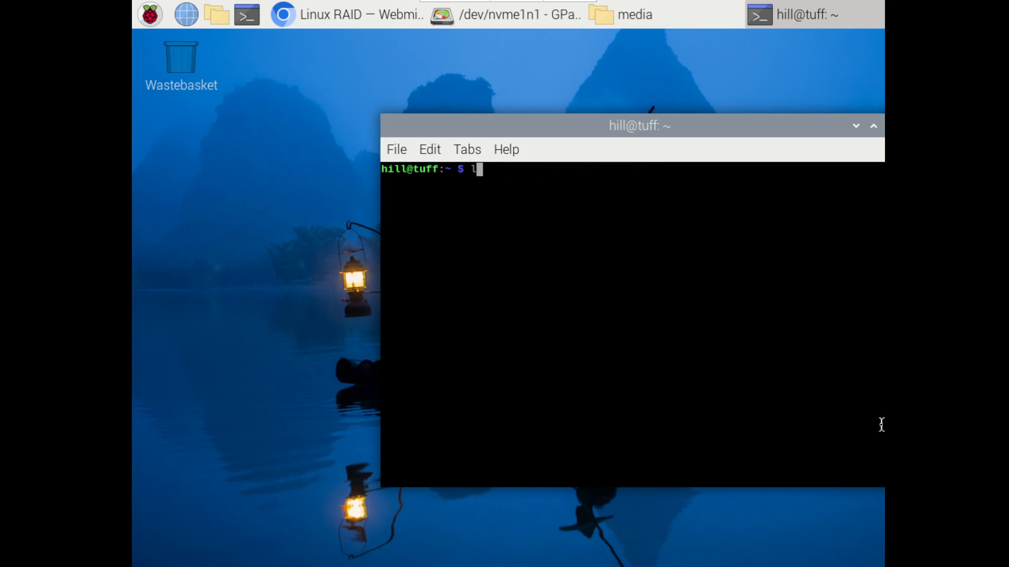
text(sblk)
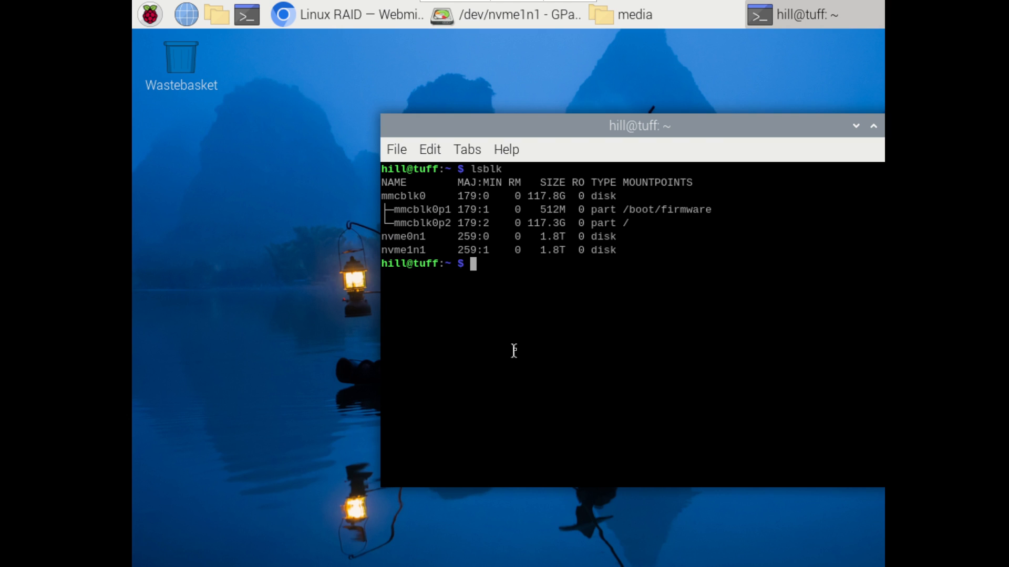
text(lsblk)
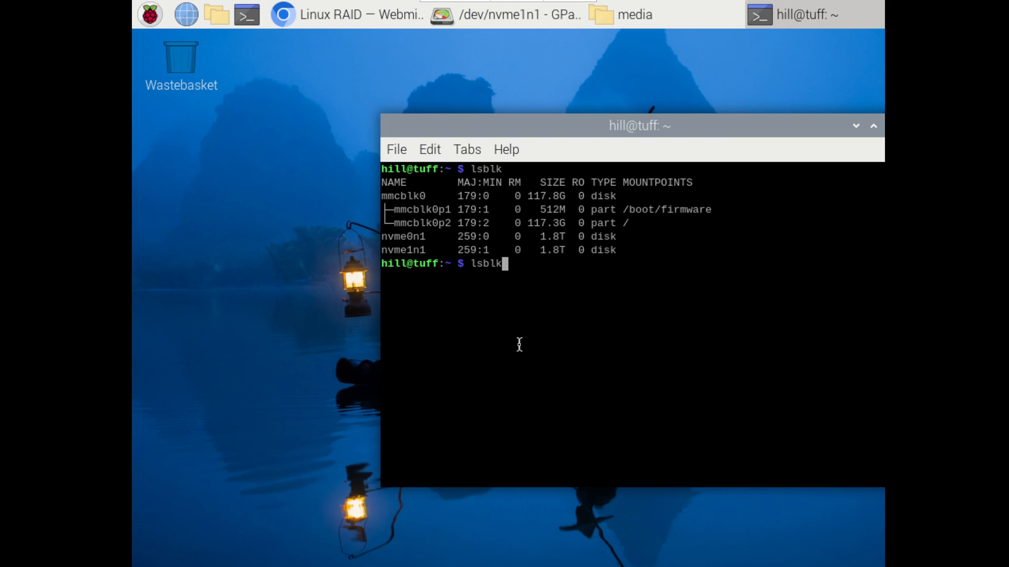
text(sudo install gparted)
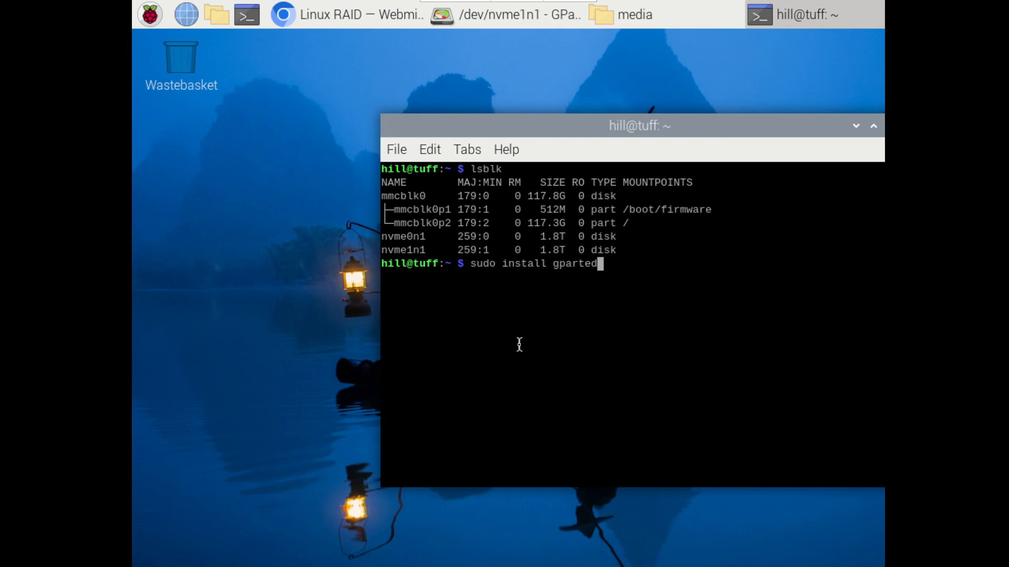
text(sudo fdisk /dev/nvme0n1)
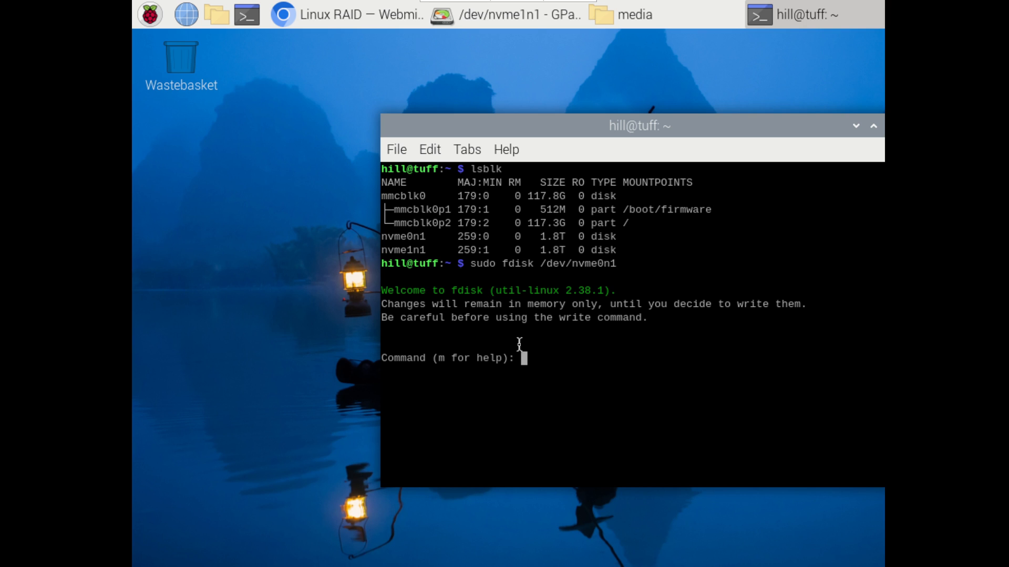
mouse_move(873, 352)
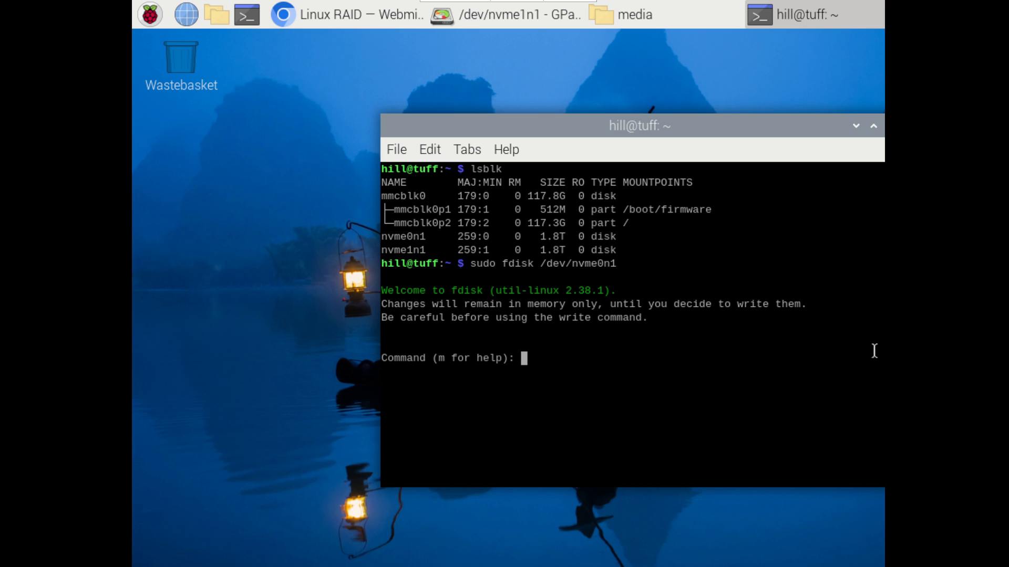
text(n)
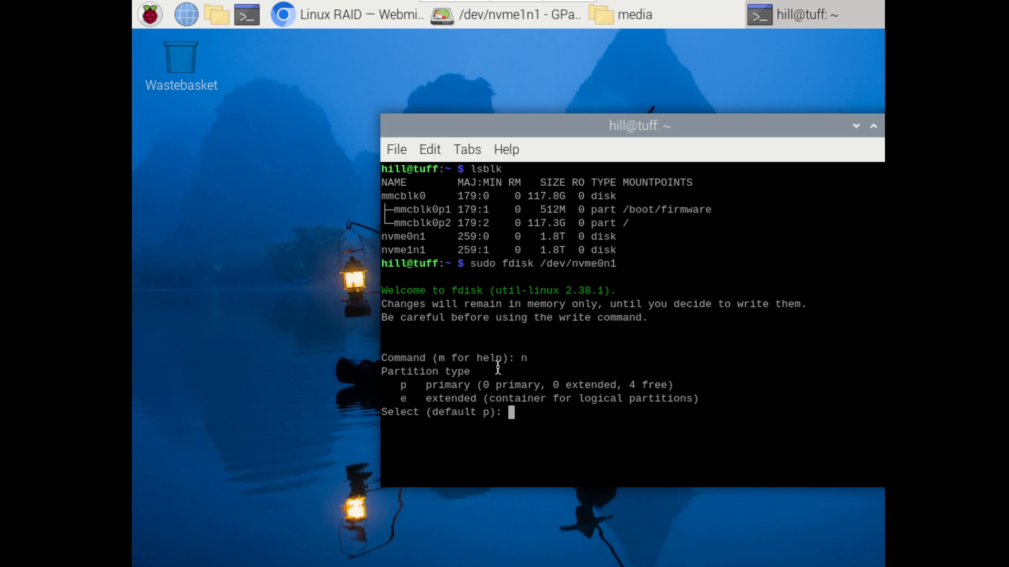
text(p)
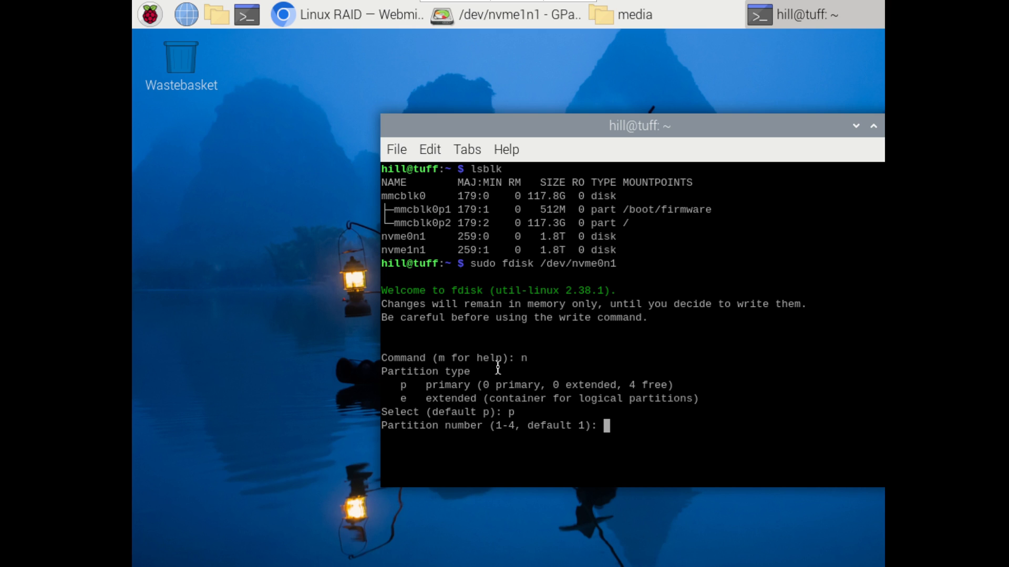
text(1)
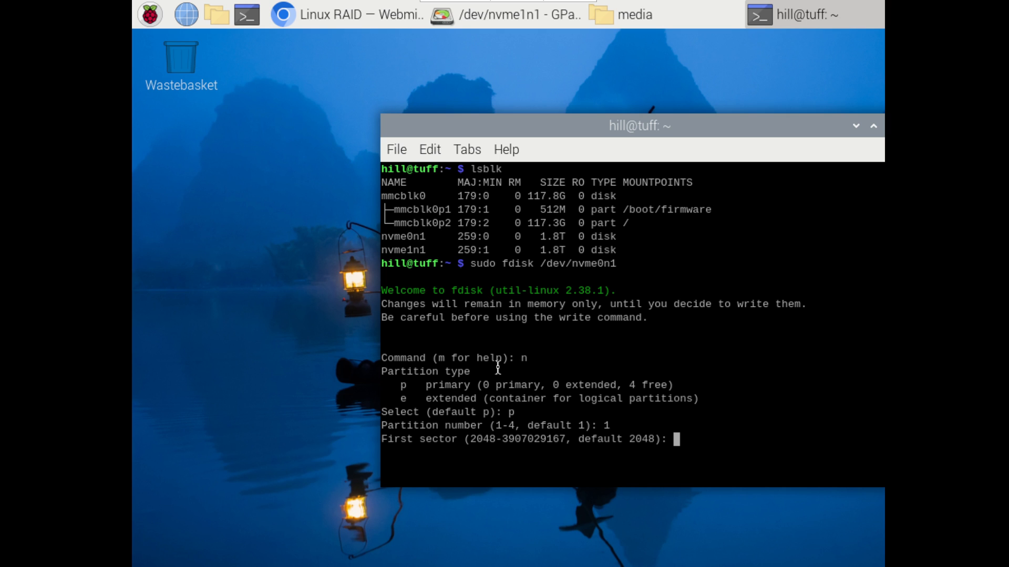
text(2048)
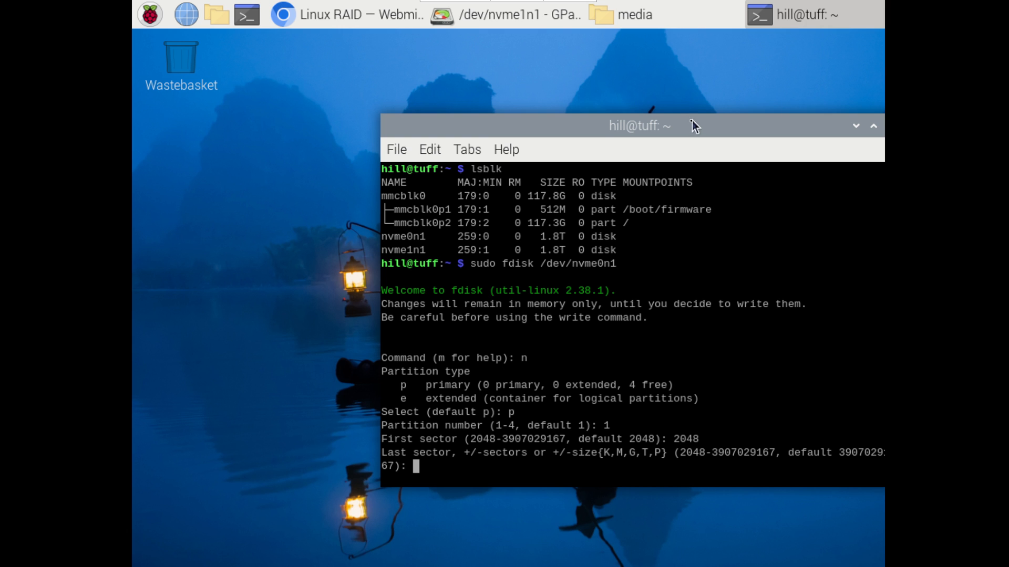
drag(637, 125, 498, 101)
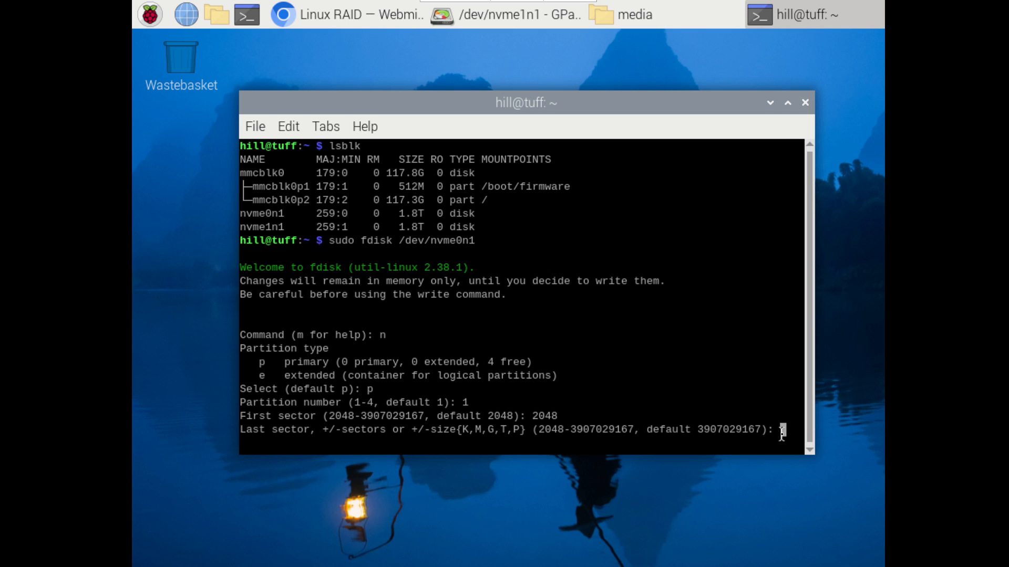
text(3907029167)
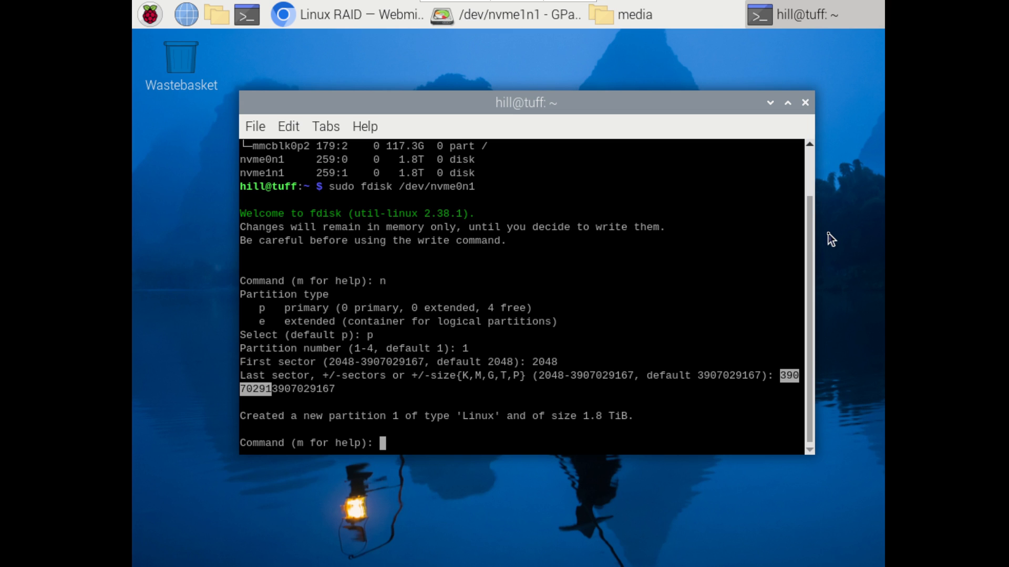
text(w)
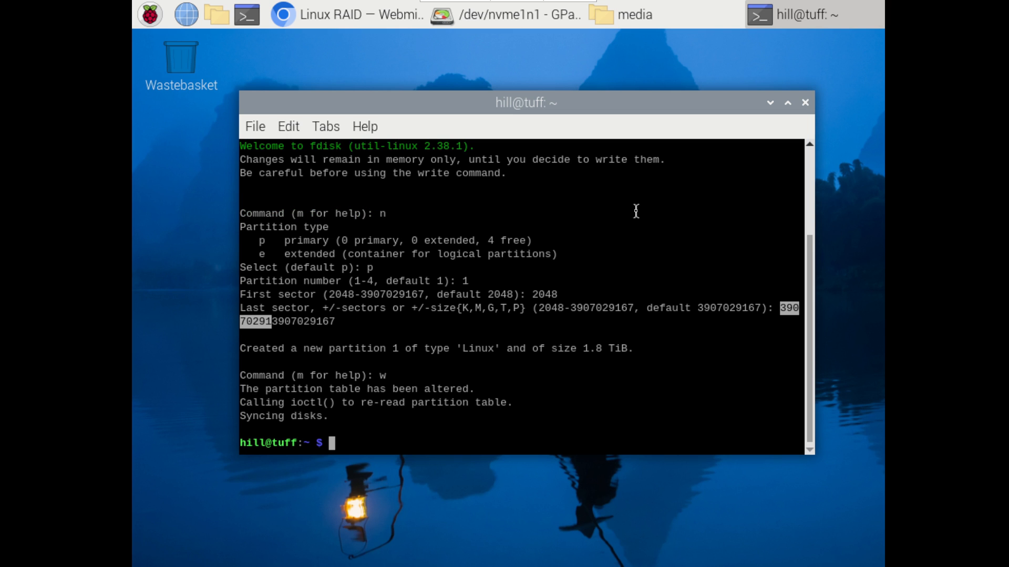
mouse_move(558, 327)
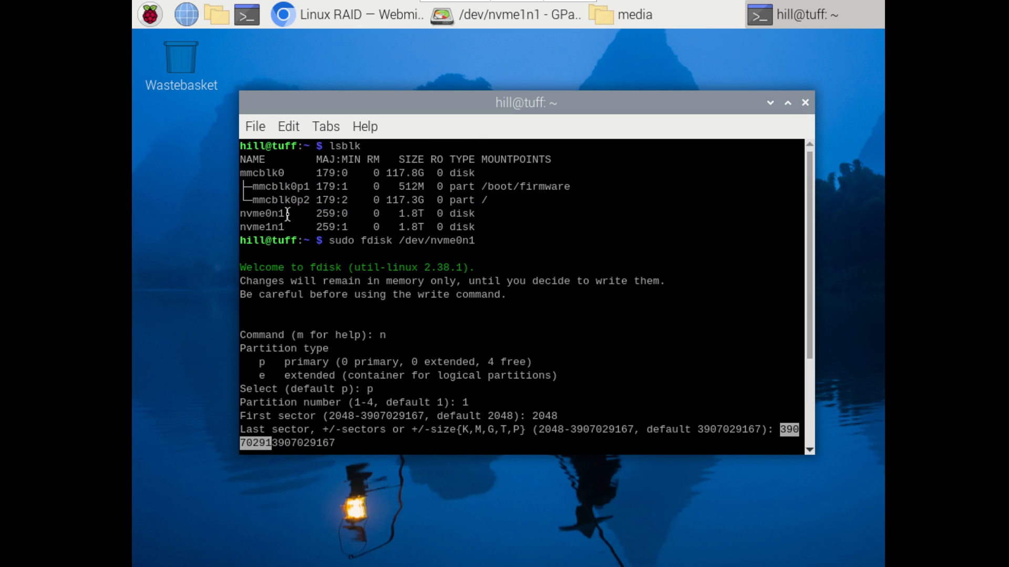
Highlight a drive name in the lsblk listing showing the new 1.8T partitions.
double_click(261, 227)
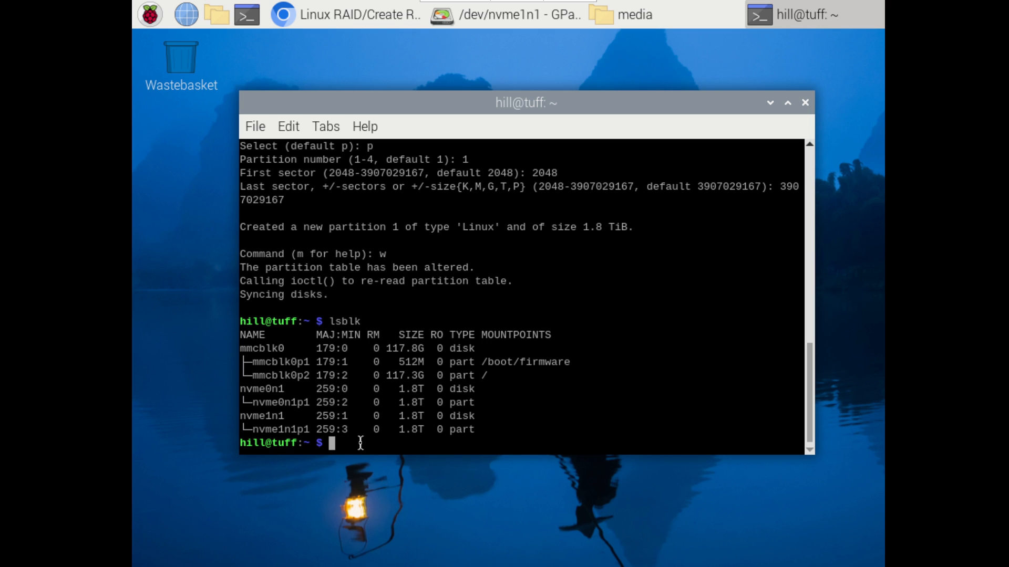
Enter sudo mkdir -p /mnt/yt to create the RAID mount point directory.
text(sudo)
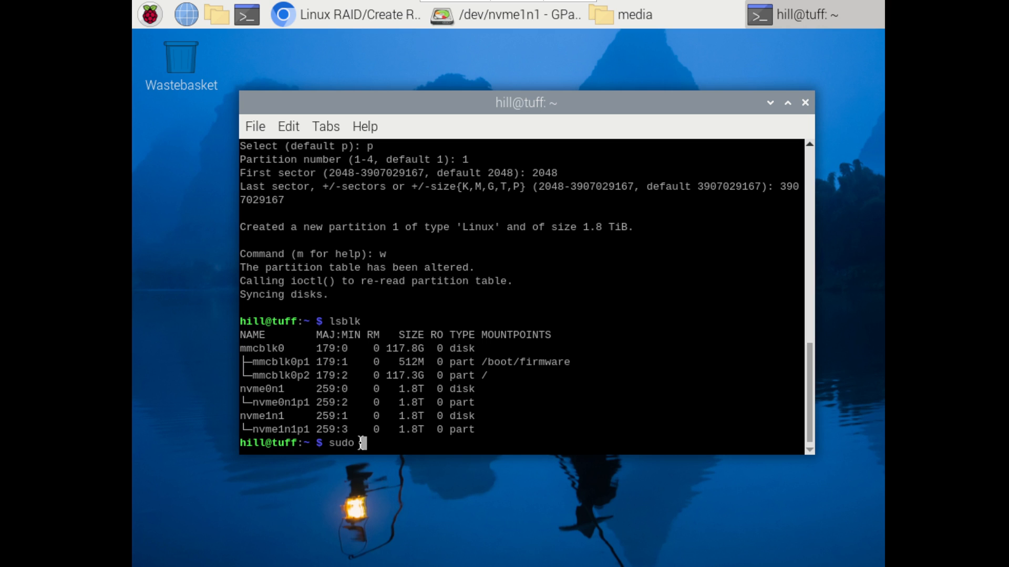
text(mkdir)
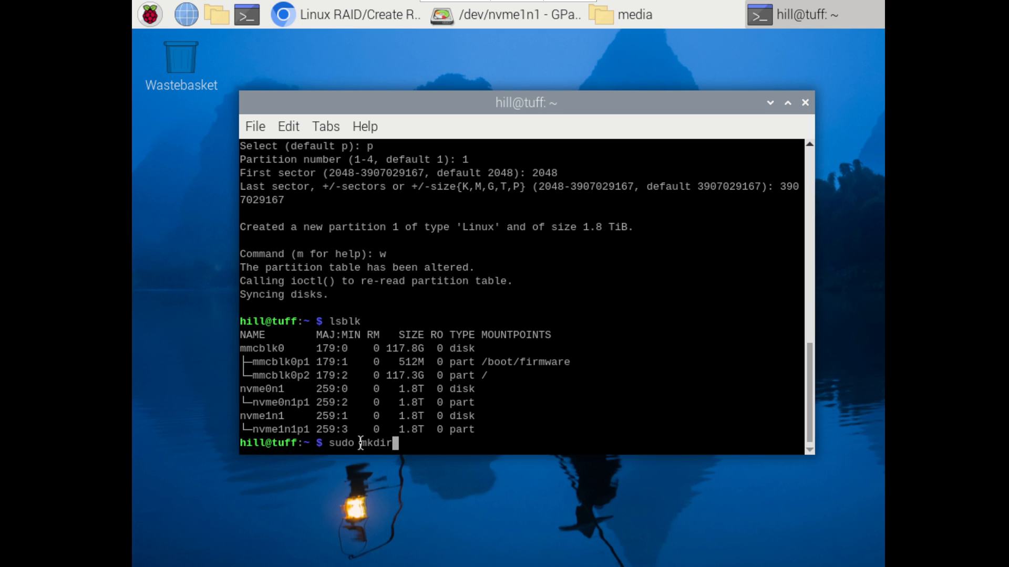
text(-p)
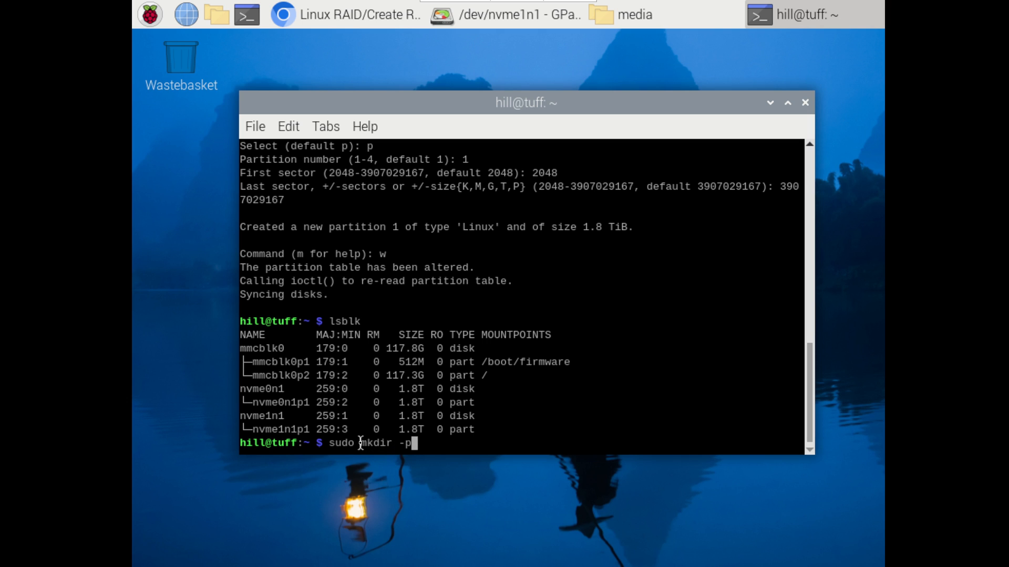
text(/mn)
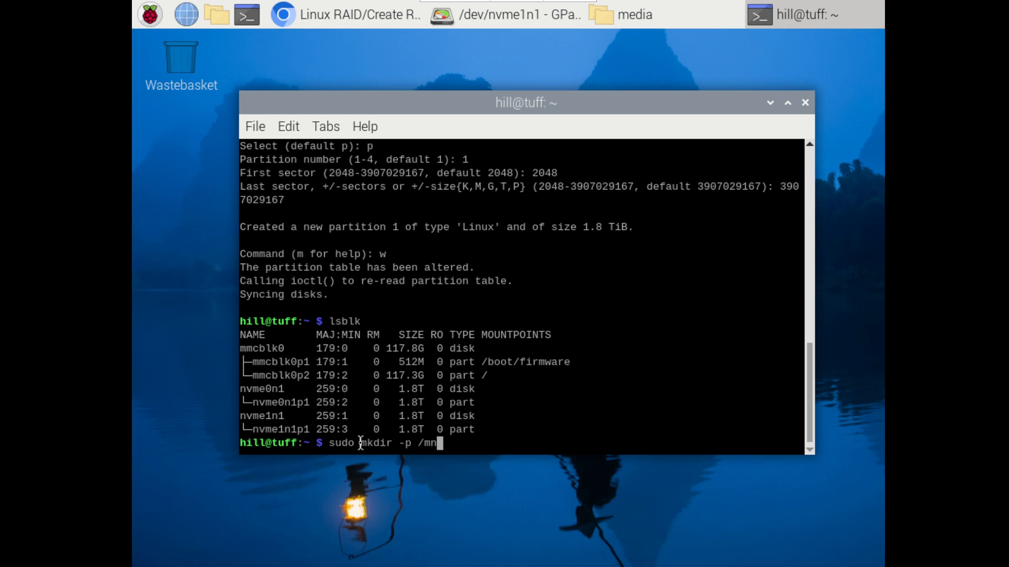
text(t/)
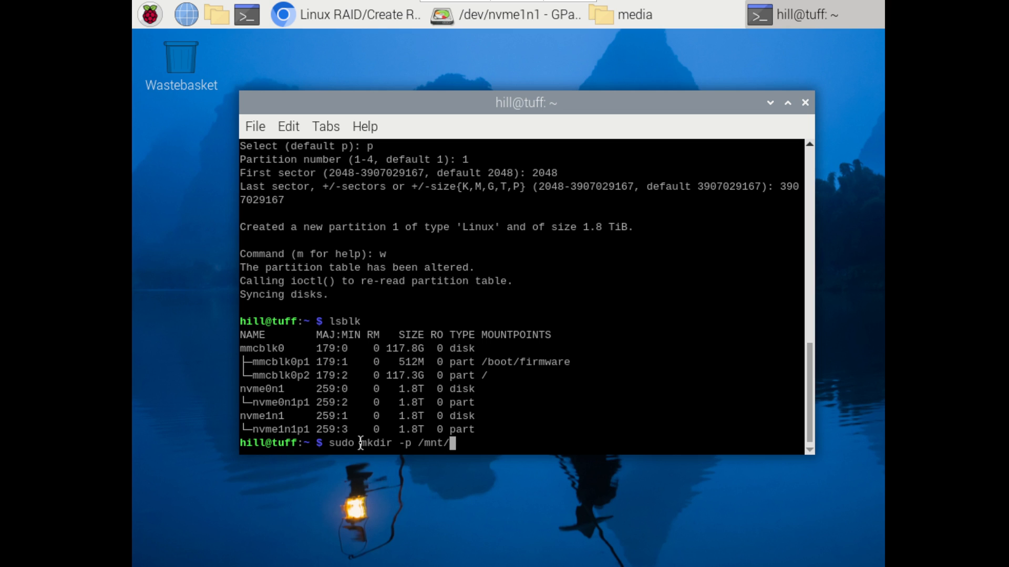
text(t)
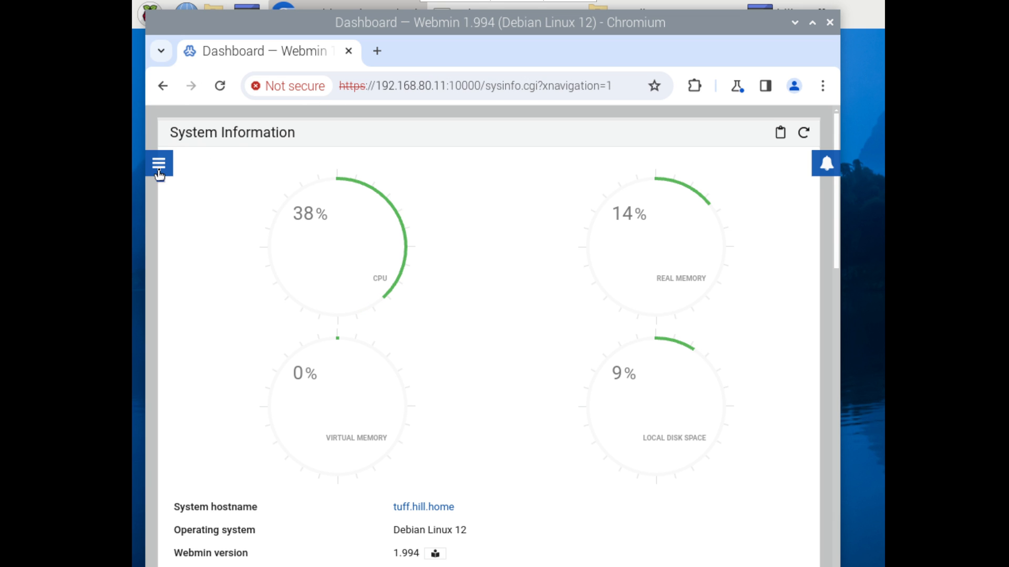
Reach the Linux RAID module in Webmin and scroll to the RAID device creation form.
click(159, 163)
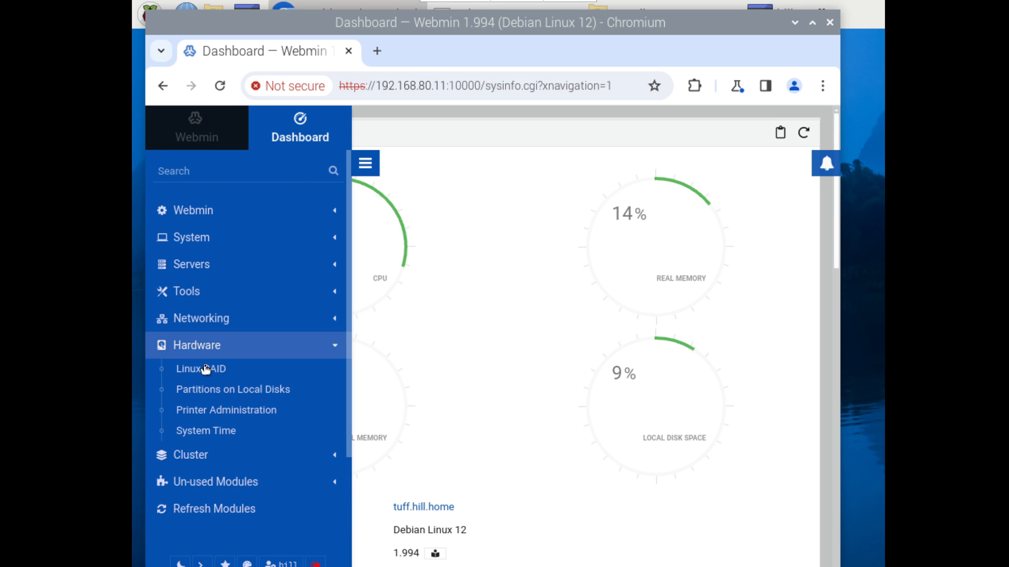
click(201, 369)
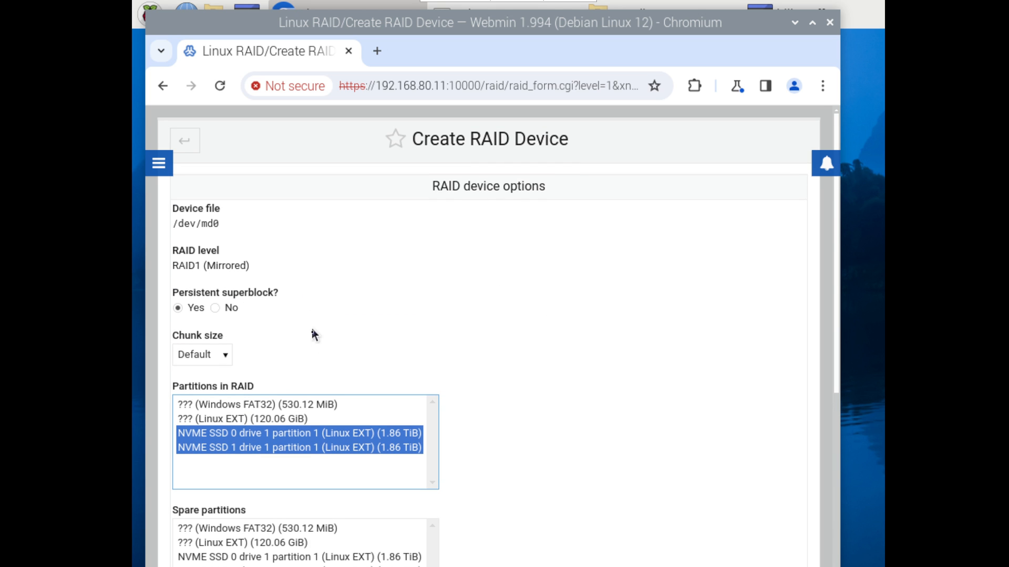
mouse_move(214, 308)
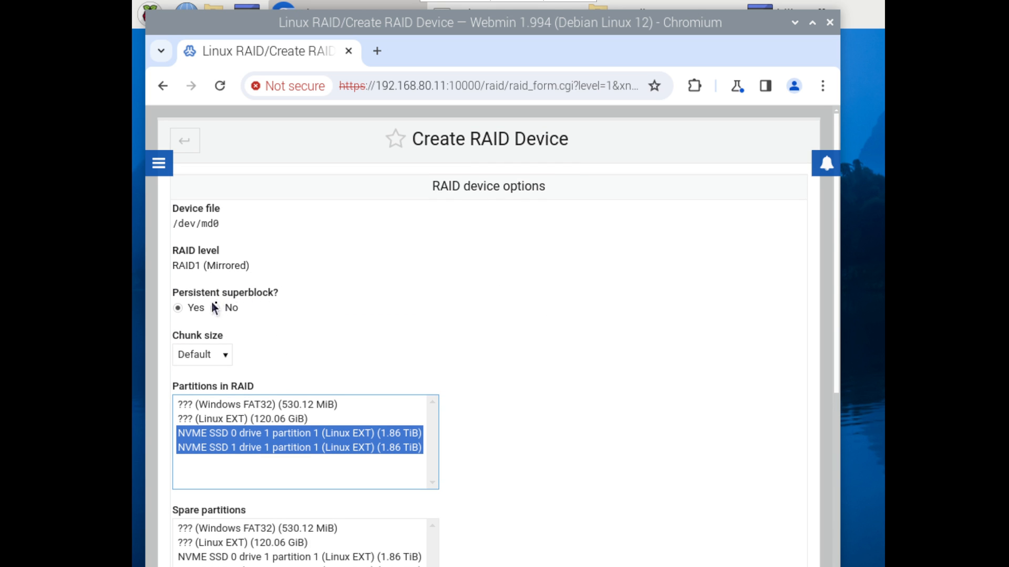
scroll(down, 3)
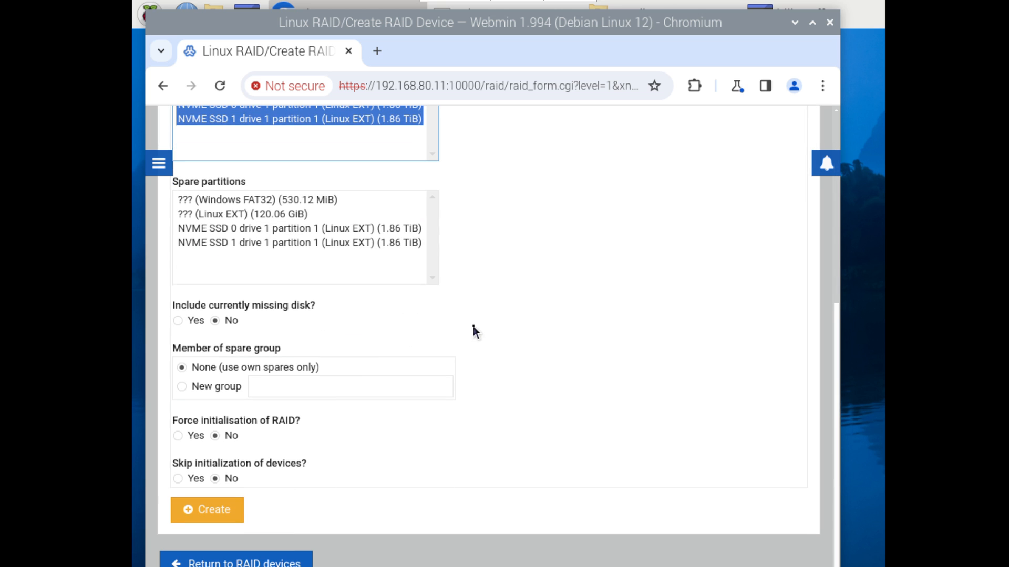
mouse_move(303, 415)
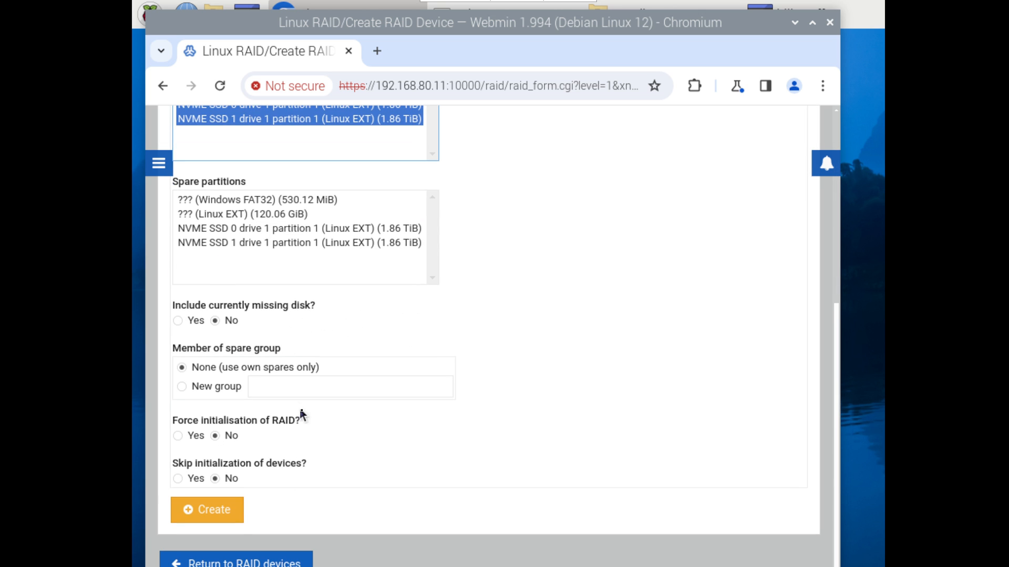
mouse_move(270, 477)
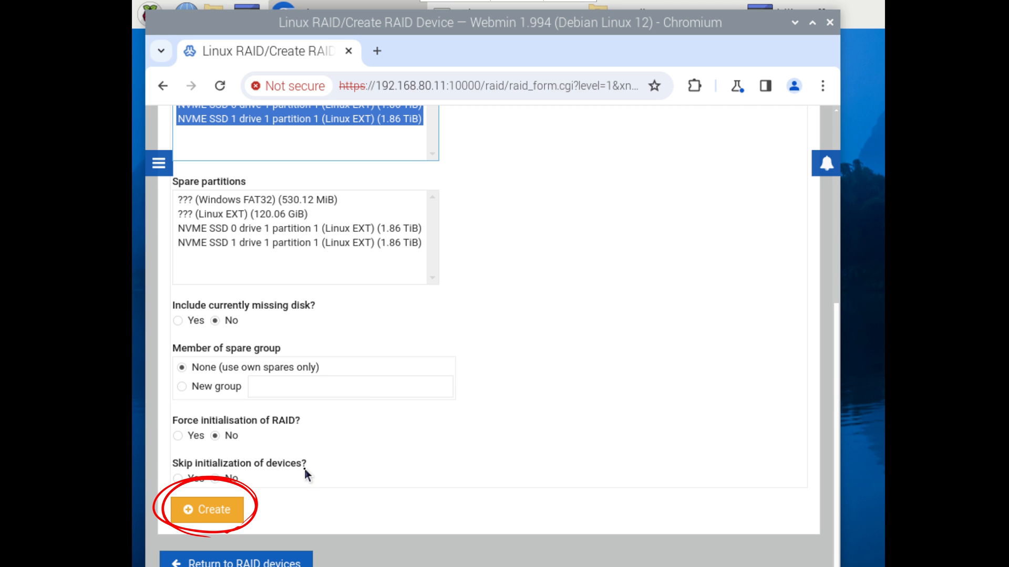
mouse_move(291, 466)
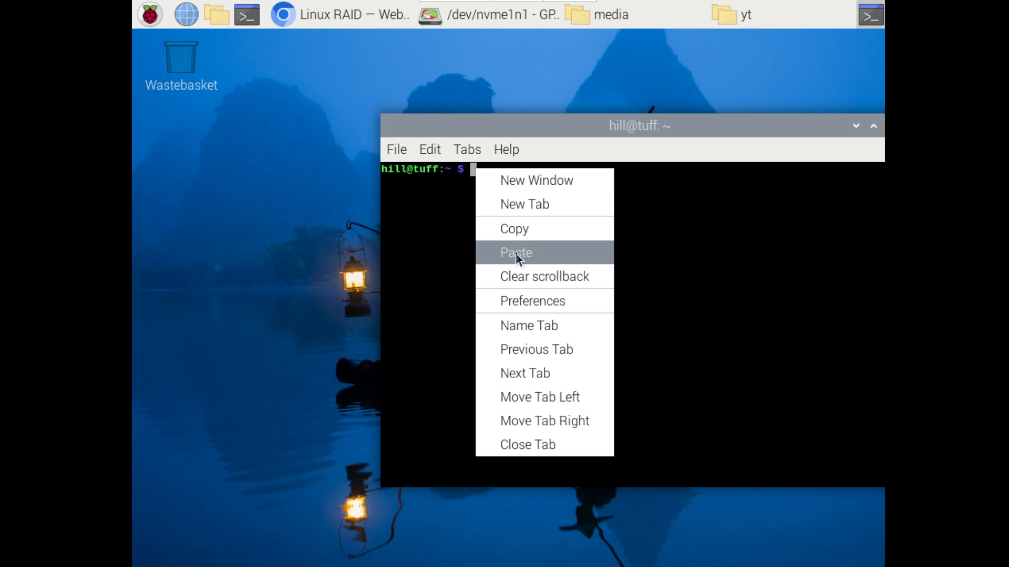
Format /dev/md0 as ext4, then mount it at /mnt/yt.
click(515, 253)
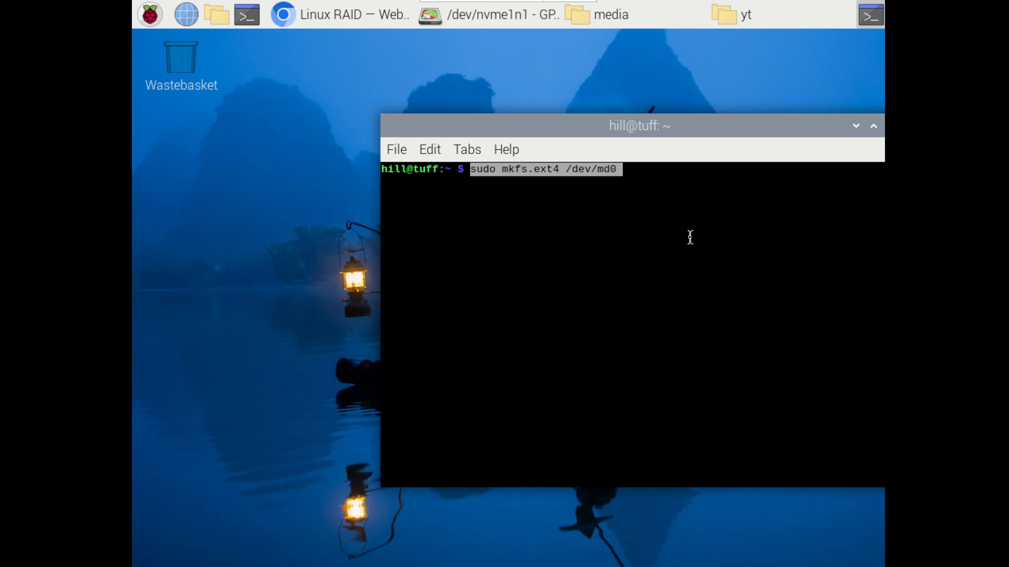
key(Return)
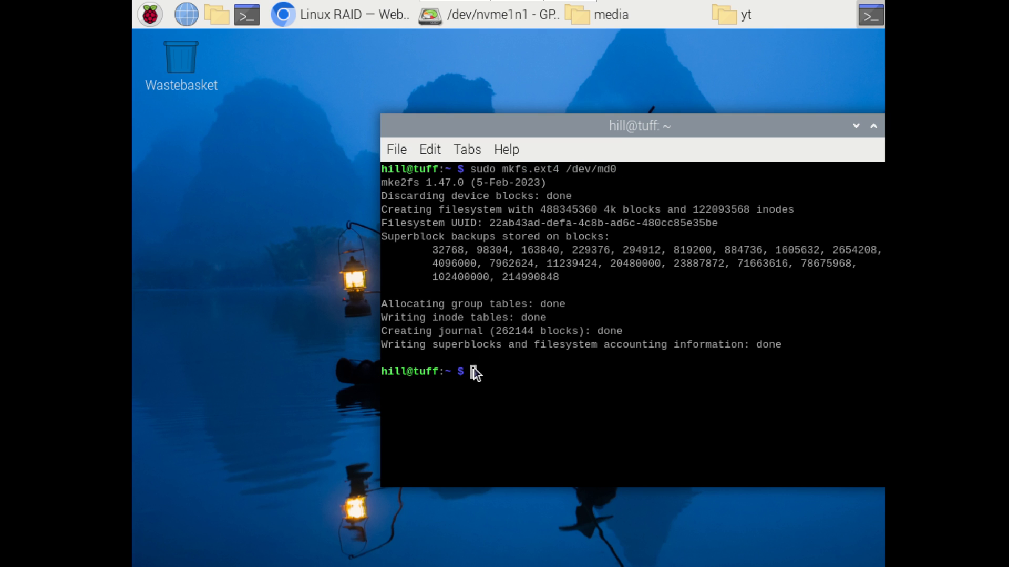
mouse_move(555, 173)
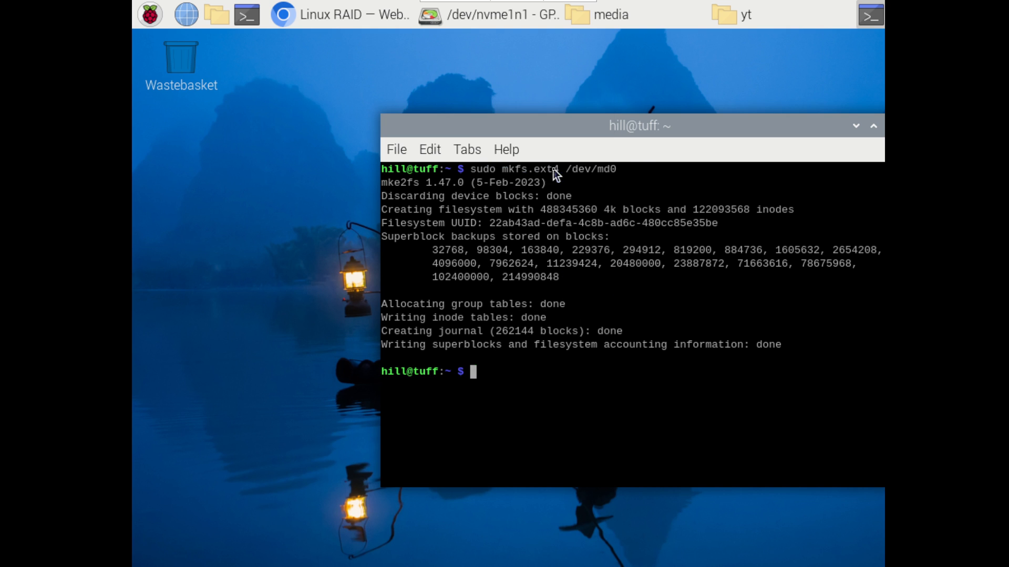
text(sudo mount /dev/md0 /mnt/yt)
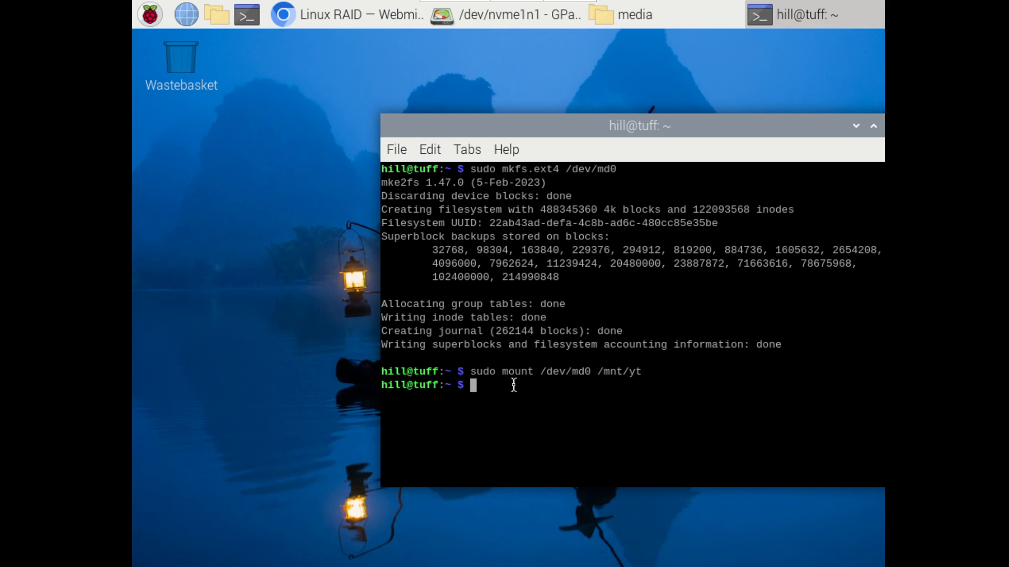
mouse_move(589, 377)
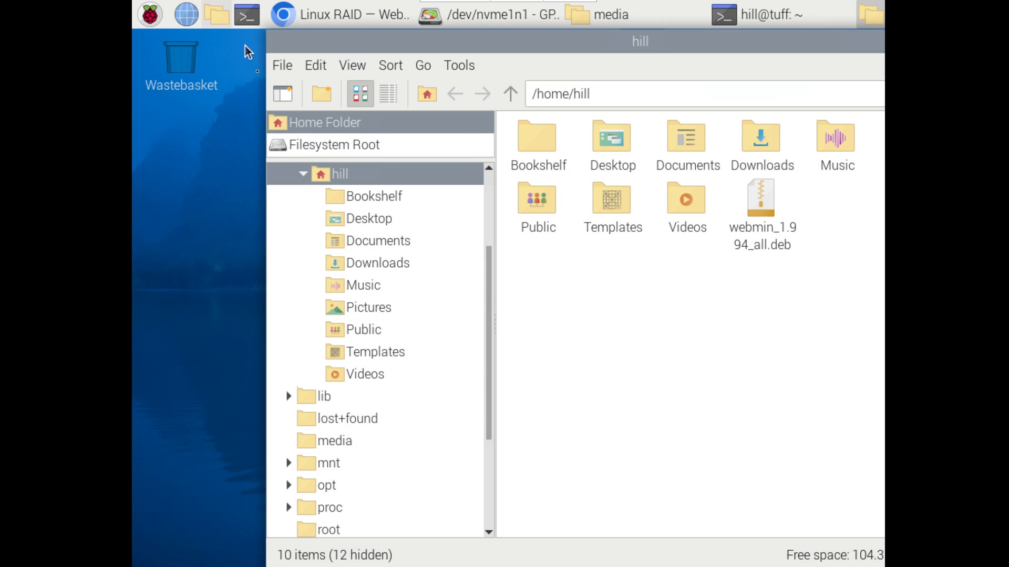
scroll(down, 3)
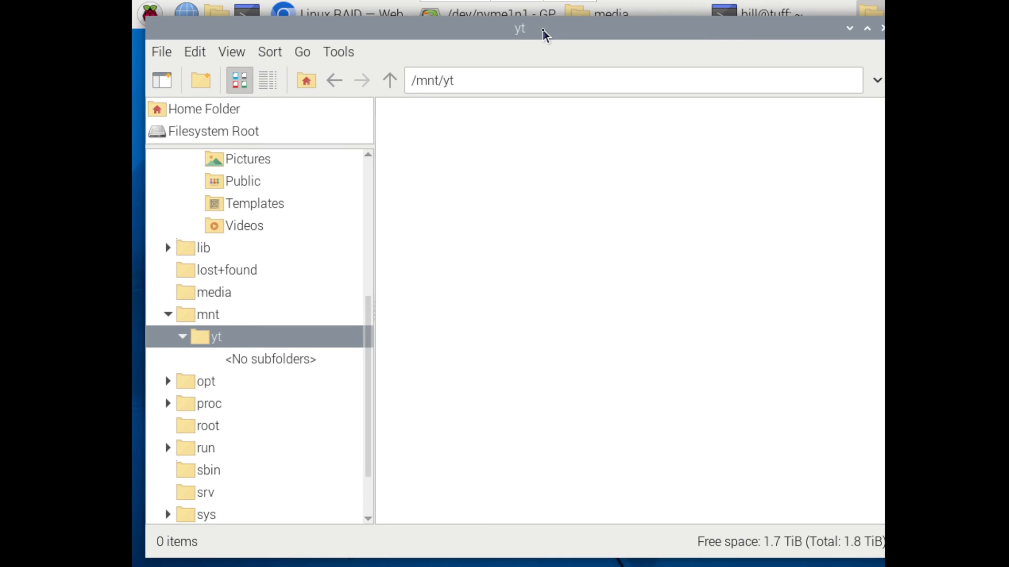
drag(545, 33, 469, 27)
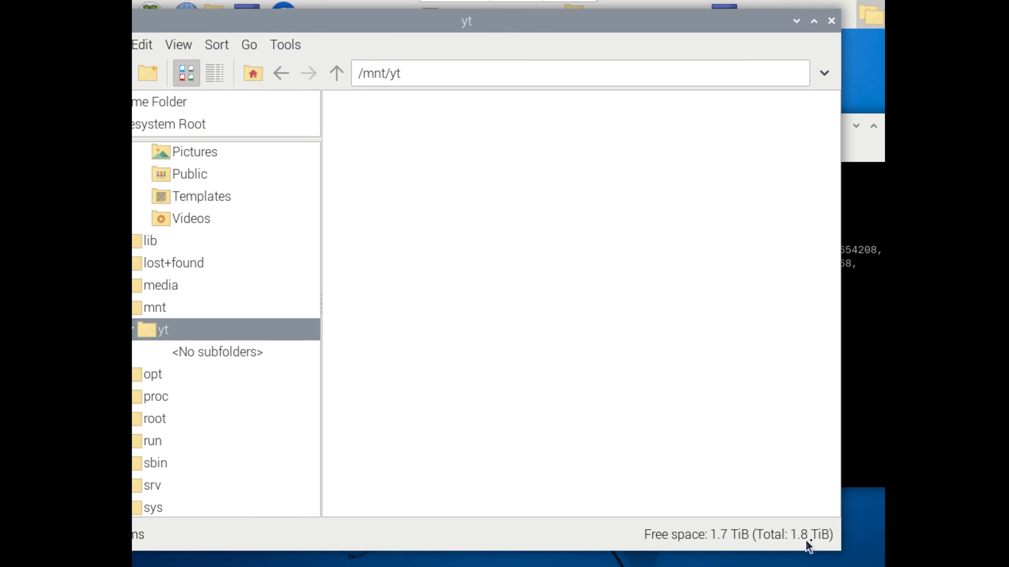
mouse_move(455, 28)
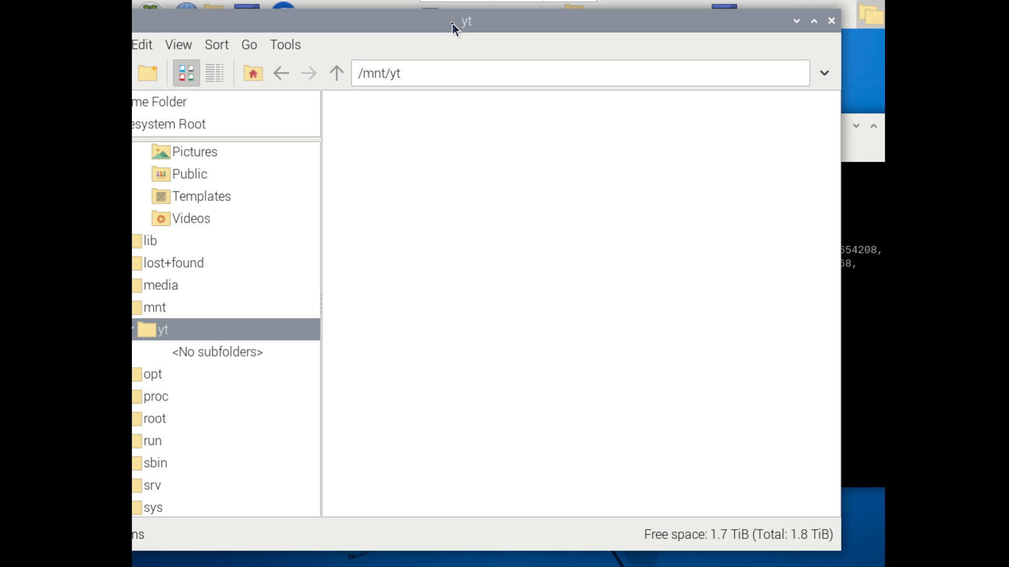
mouse_move(714, 539)
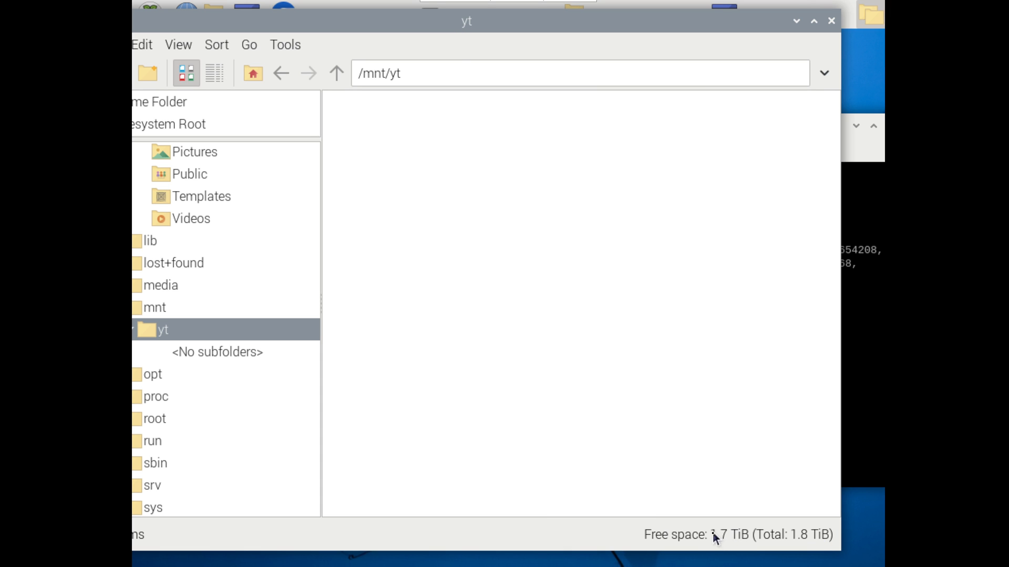
mouse_move(763, 537)
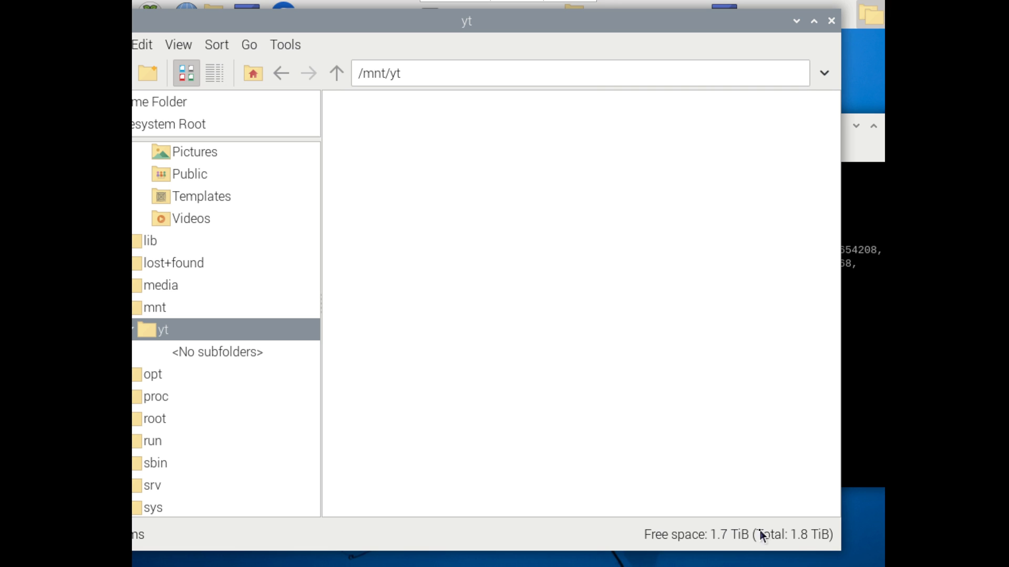
mouse_move(777, 520)
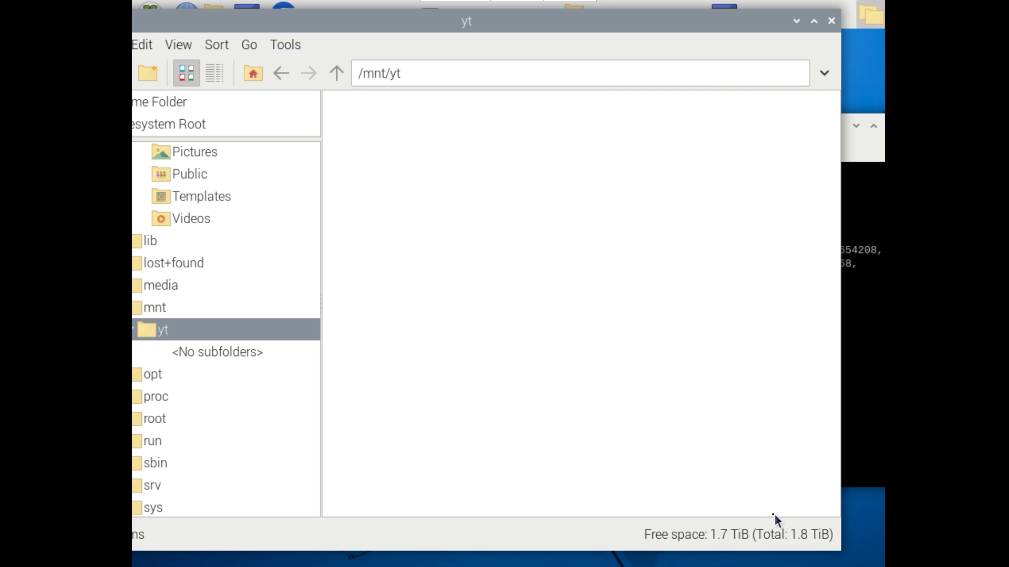
mouse_move(429, 30)
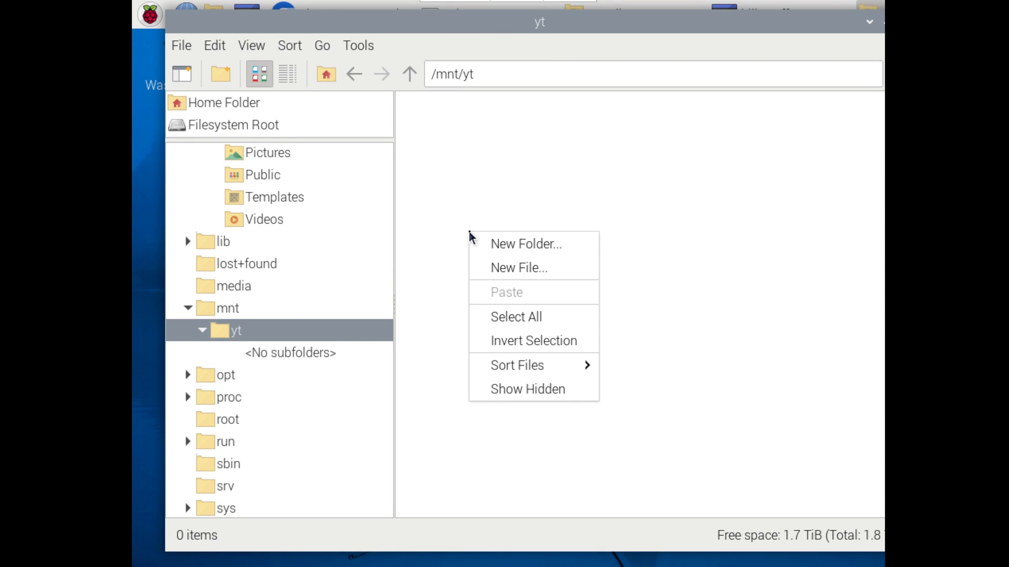
click(525, 244)
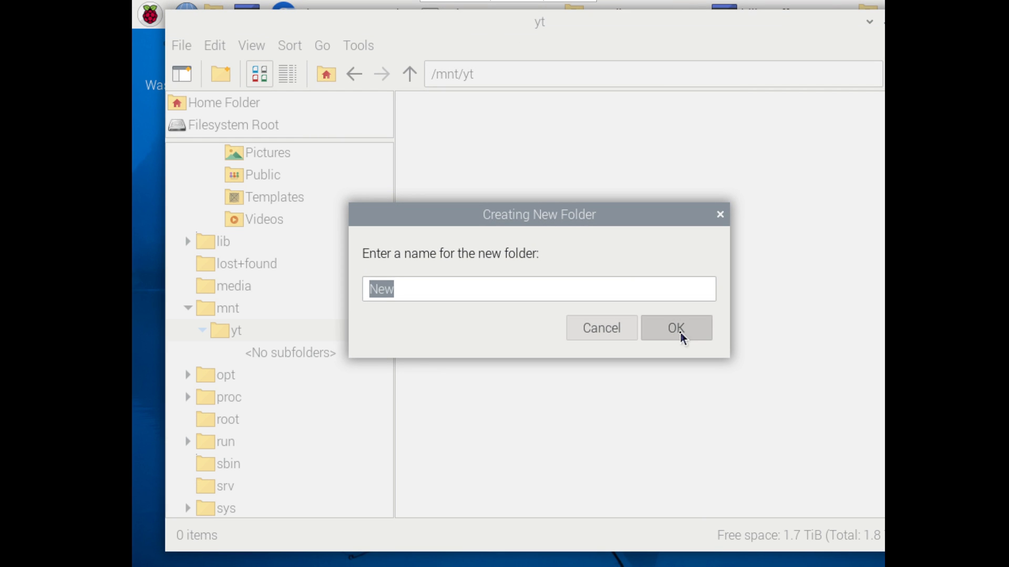
click(674, 328)
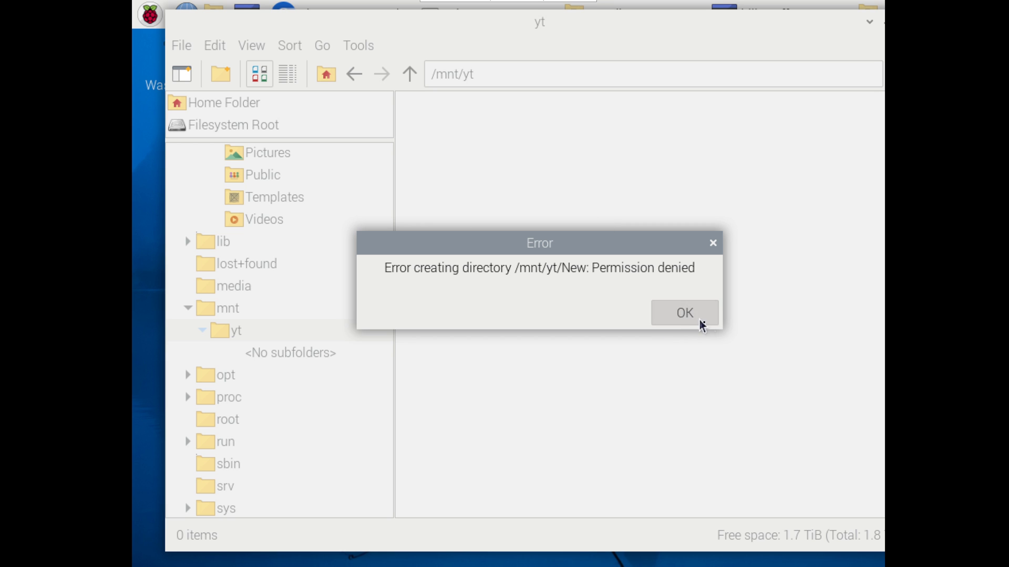
click(683, 313)
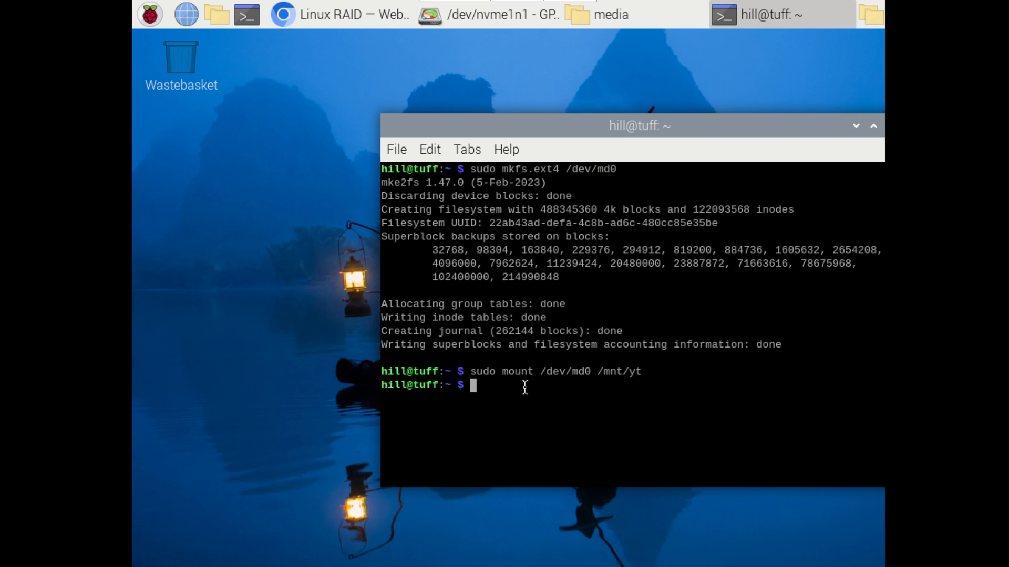
mouse_move(542, 391)
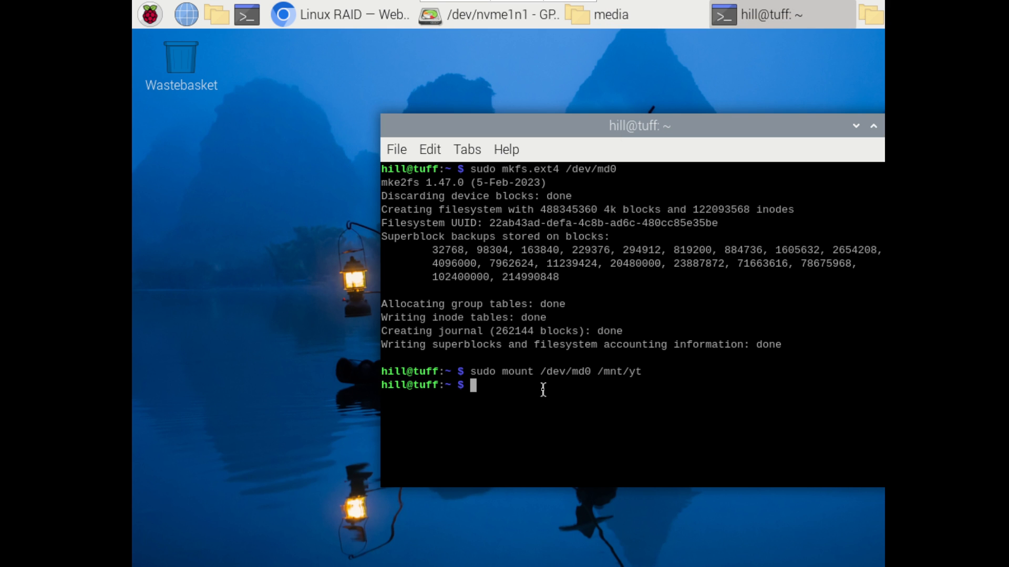
Start a root shell with sudo bash, change into /mnt and list it to see yt.
text(sud)
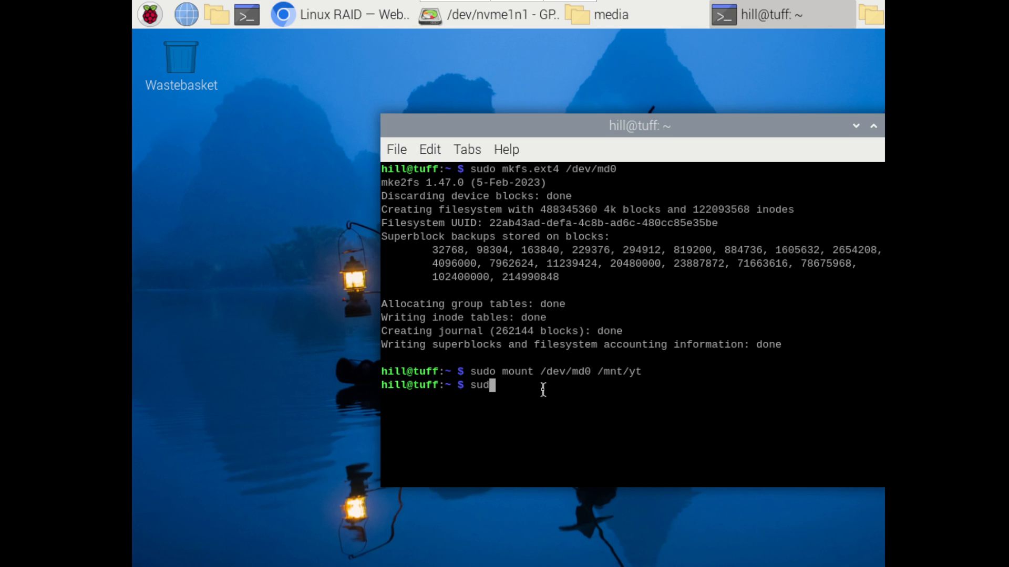
text(bash)
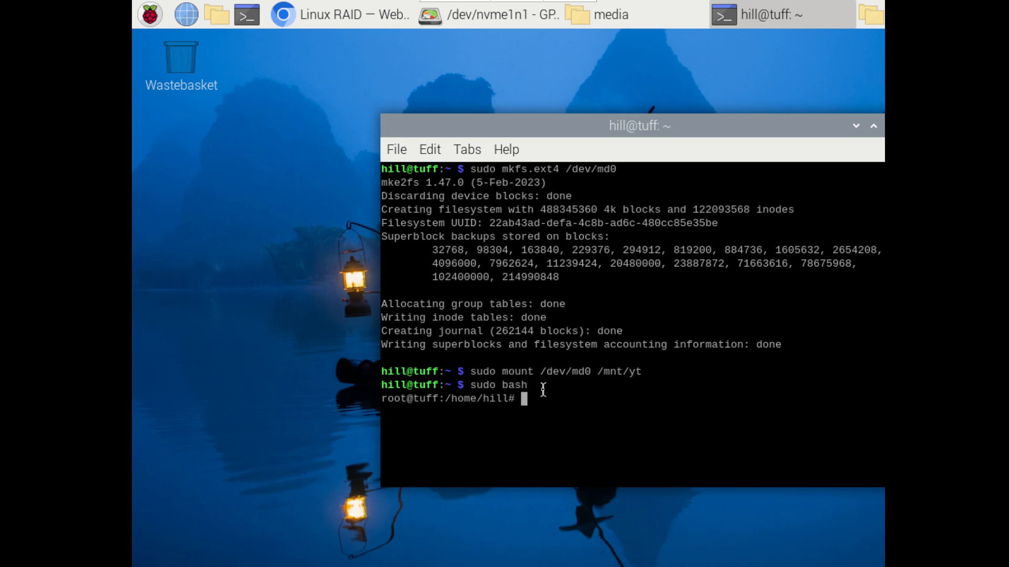
text(ls)
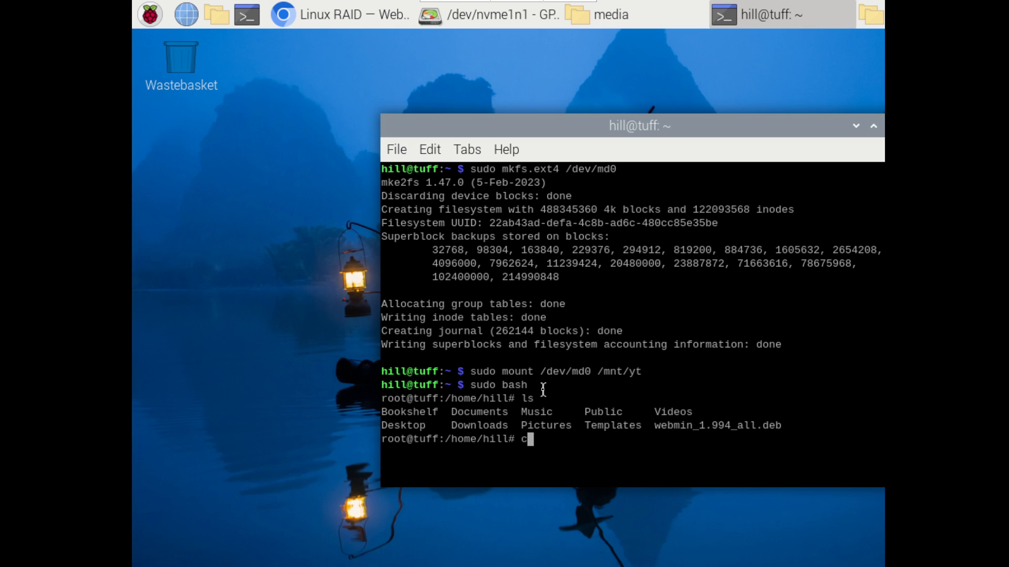
text(d)
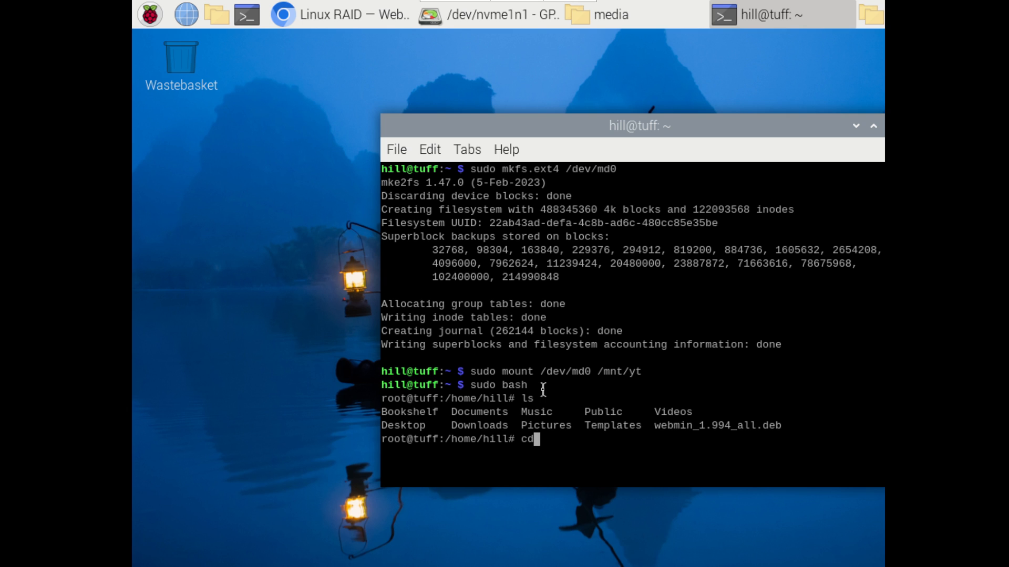
text(/)
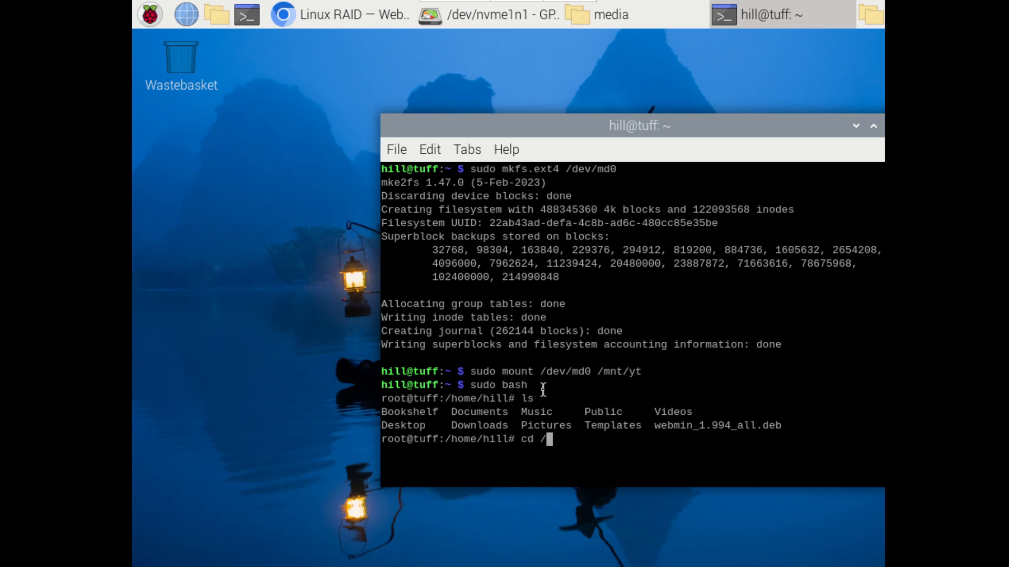
text(nt)
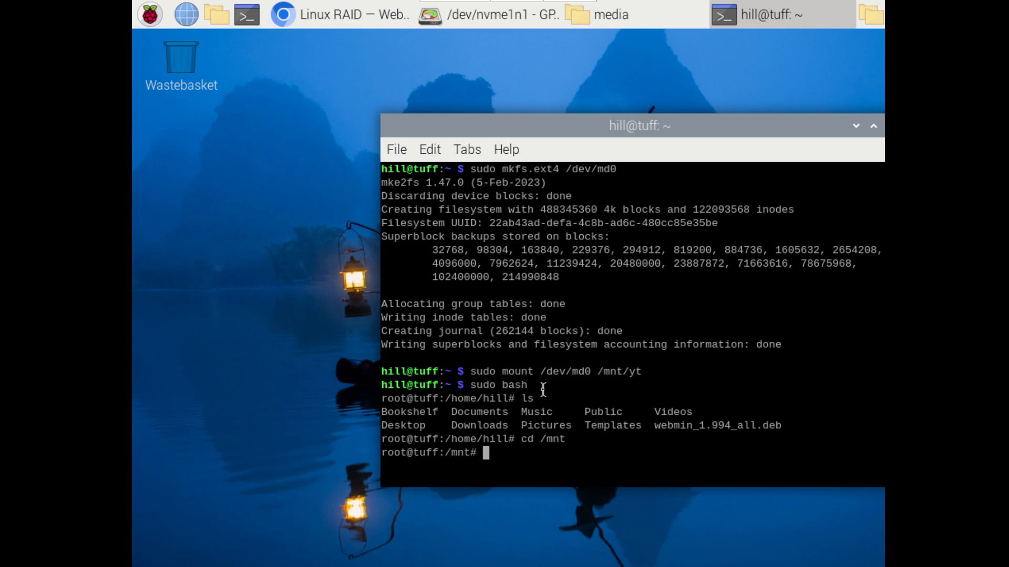
text(ls)
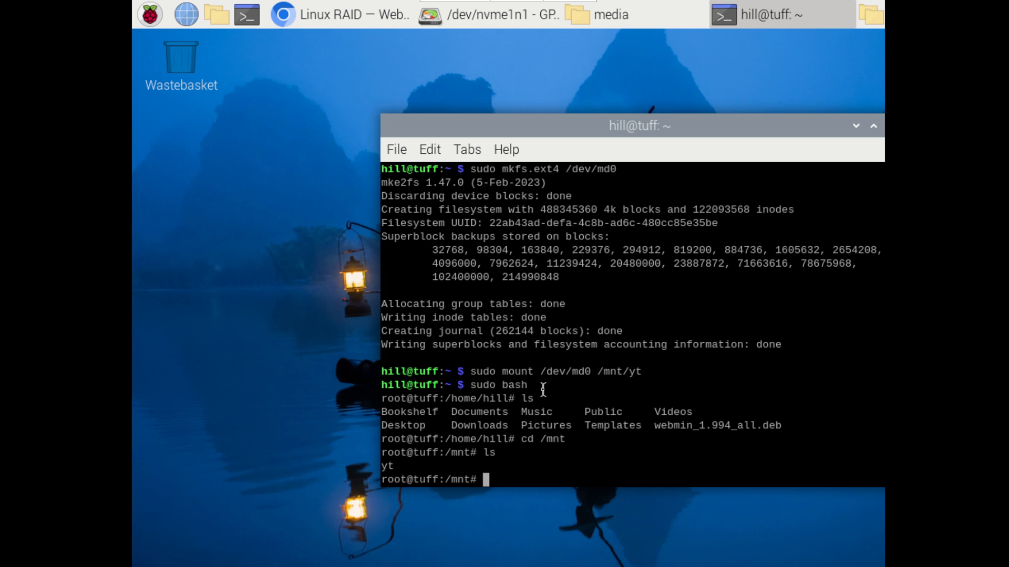
mouse_move(733, 446)
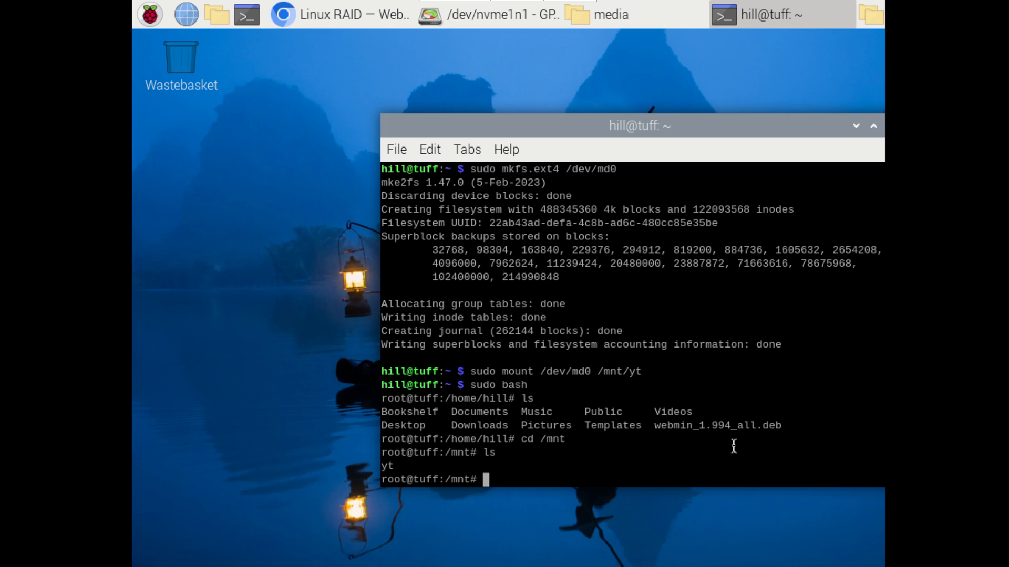
Run chmod -R 777 yt to grant full permissions on the yt folder.
text(chmod -R)
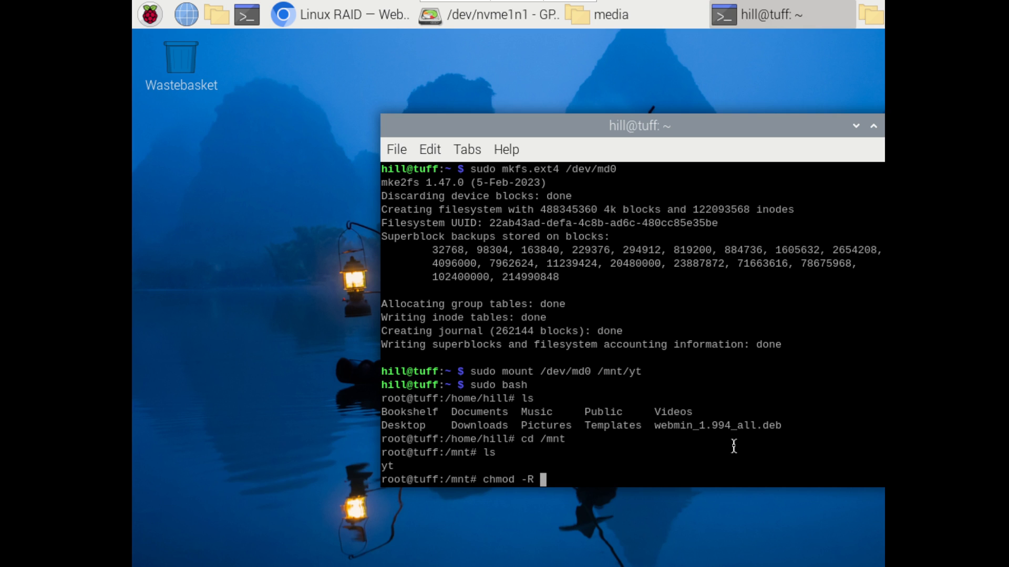
text(777)
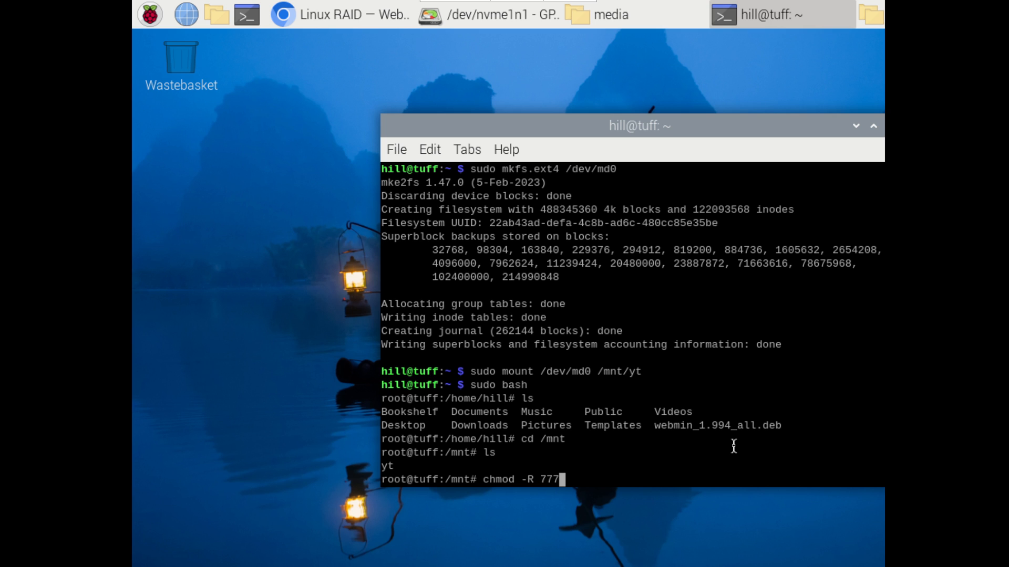
text(yt)
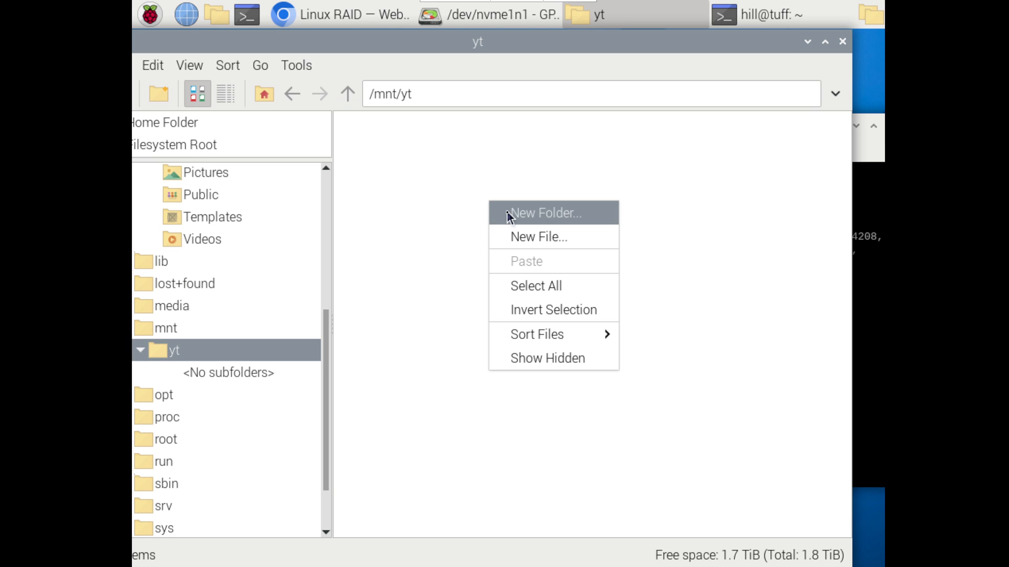
Create a test file named New in /mnt/yt, delete it again, and move the window aside.
click(538, 237)
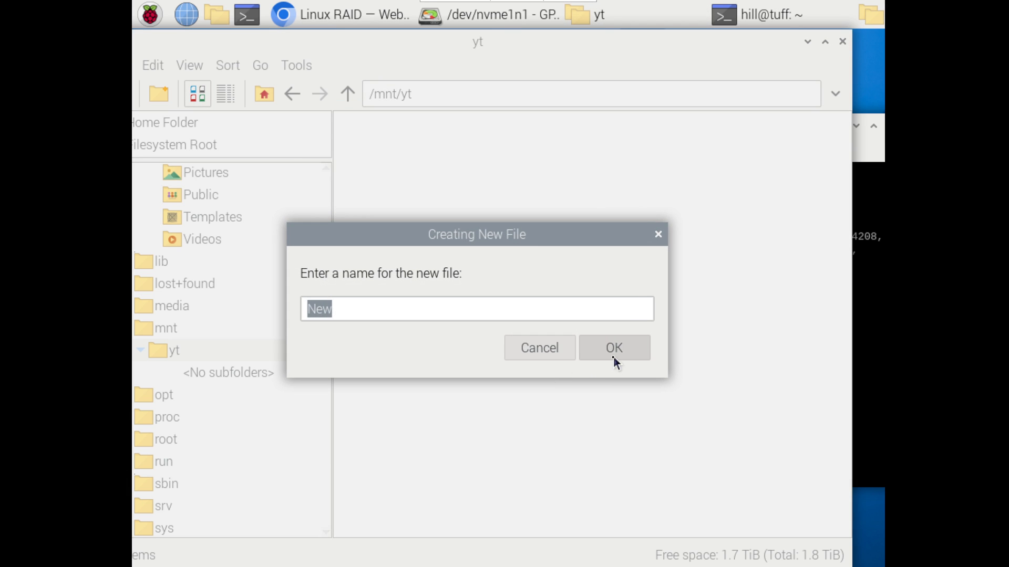
click(612, 348)
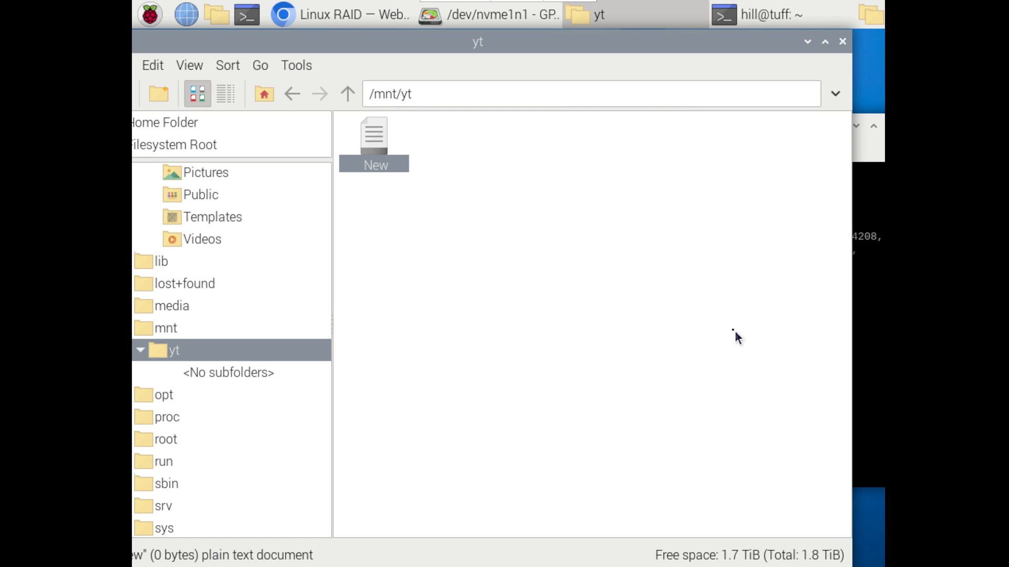
key(Delete)
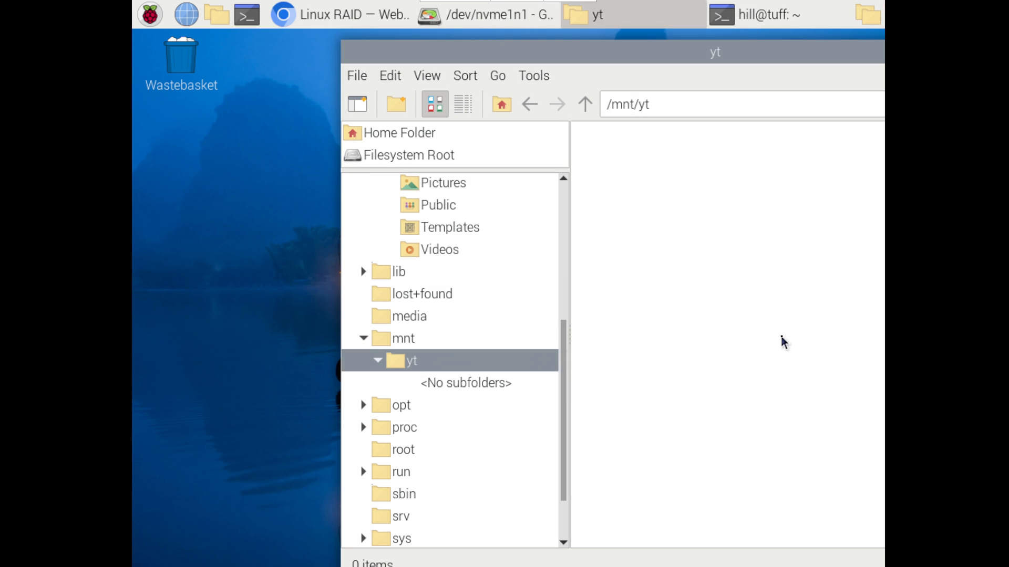
drag(714, 51, 577, 50)
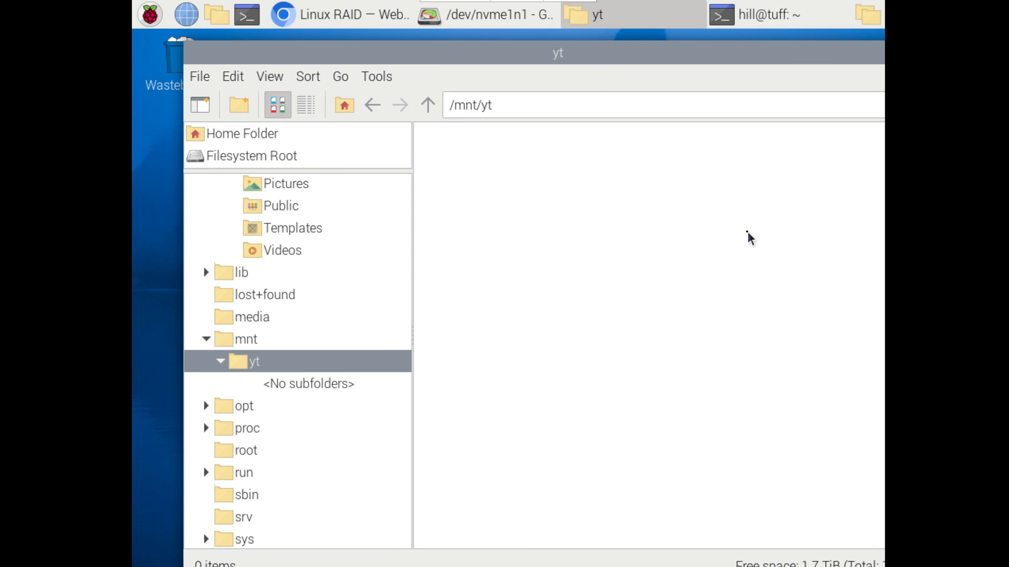
mouse_move(748, 223)
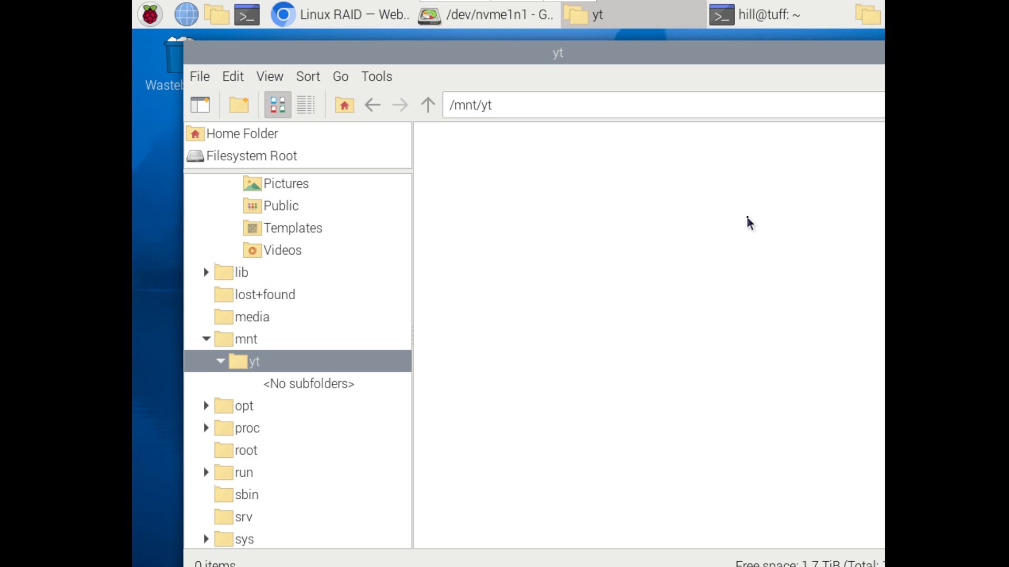
mouse_move(872, 261)
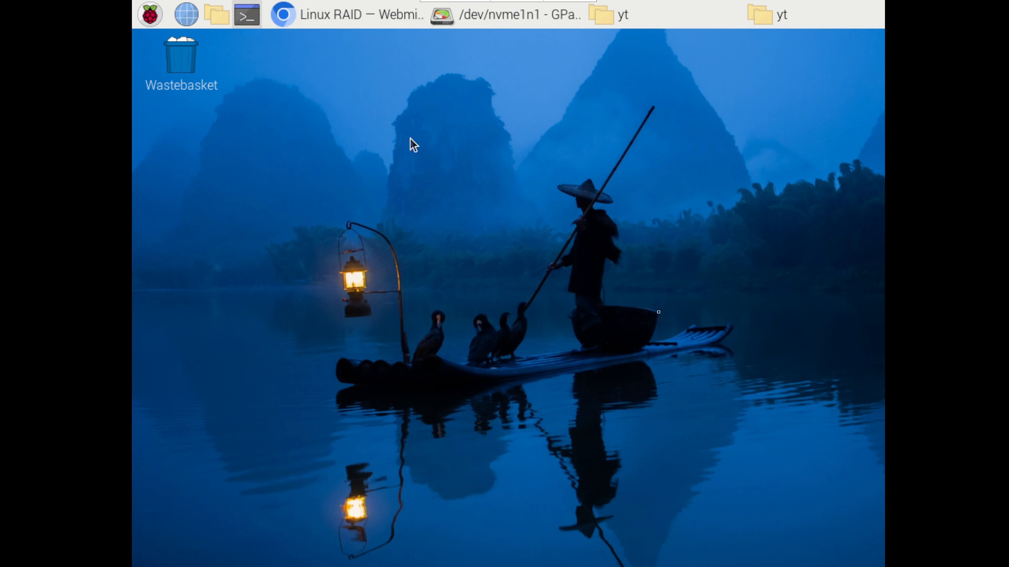
In a fresh terminal run lsblk to see md0 at /mnt/yt, then enter sudo nano /etc/fstab.
click(246, 14)
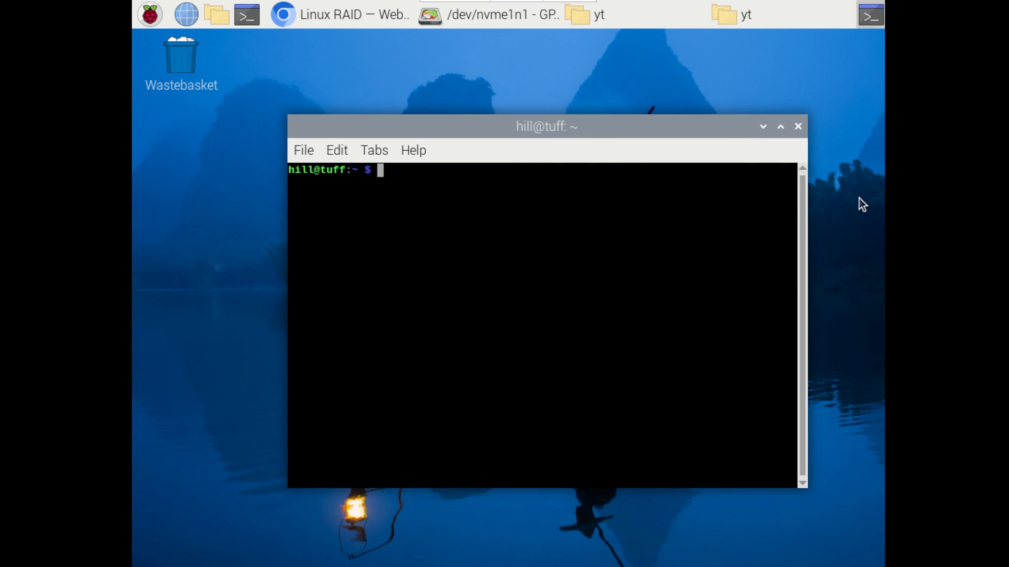
mouse_move(442, 196)
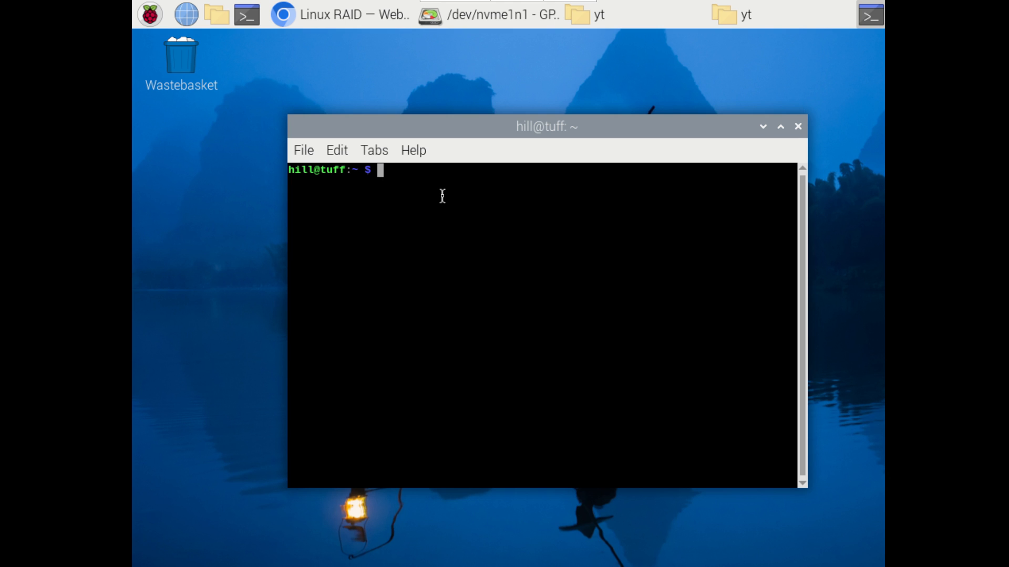
text(lsblk)
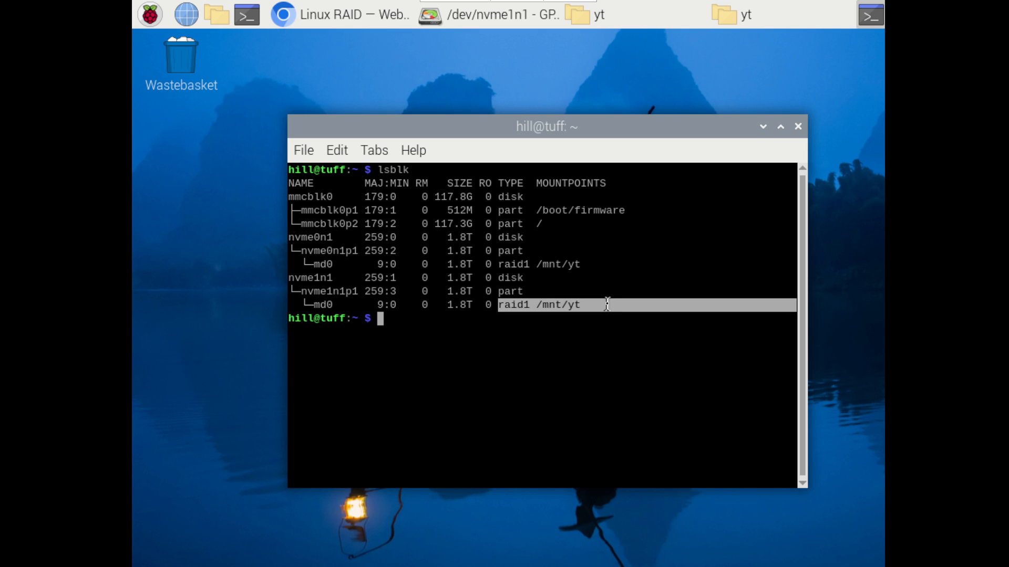
mouse_move(309, 294)
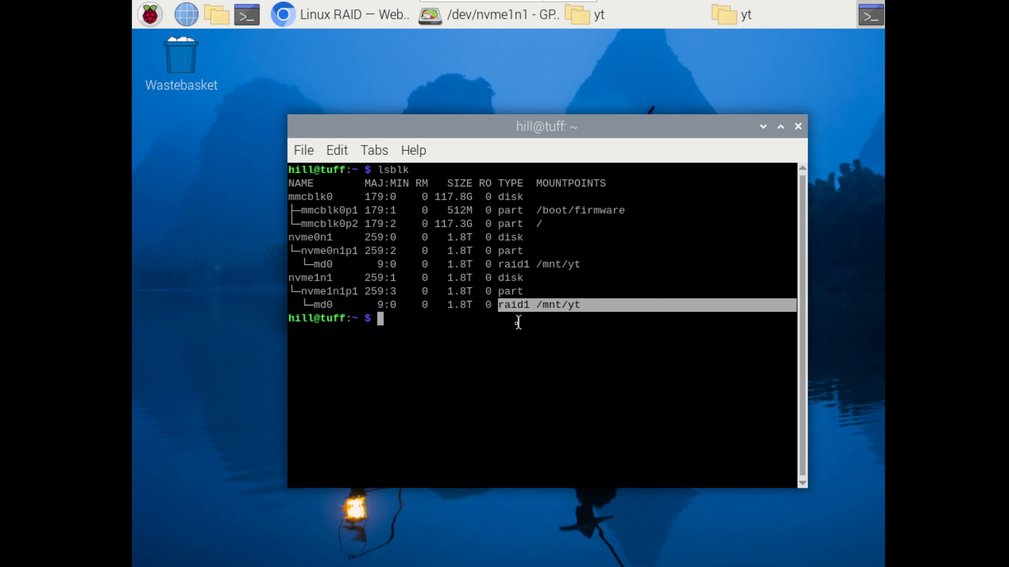
mouse_move(879, 319)
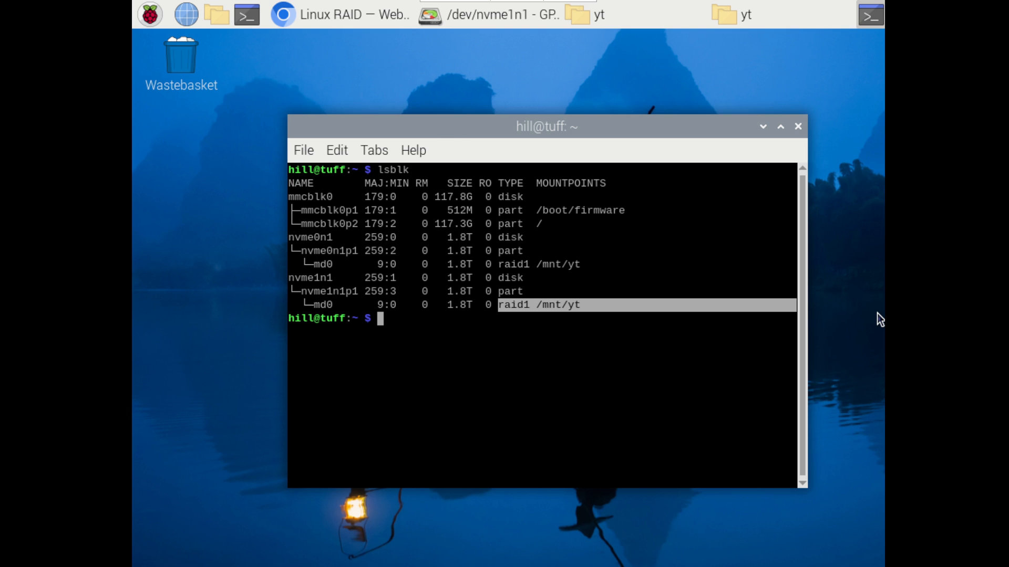
text(sudo nano /etc/fstab)
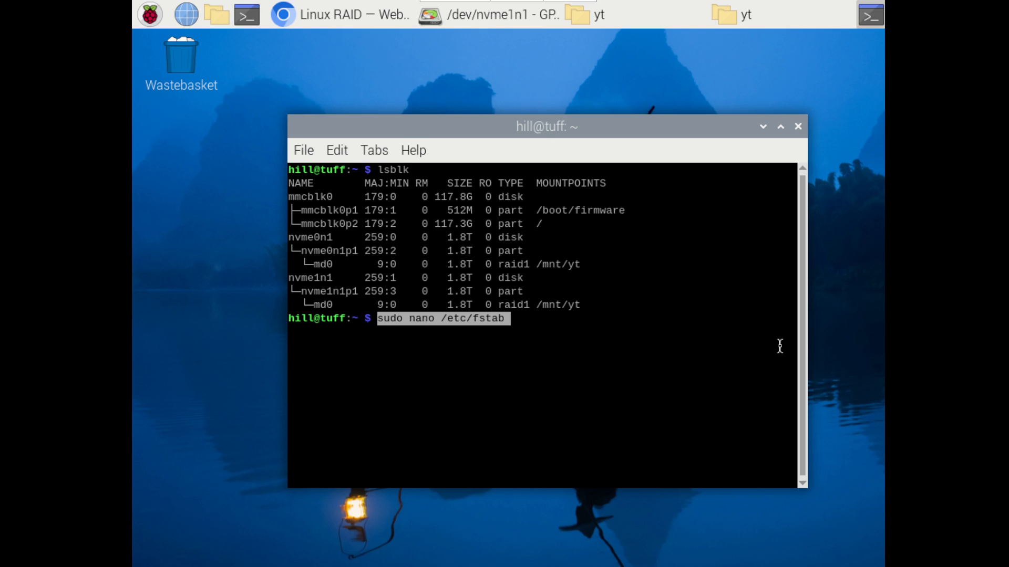
mouse_move(782, 339)
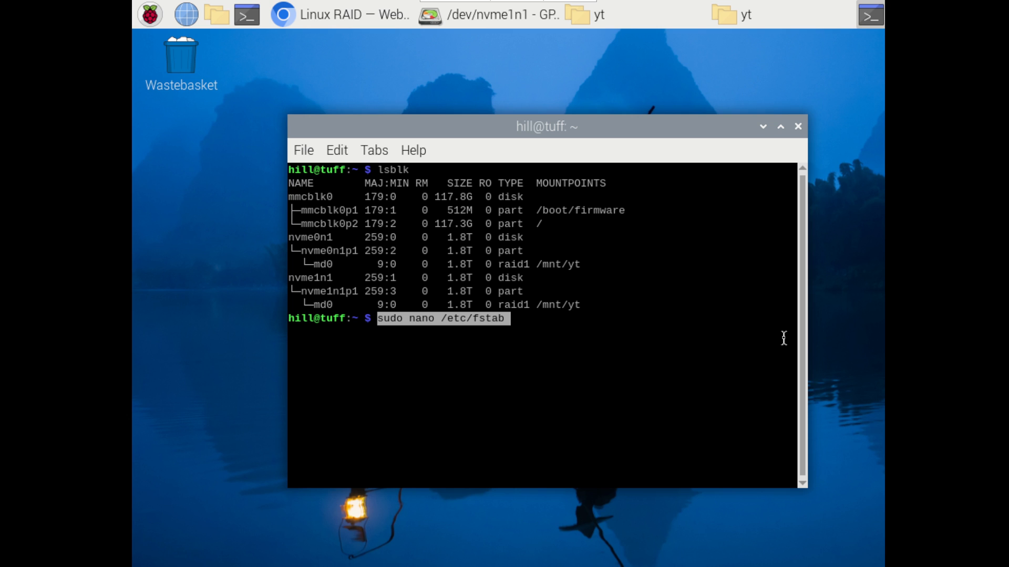
Paste the /dev/md0 ext4 defaults,noatime line into fstab and set its mount point to /mnt/yt.
key(Return)
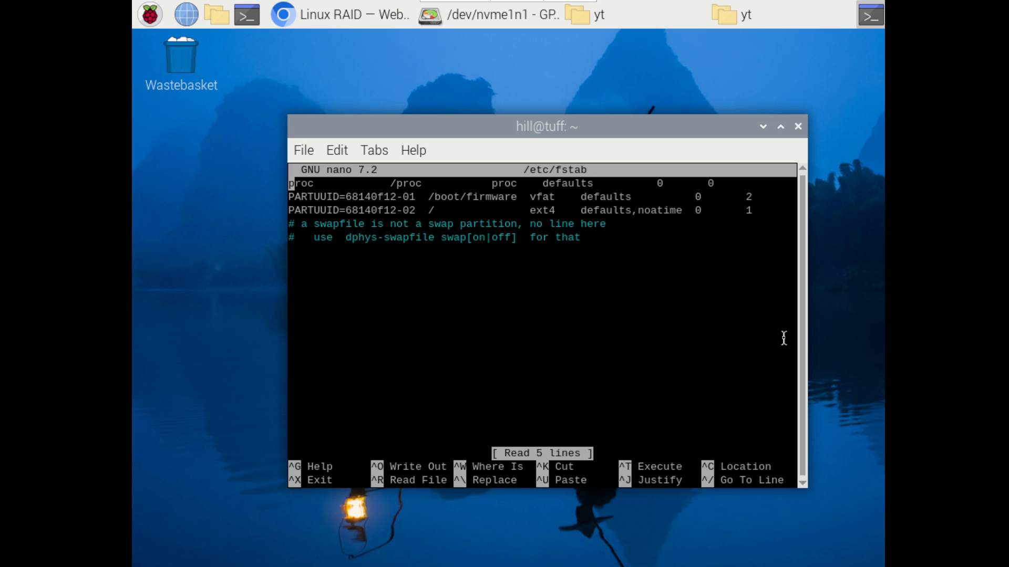
mouse_move(860, 357)
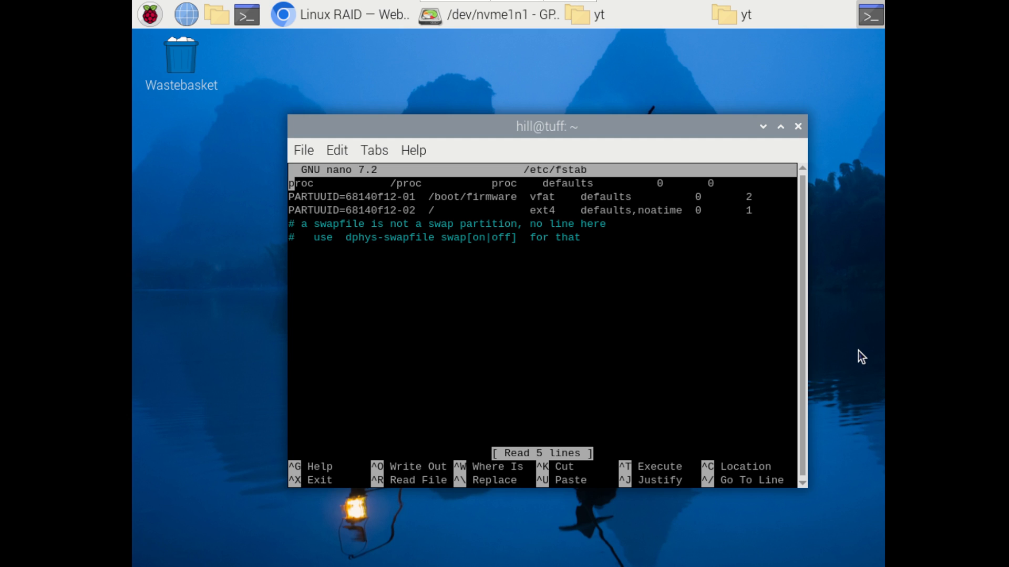
mouse_move(755, 214)
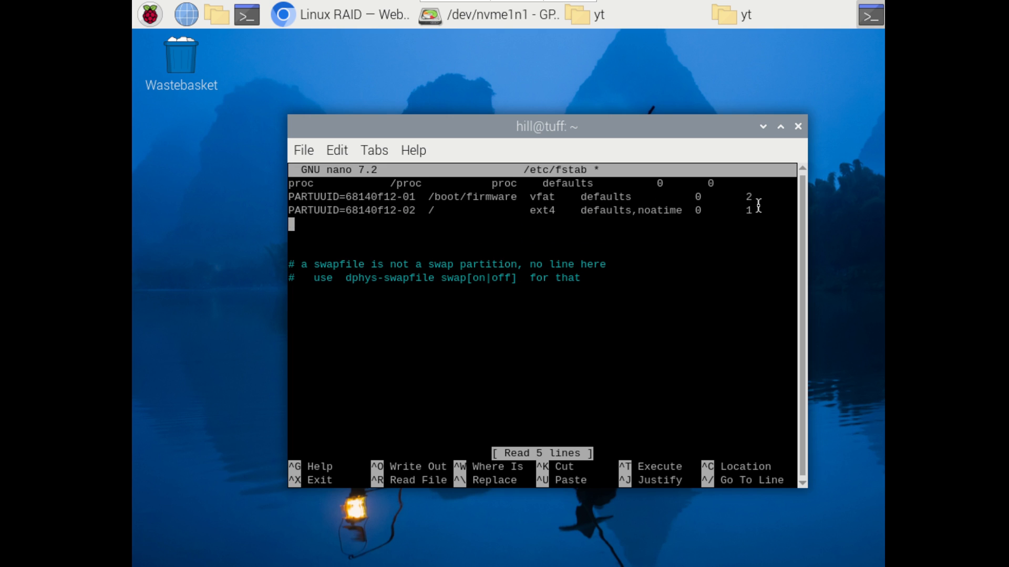
right_click(373, 239)
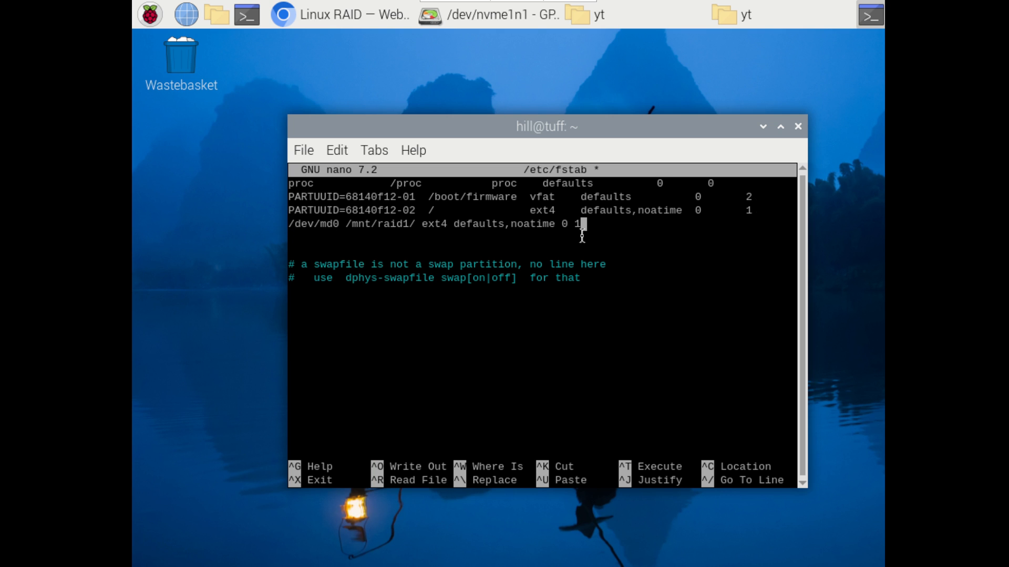
mouse_move(534, 325)
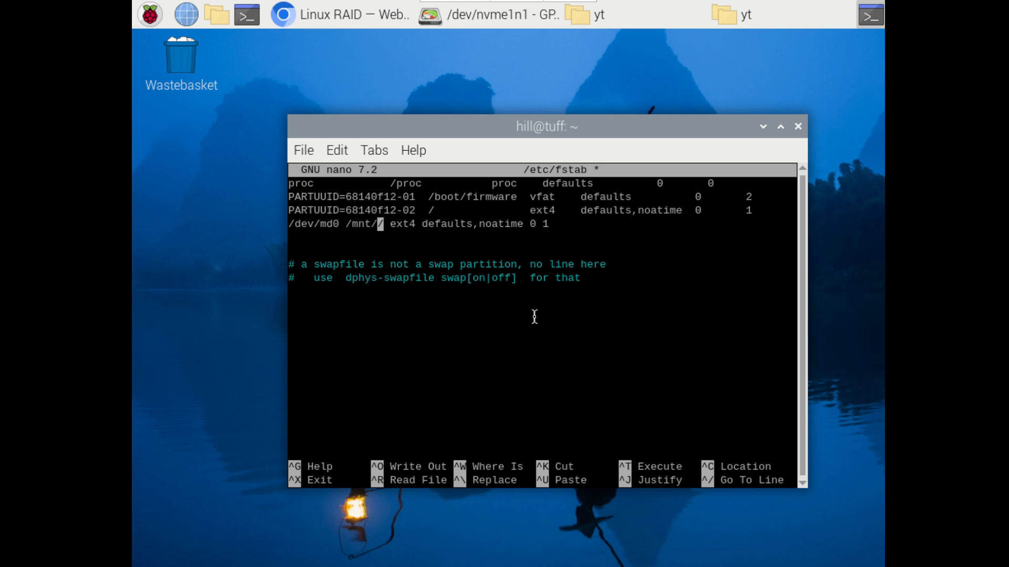
text(yt)
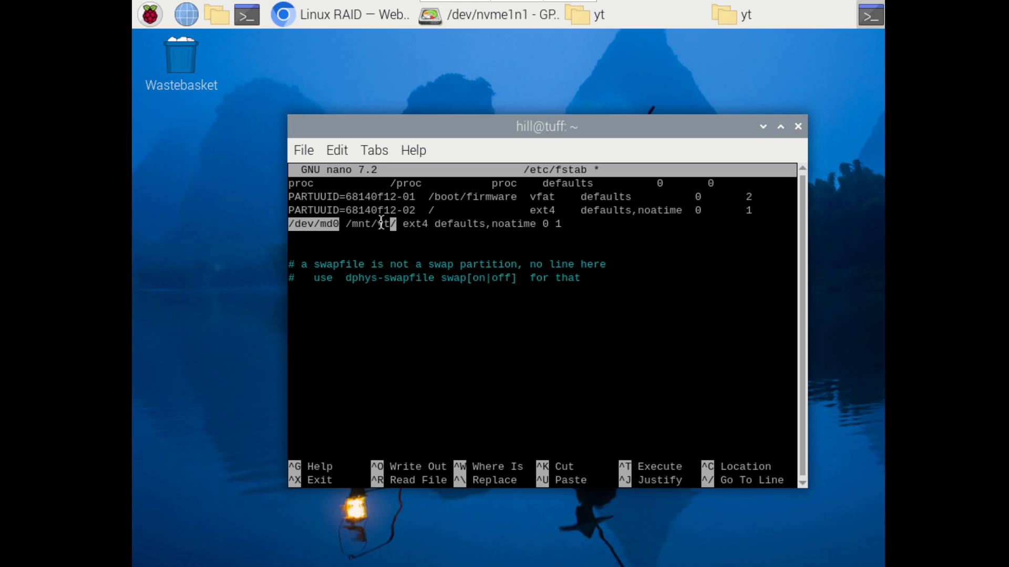
mouse_move(461, 225)
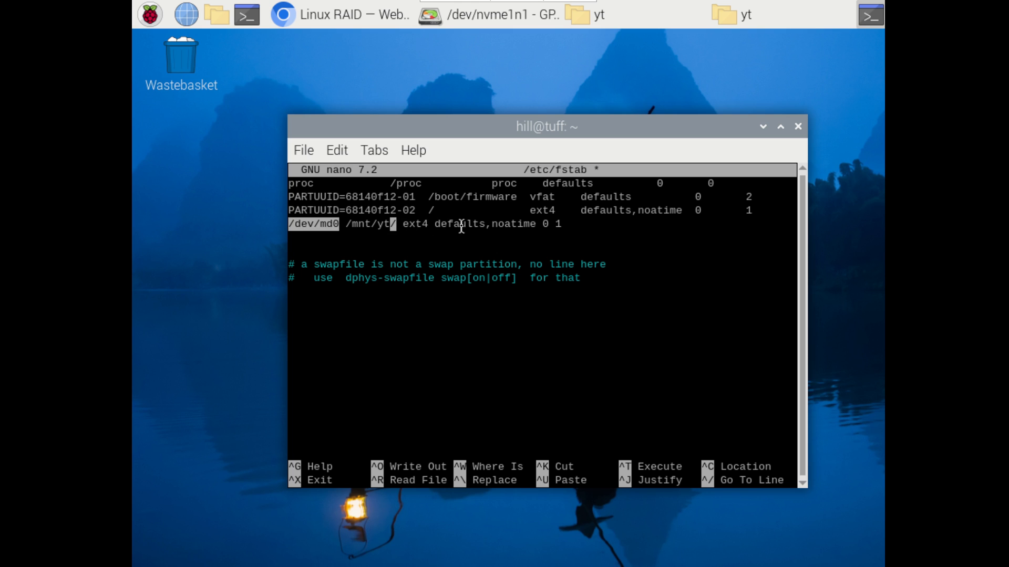
mouse_move(585, 262)
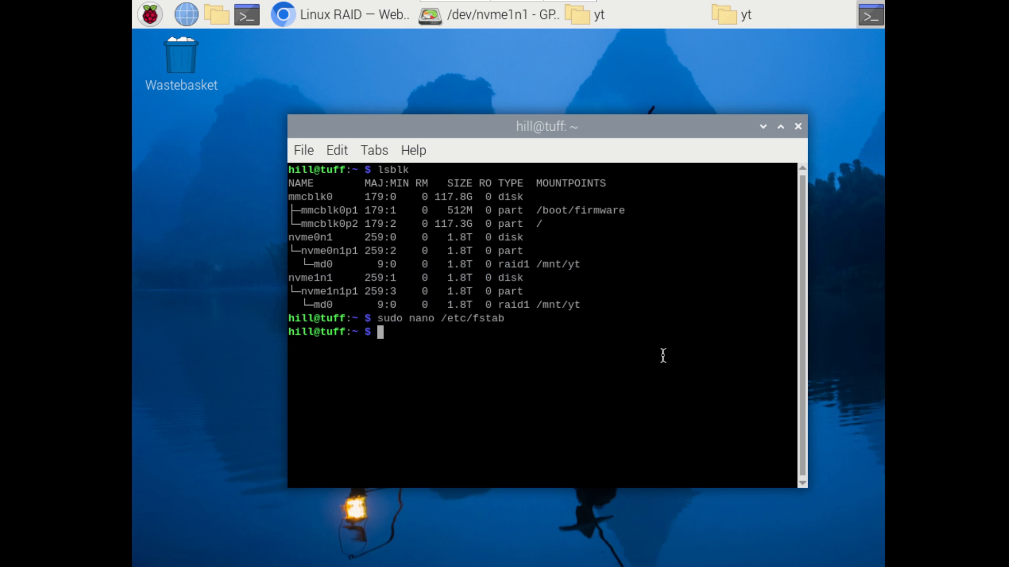
mouse_move(597, 360)
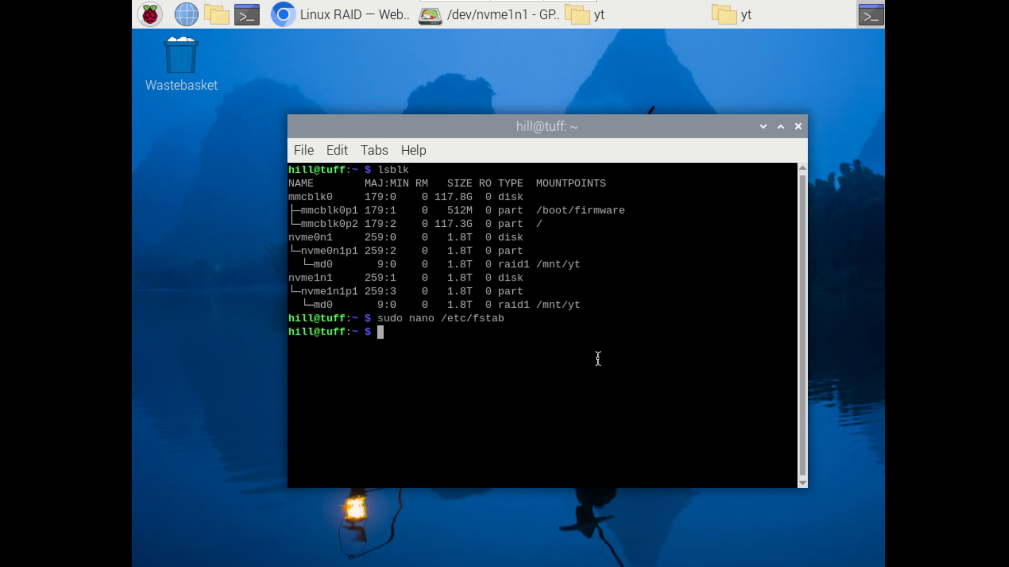
mouse_move(710, 327)
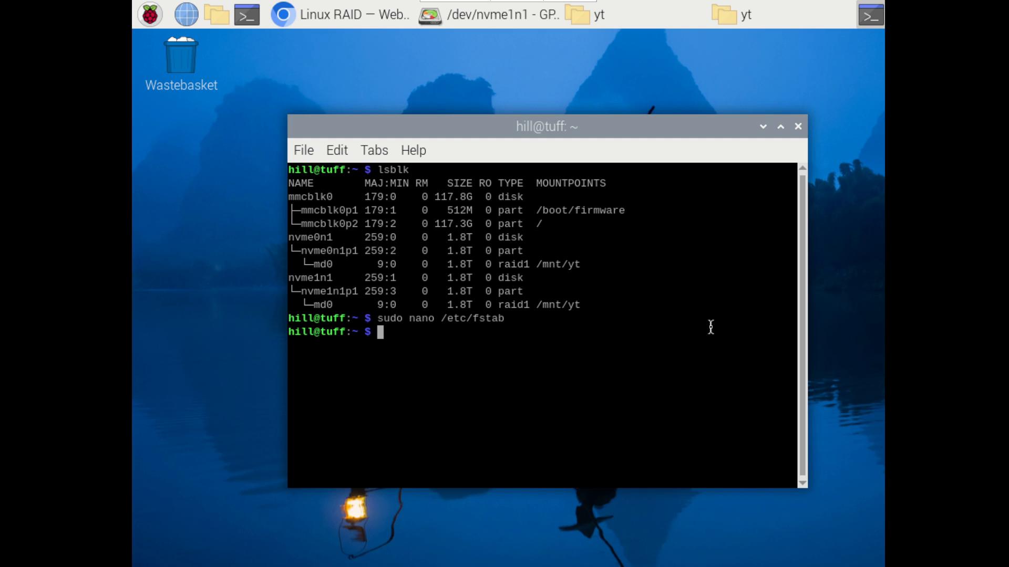
mouse_move(877, 315)
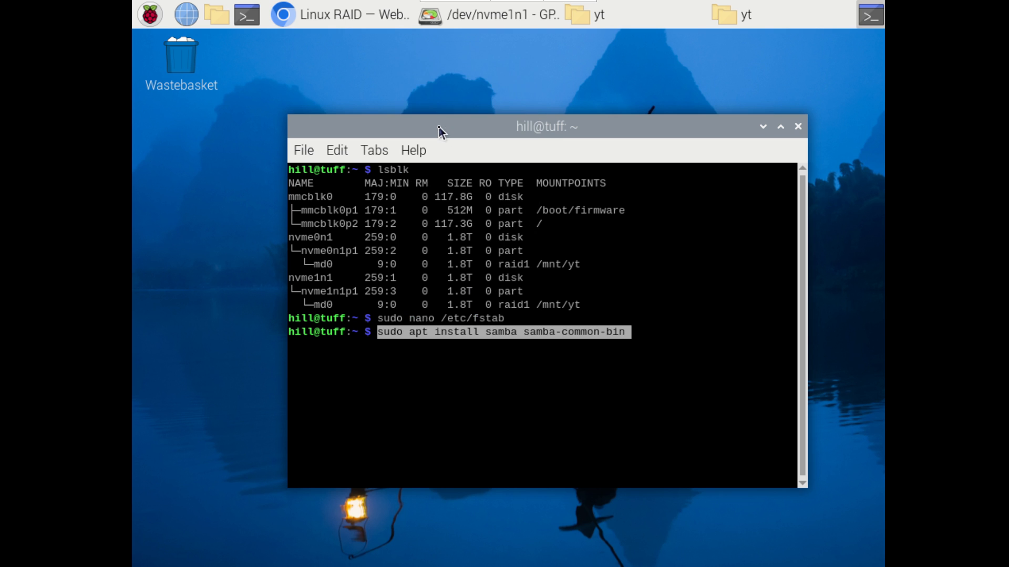
Install samba and samba-common-bin, confirm with Y, then paste the smb.conf edit command.
key(Return)
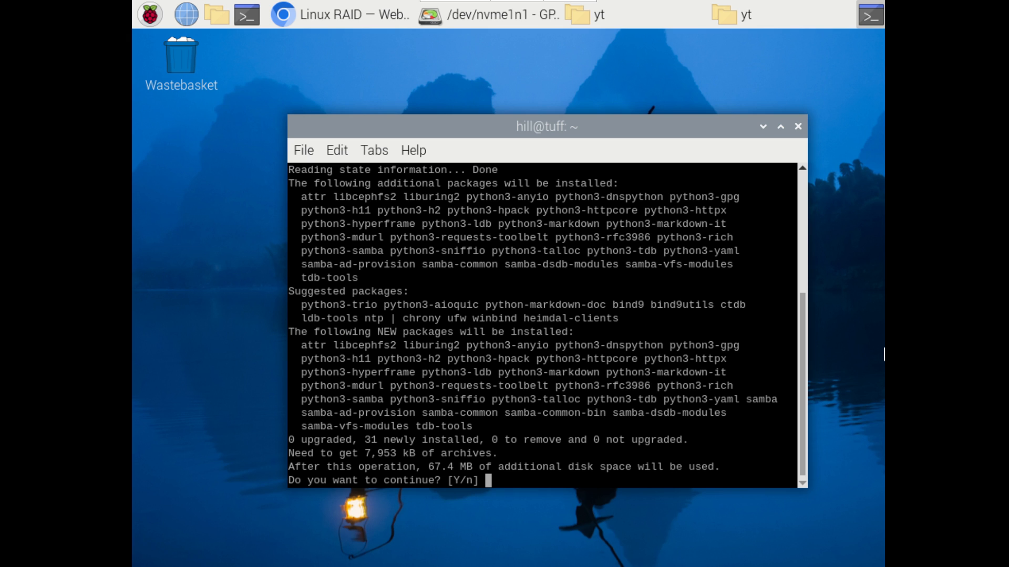
mouse_move(529, 438)
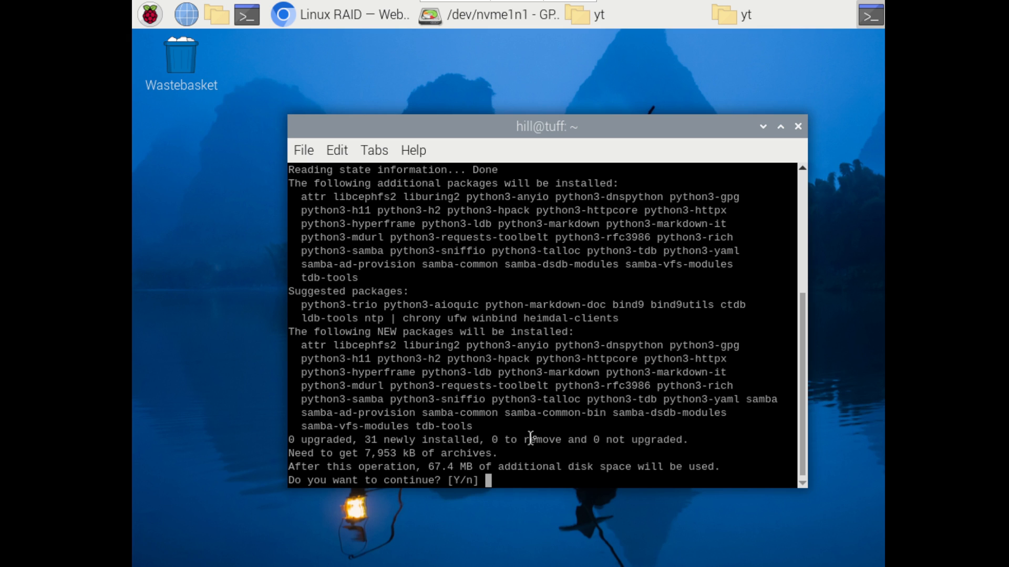
text(Y)
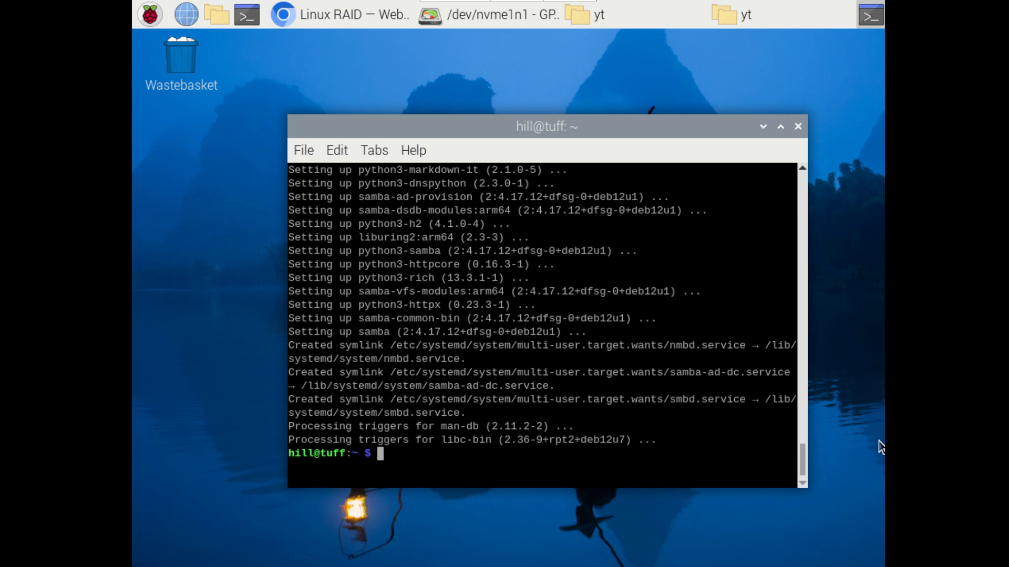
right_click(382, 457)
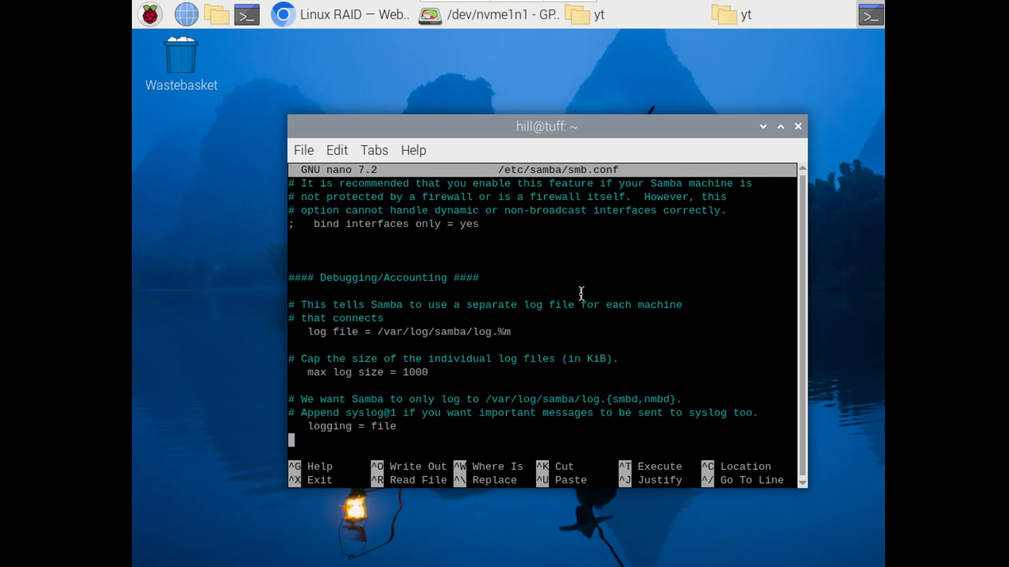
Append a [YT] share for /mnt/yt, writeable, 0777 masks, public=no, to smb.conf and save from nano.
scroll(down, 3)
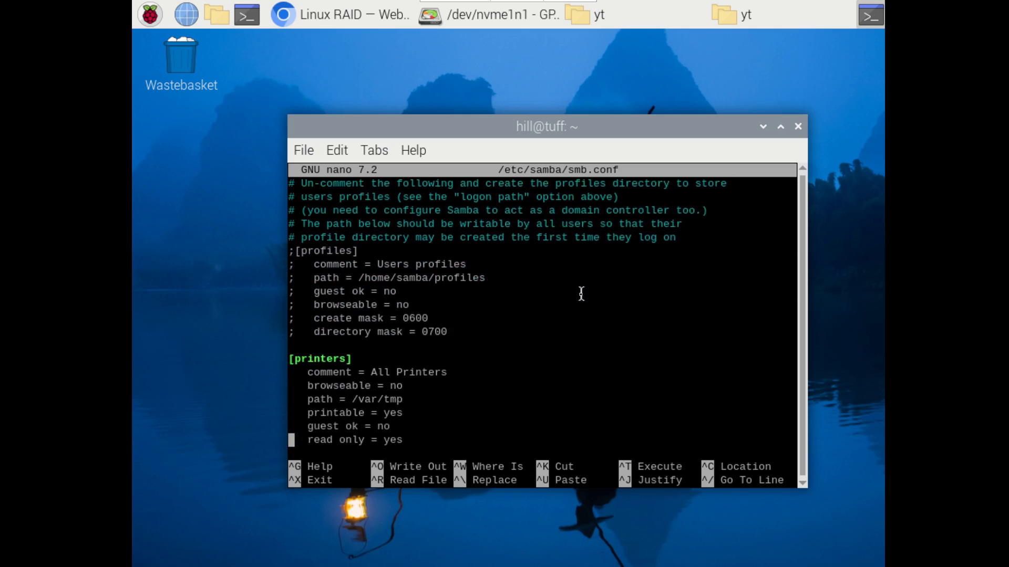
scroll(down, 3)
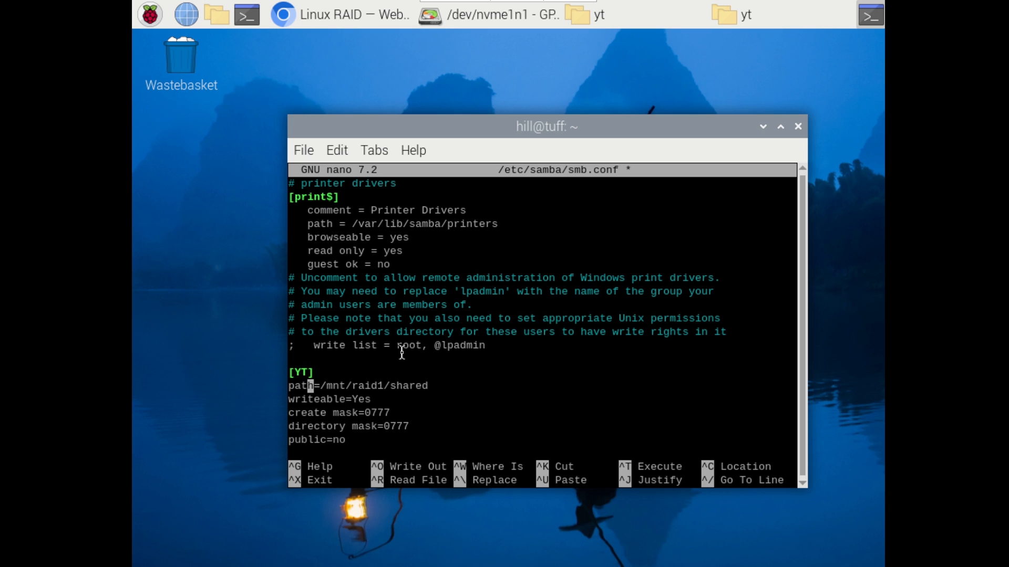
text(0)
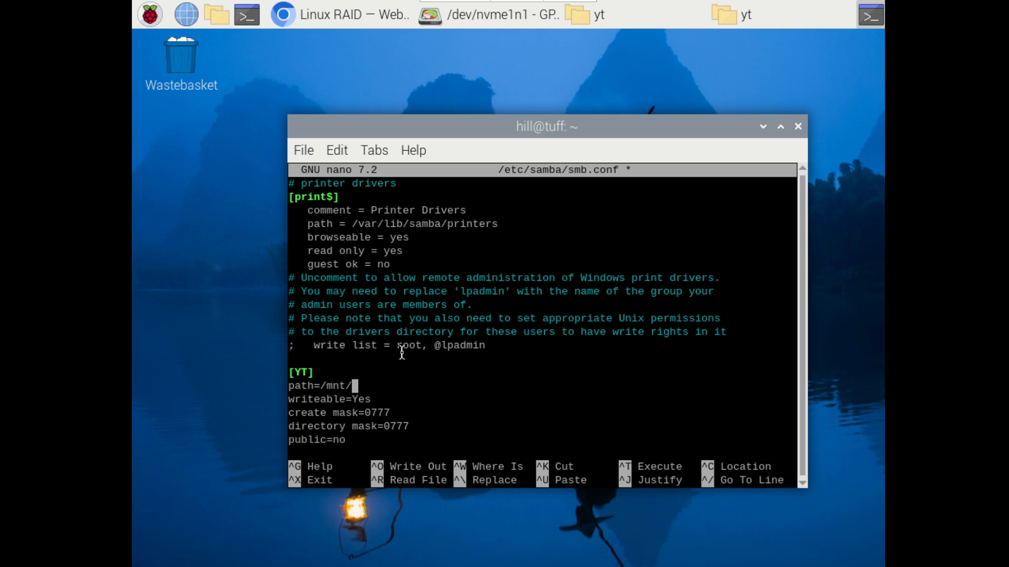
text(yt)
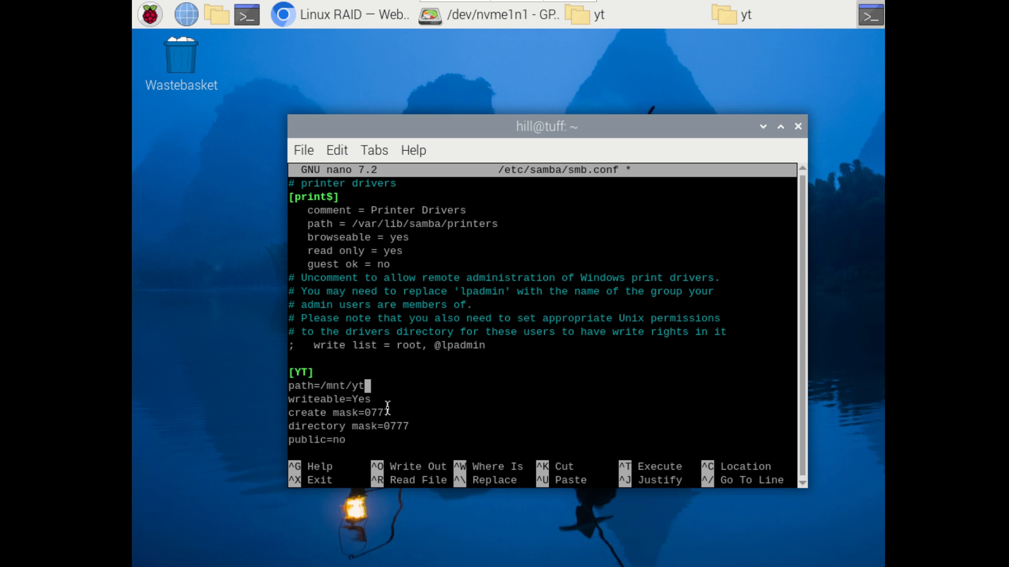
mouse_move(404, 430)
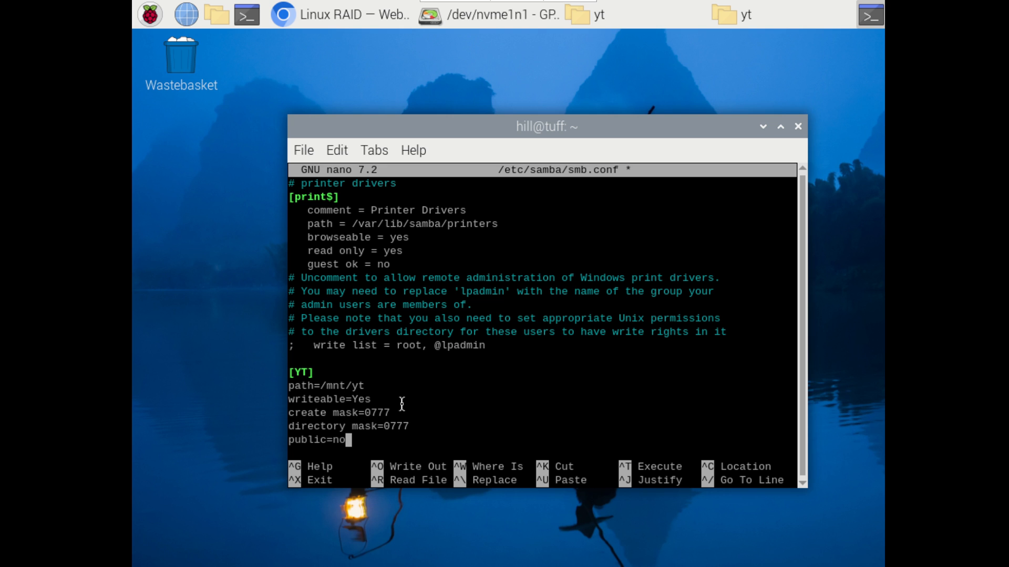
key(ctrl+x)
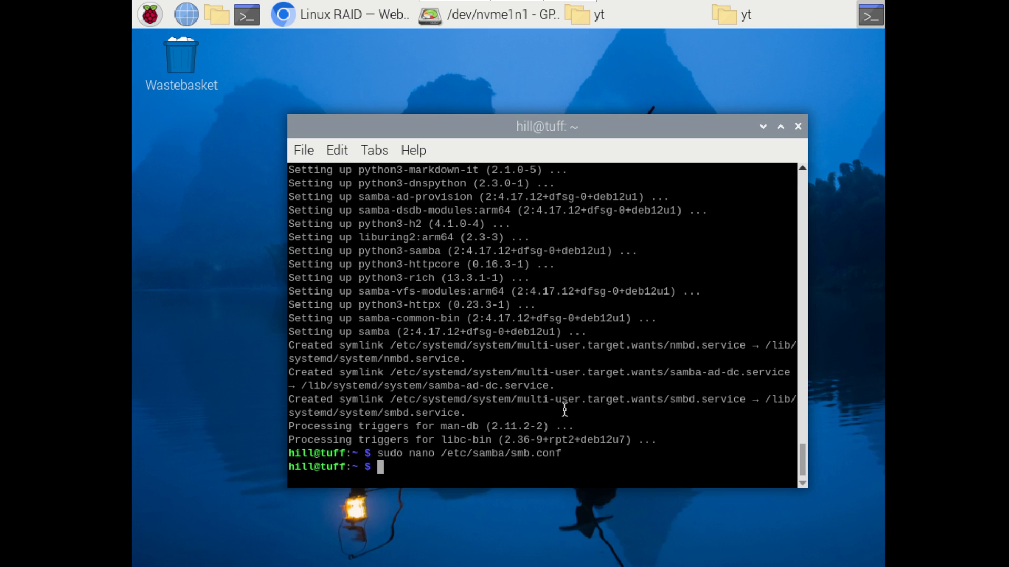
mouse_move(856, 387)
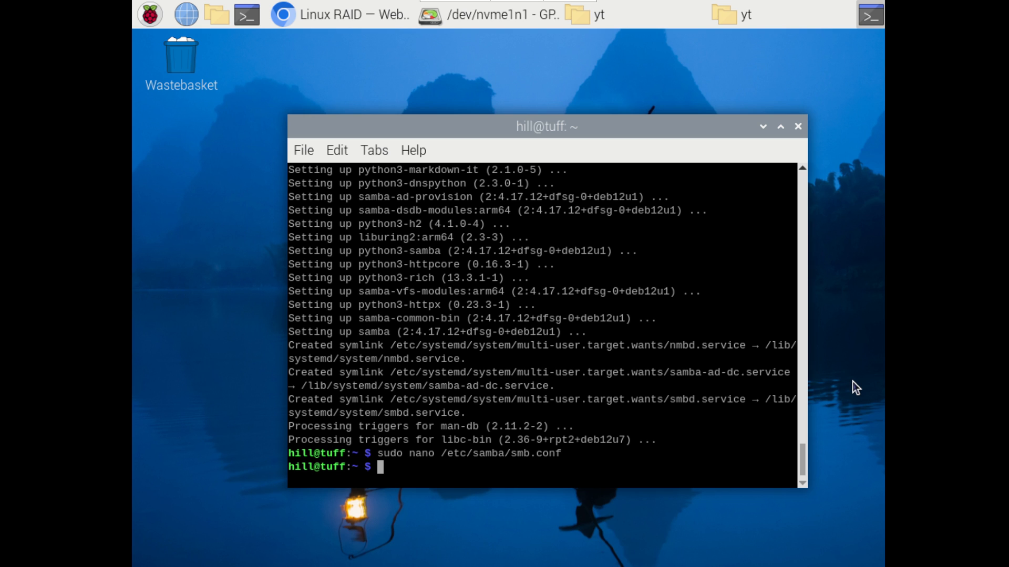
Restart smbd and add Samba user hill with a new SMB password via smbpasswd -a.
text(sudo systemctl restart smbd)
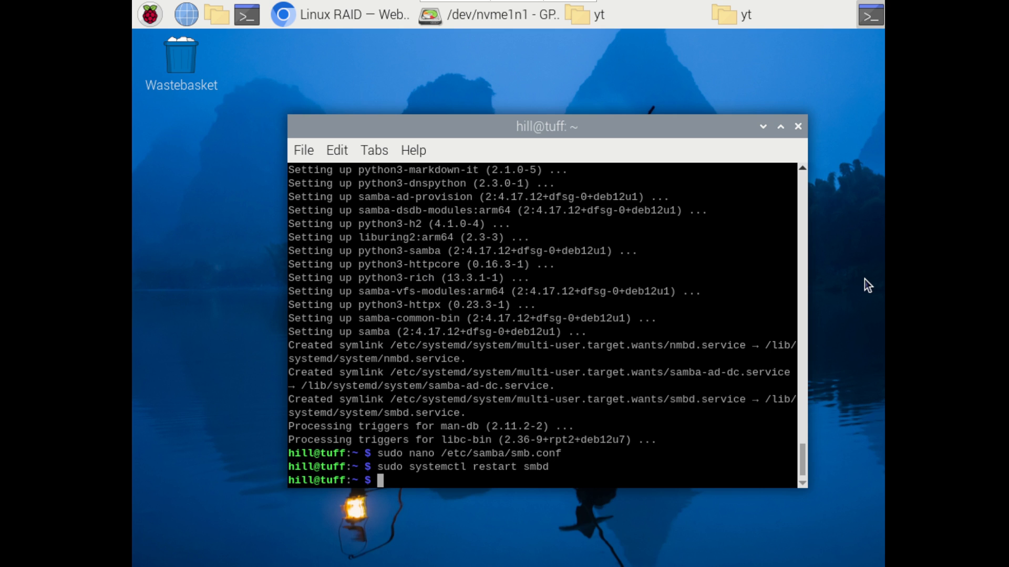
right_click(383, 480)
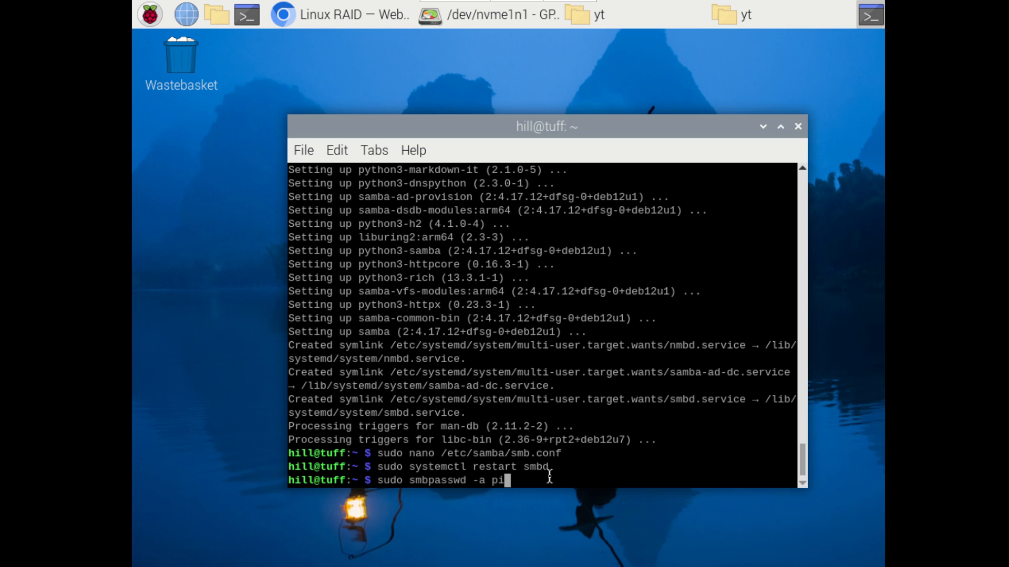
text(hill)
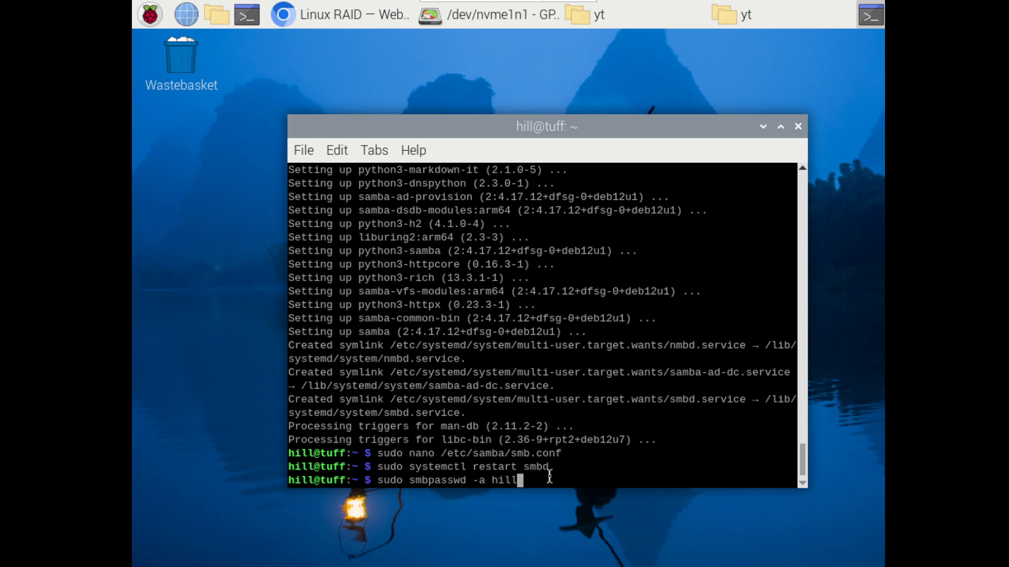
key(Return)
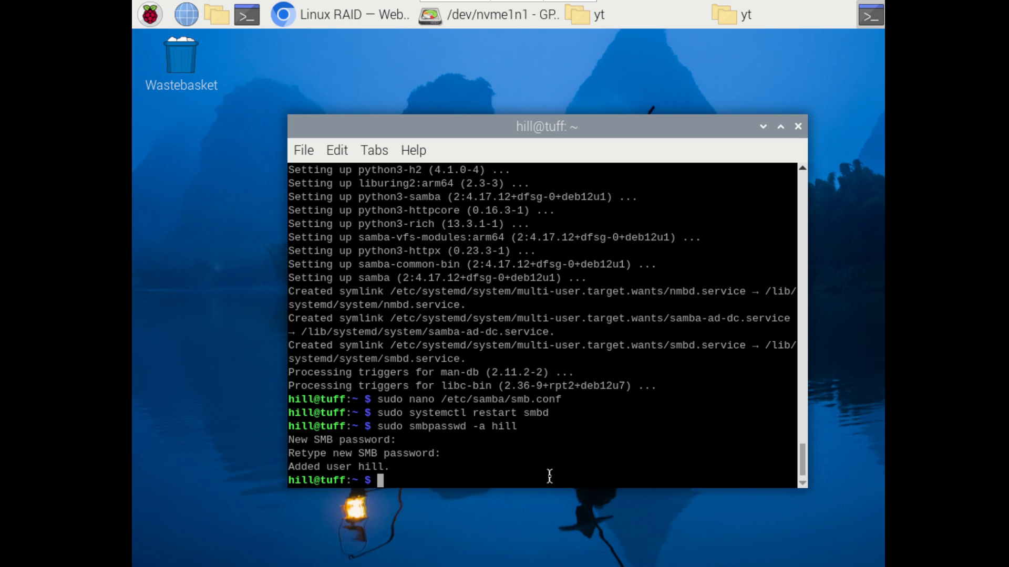
mouse_move(393, 479)
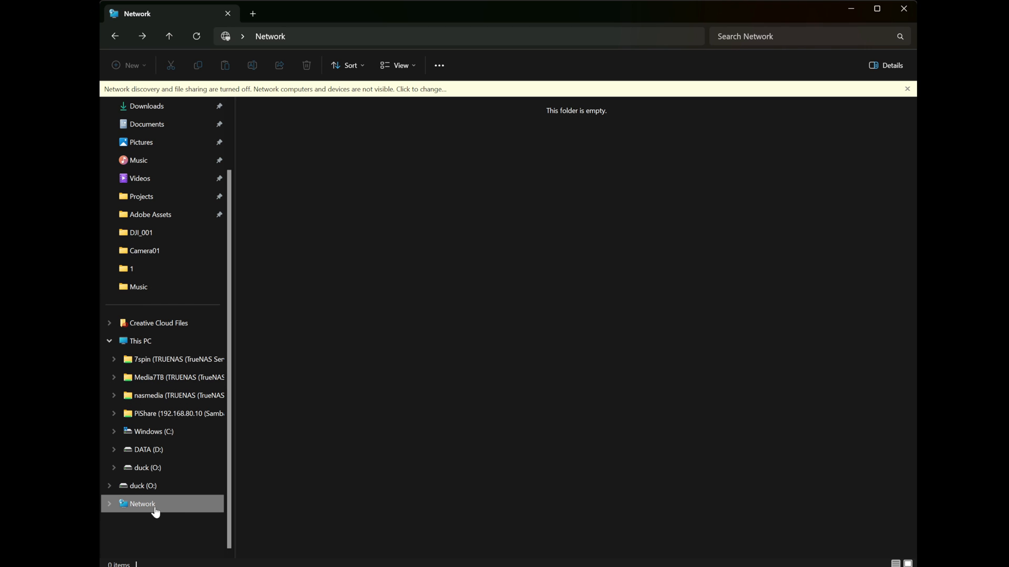
Navigate Explorer to \\192.168.80.11, revealing the hill and yt shares.
click(360, 35)
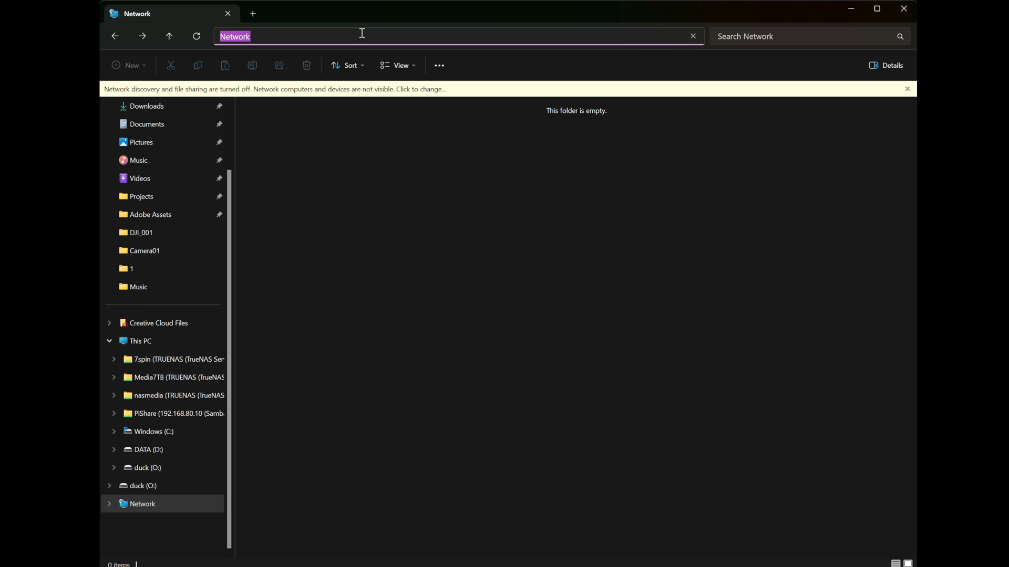
text(\)
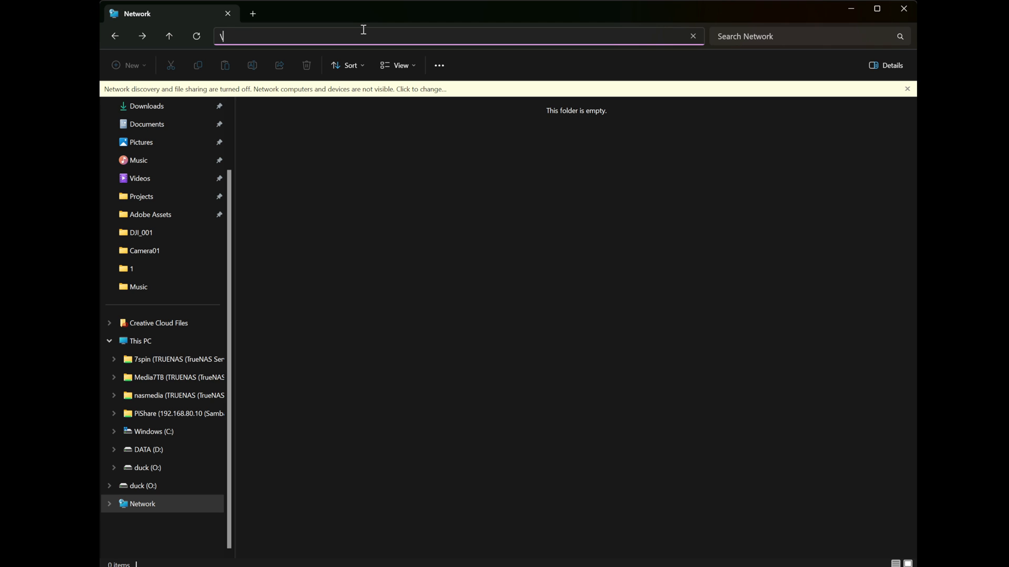
text(\)
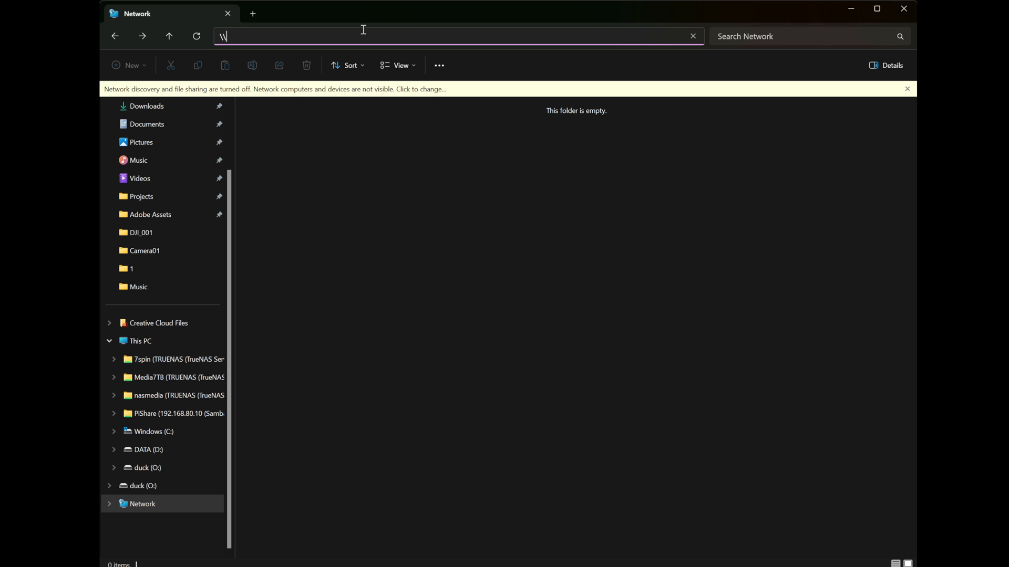
key(Enter)
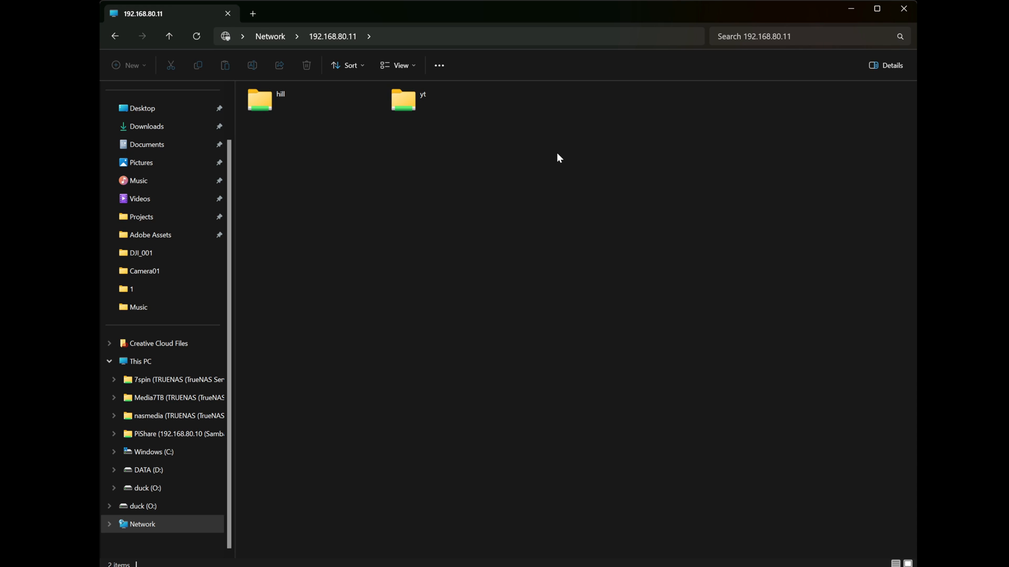
mouse_move(558, 151)
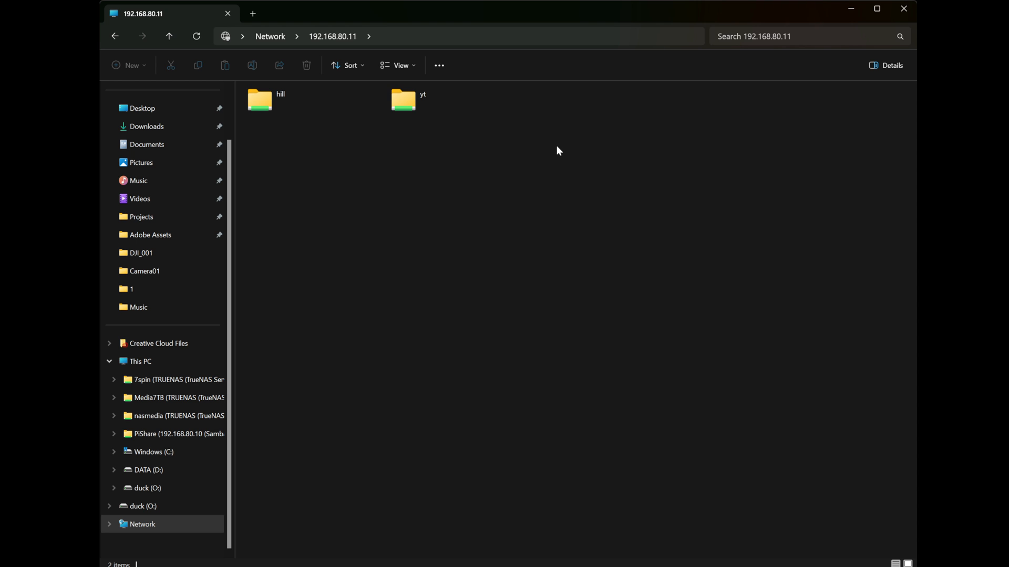
mouse_move(542, 132)
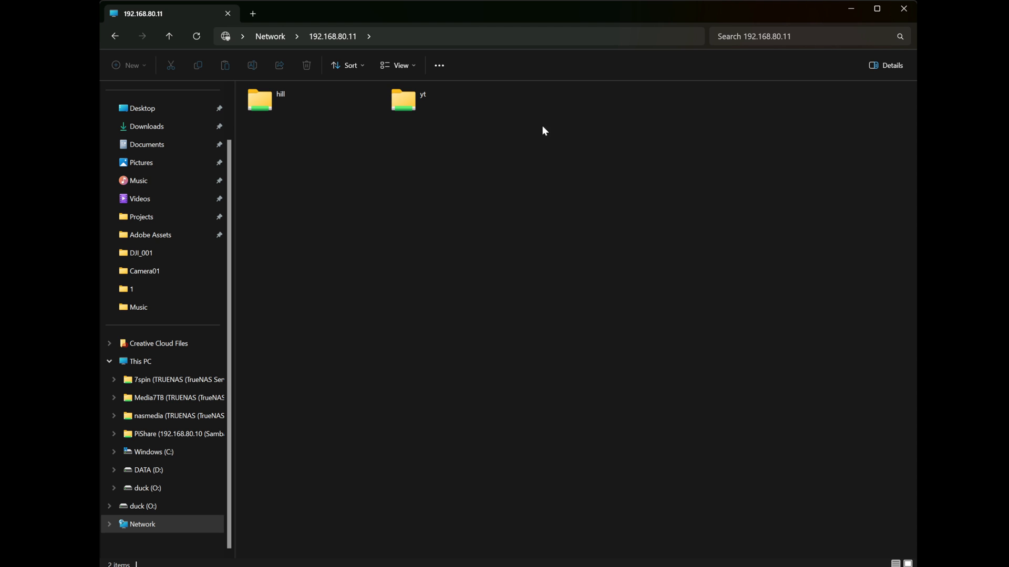
Inside the yt share, create a new folder and name it Archive.
double_click(403, 101)
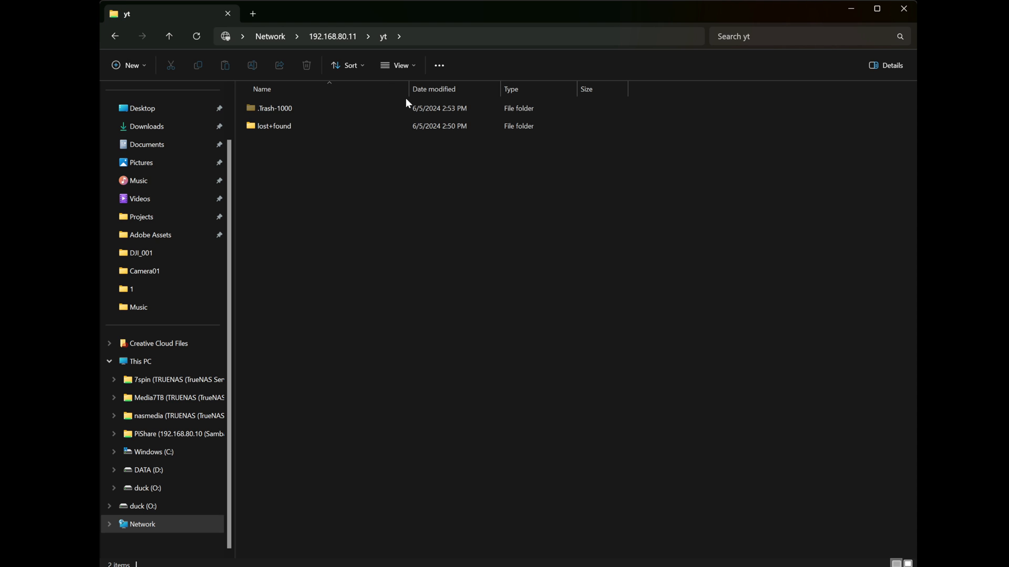
mouse_move(394, 14)
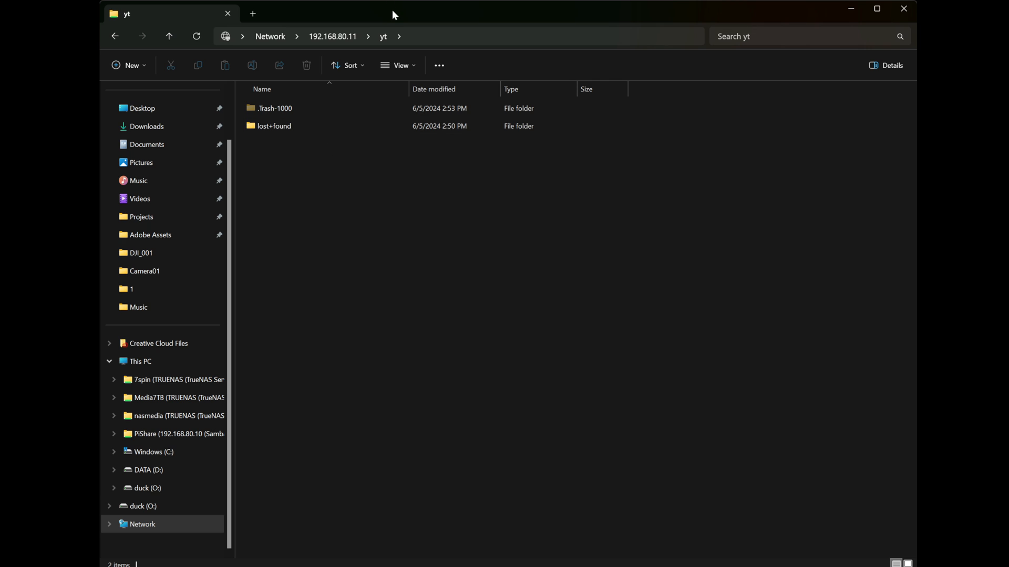
click(274, 125)
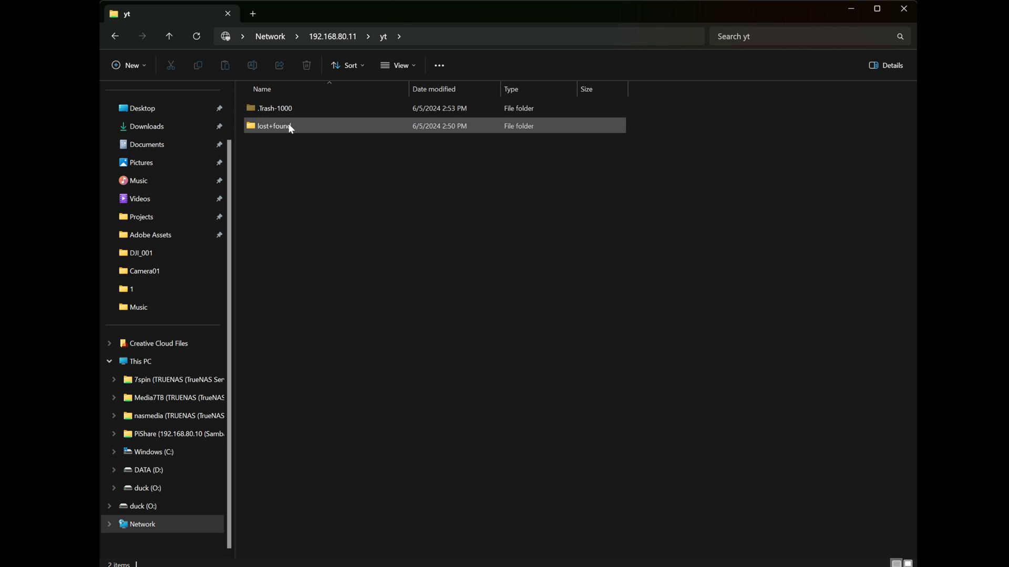
click(364, 262)
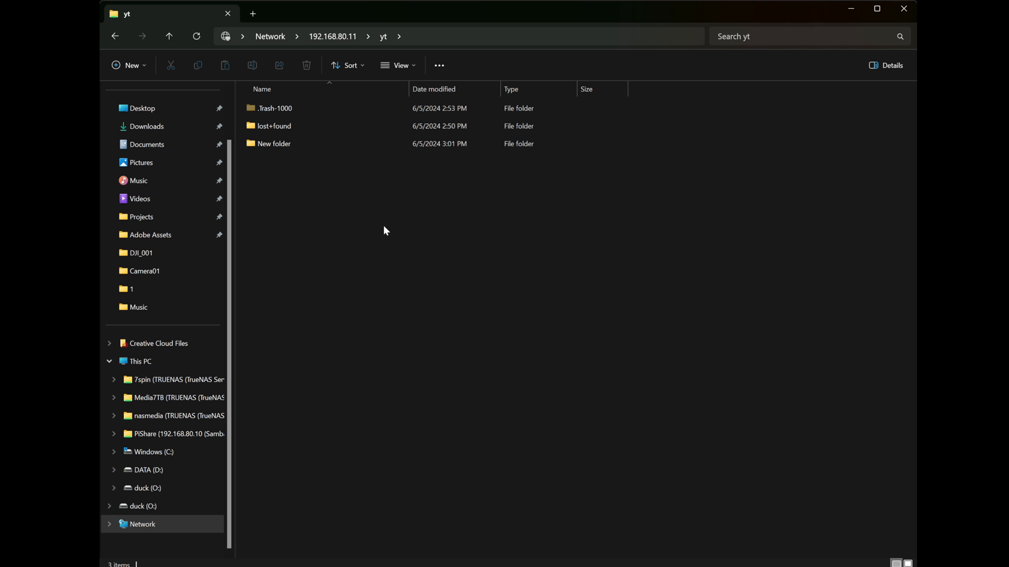
click(273, 144)
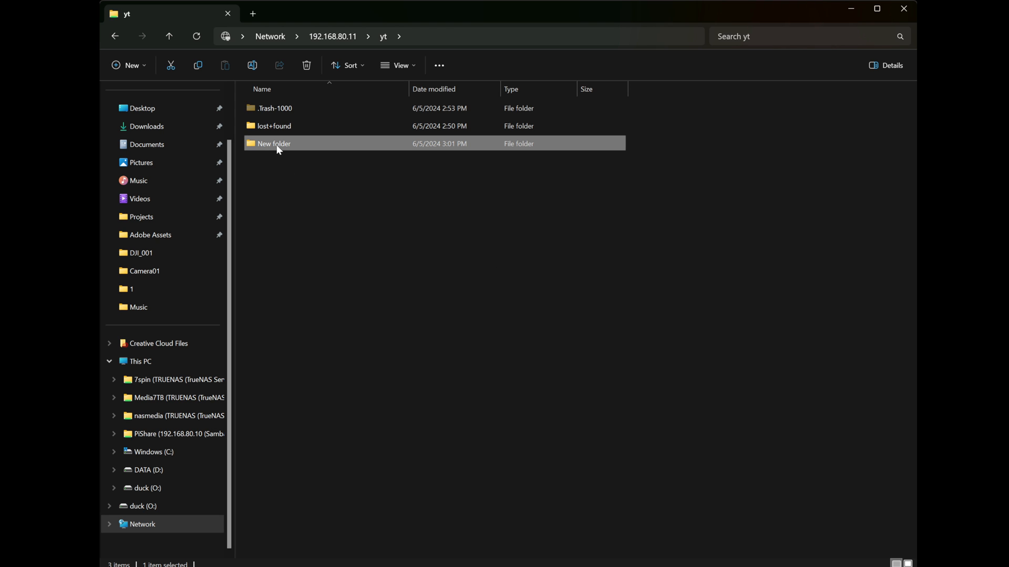
text(A)
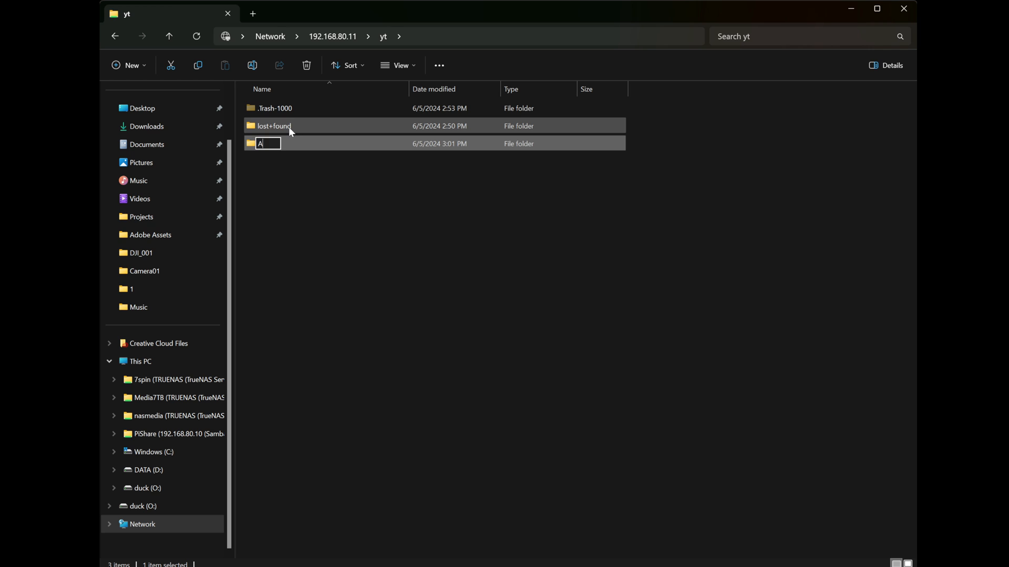
text(rchive)
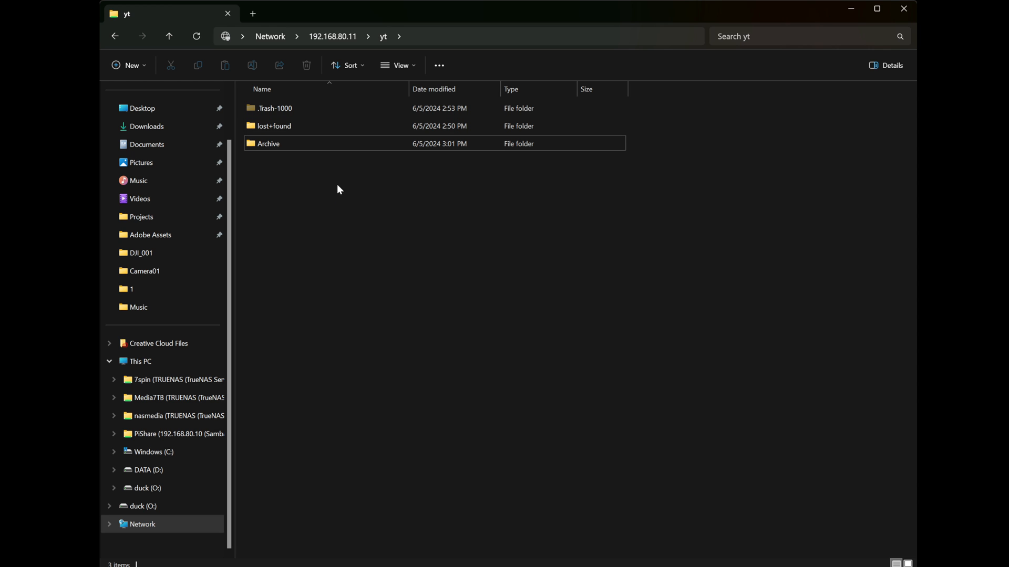
mouse_move(377, 189)
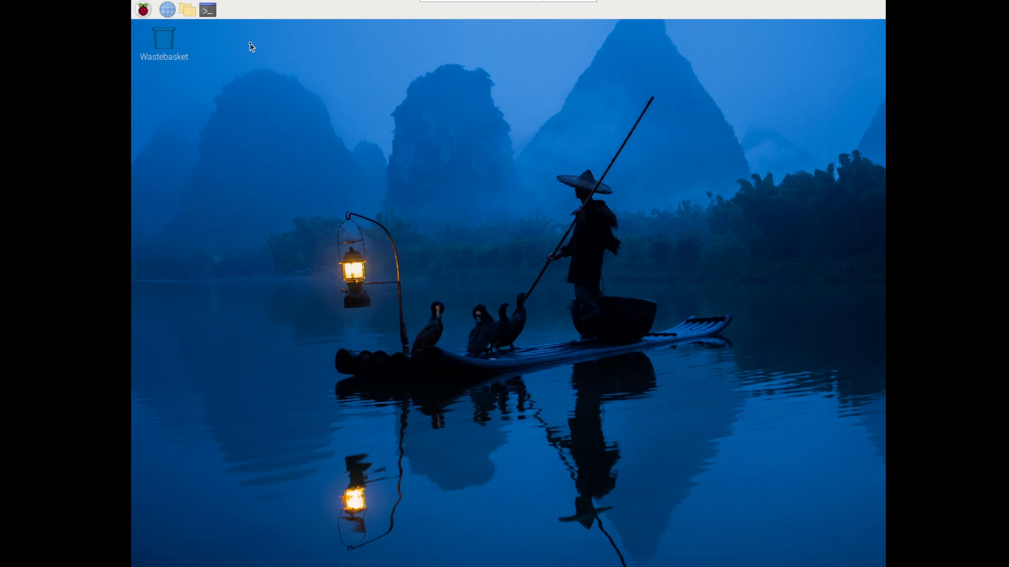
List /mnt/yt on the Pi to confirm Archive and lost+found, then close the terminal.
click(207, 9)
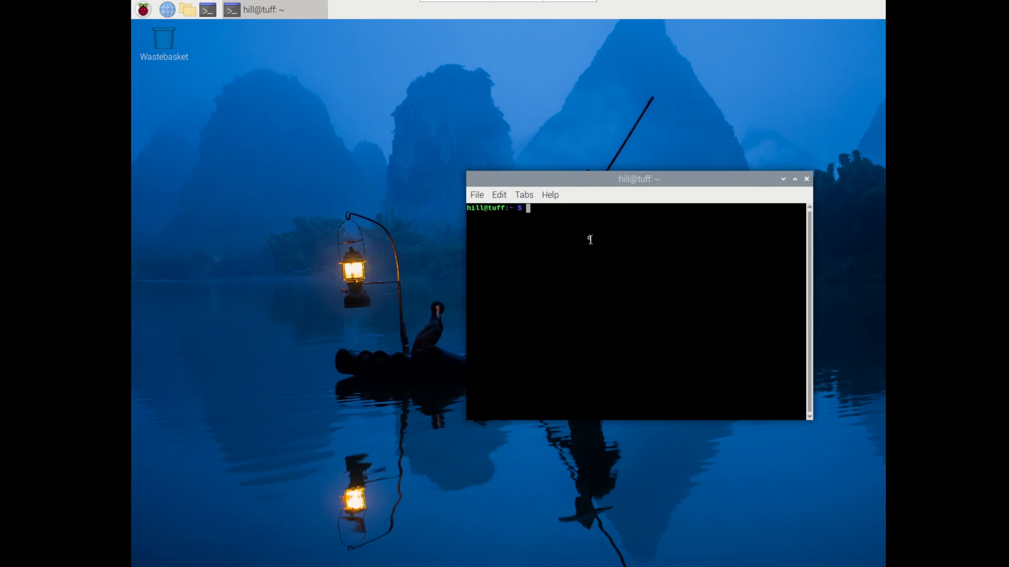
mouse_move(574, 212)
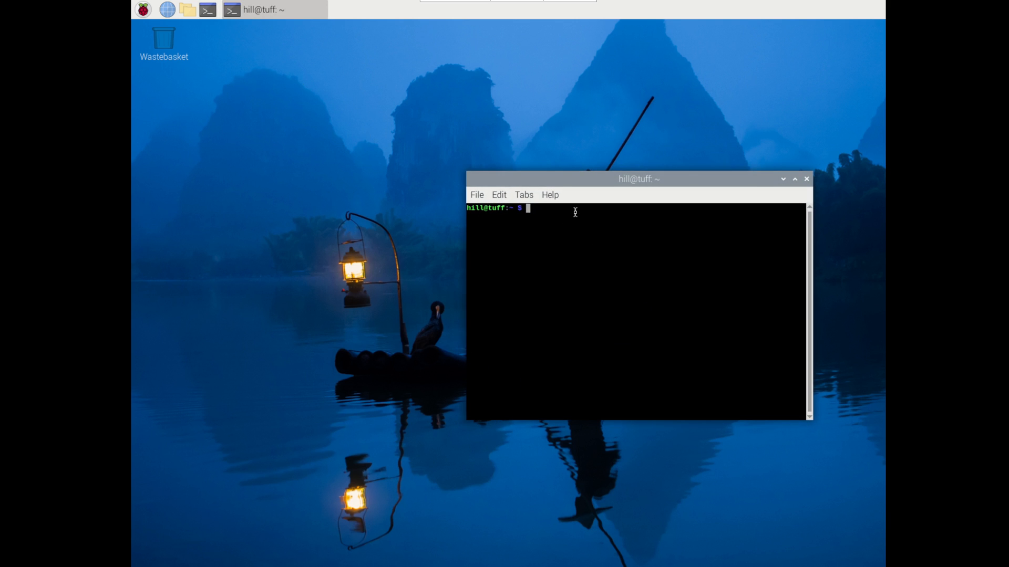
mouse_move(572, 212)
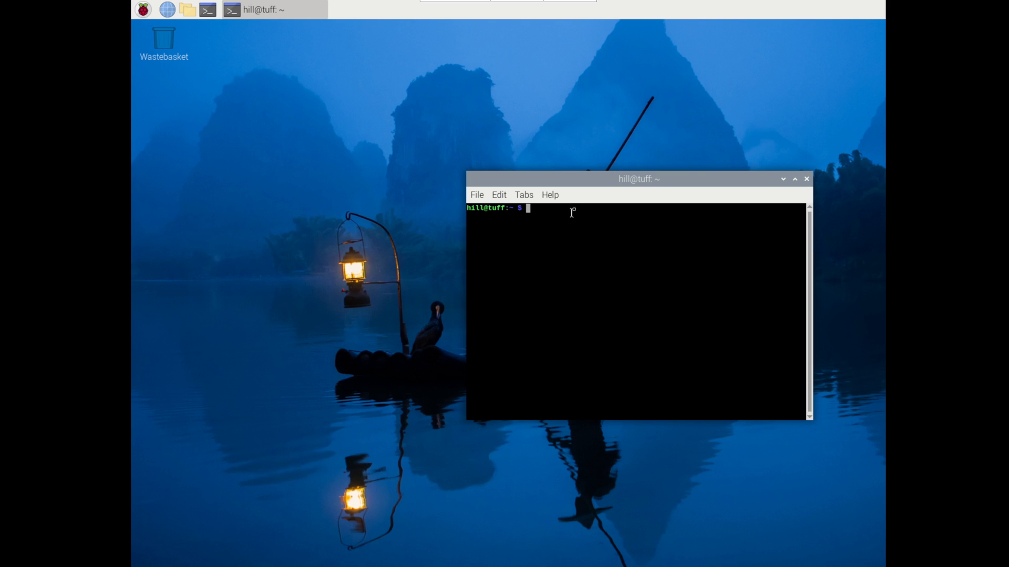
mouse_move(573, 209)
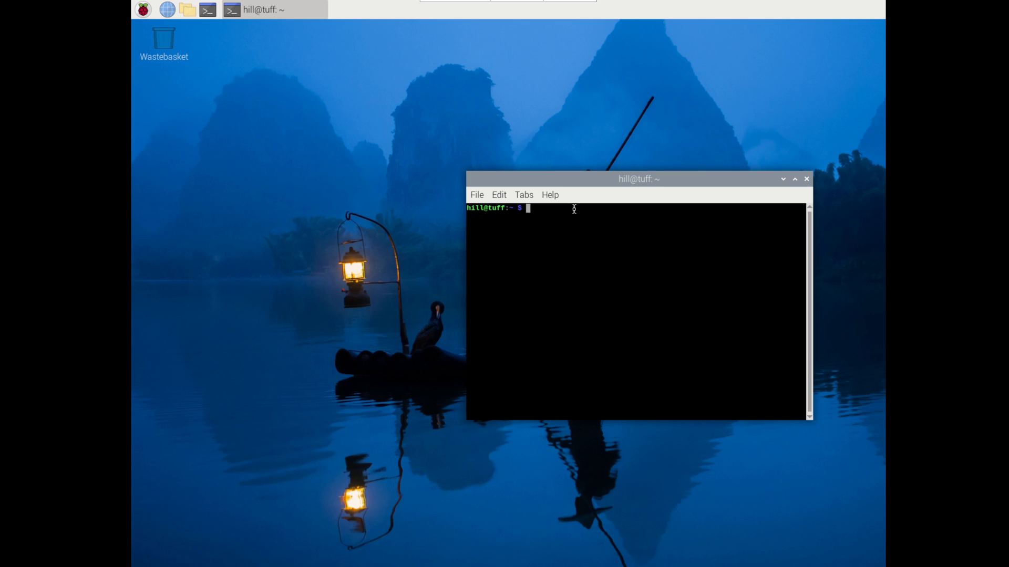
text(cd)
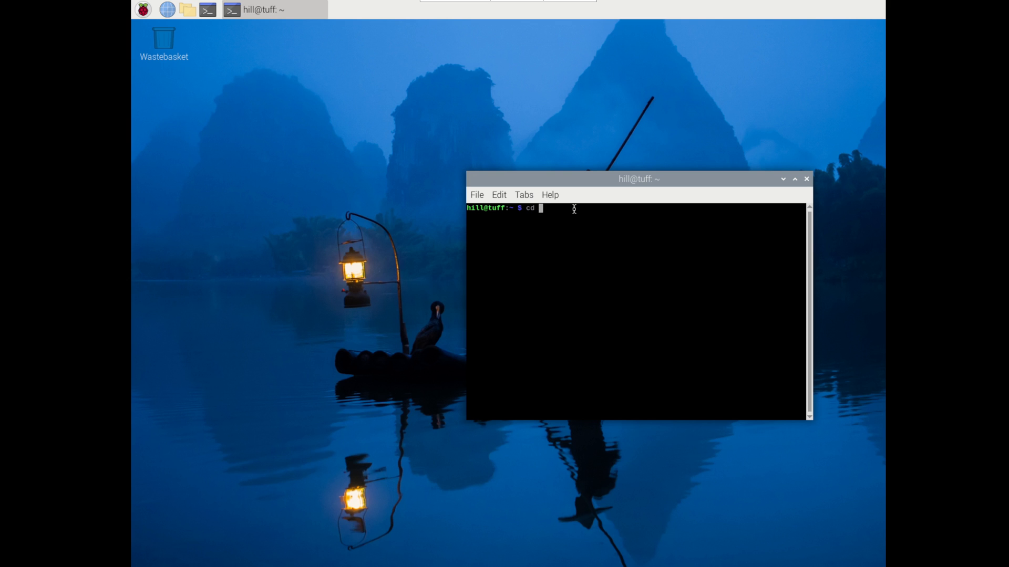
text(/mnt/yt)
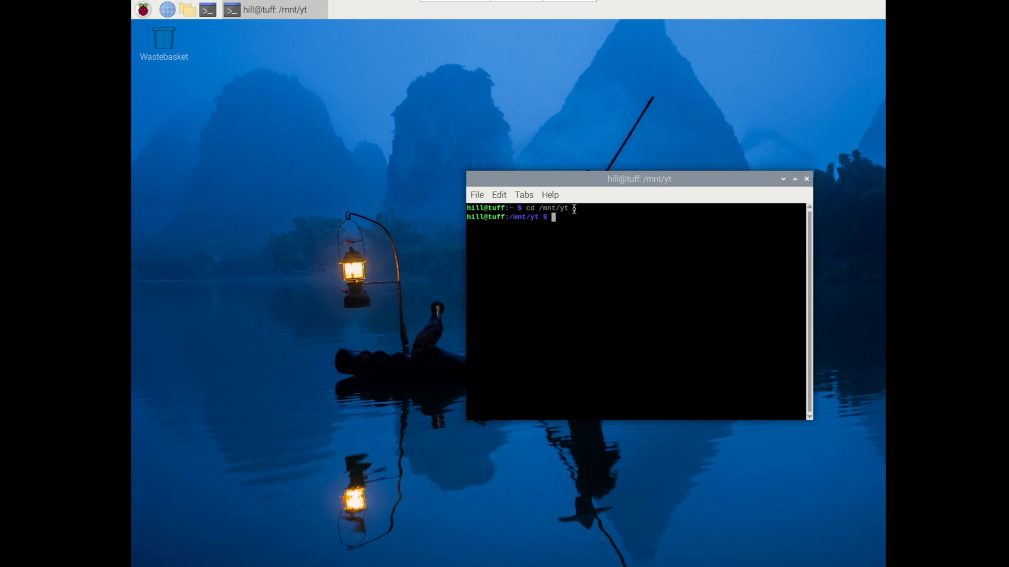
text(ls)
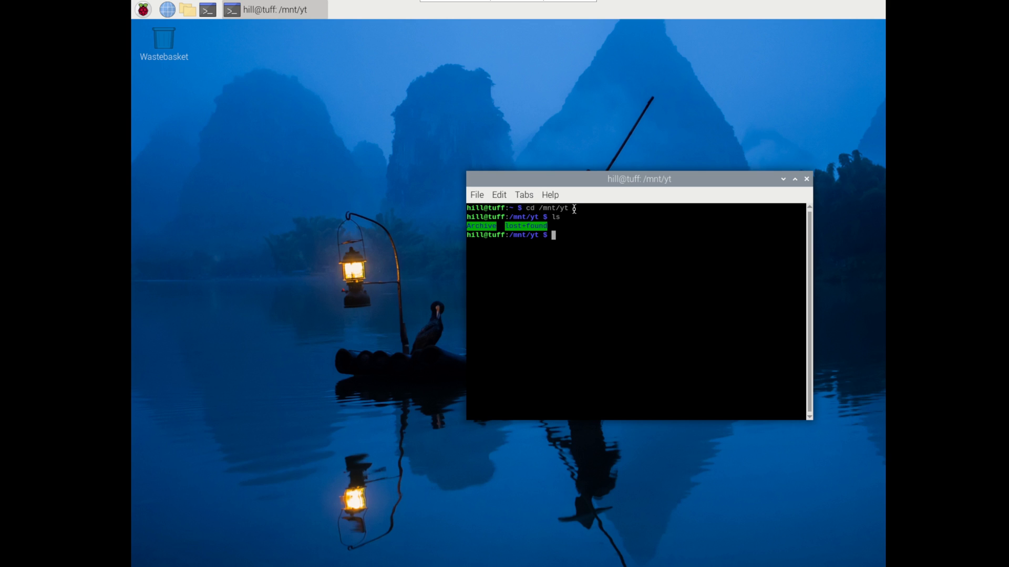
mouse_move(571, 205)
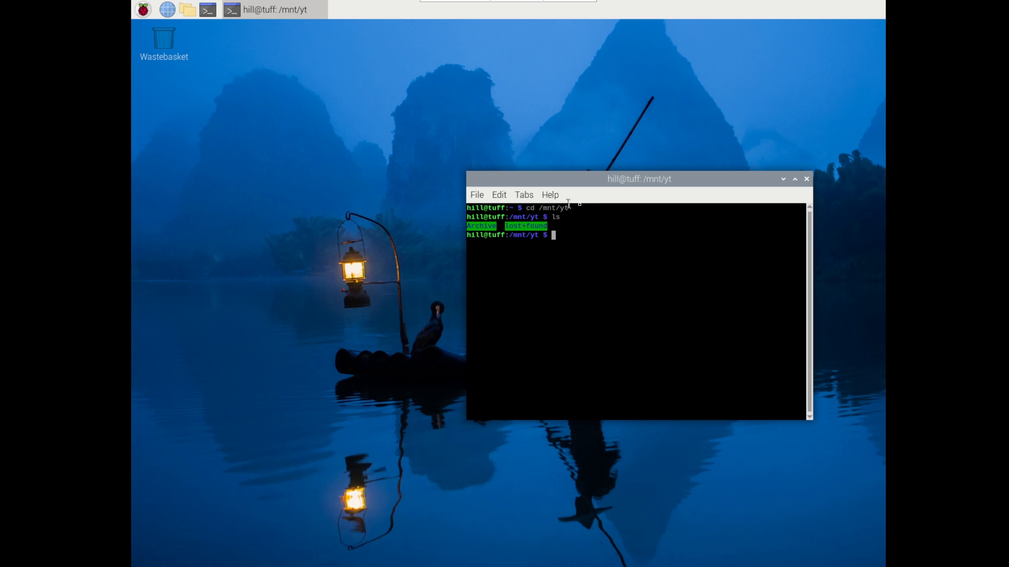
click(782, 178)
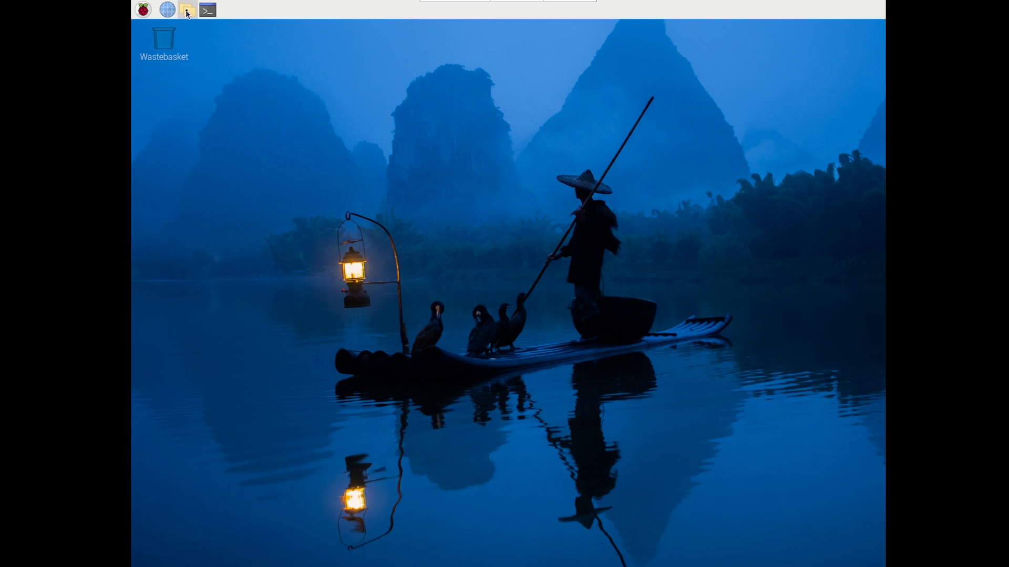
Run lsblk in a new terminal, showing md0 as raid1 at /mnt/yt on both NVMe drives.
click(207, 9)
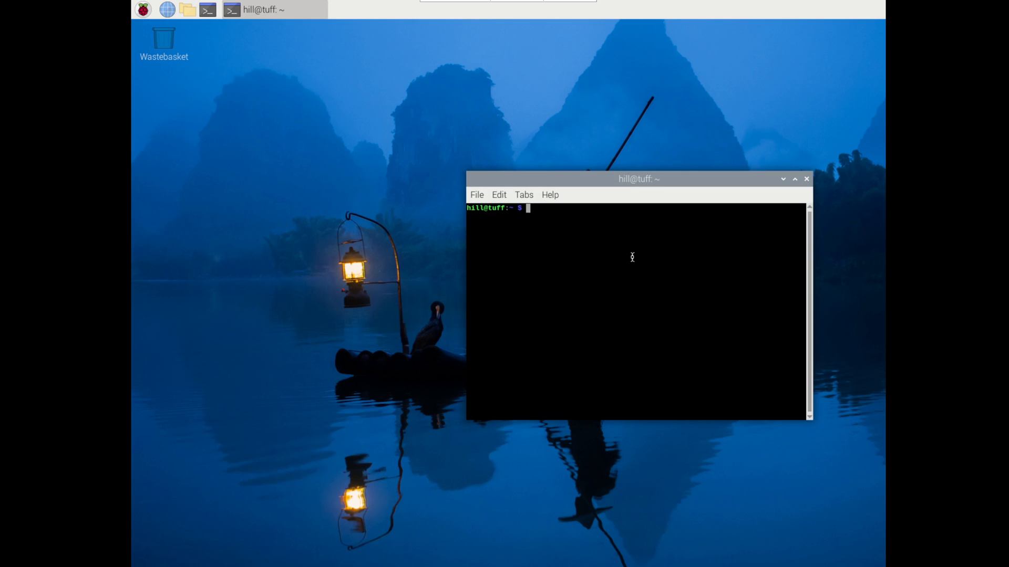
text(lsblk)
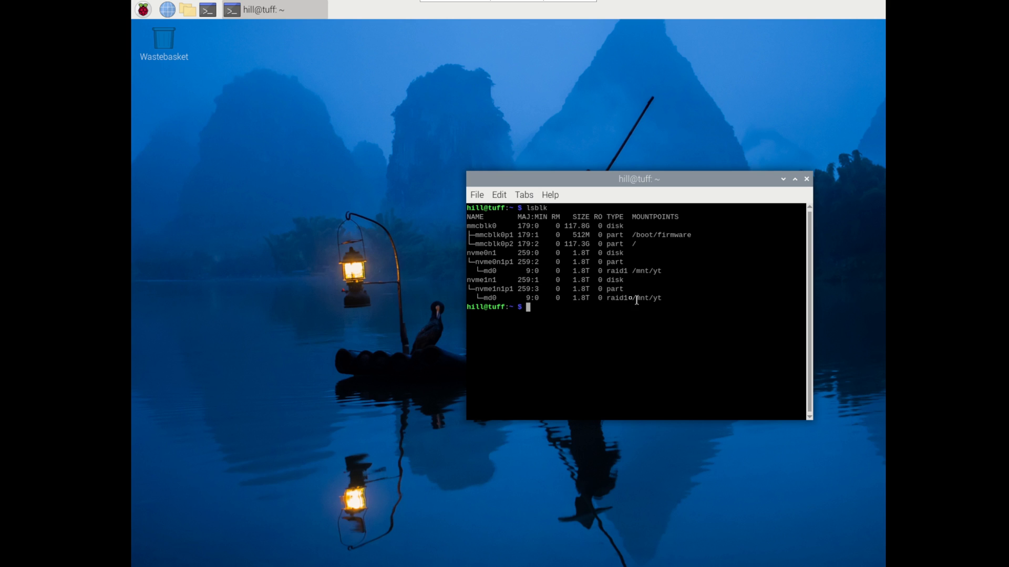
mouse_move(632, 302)
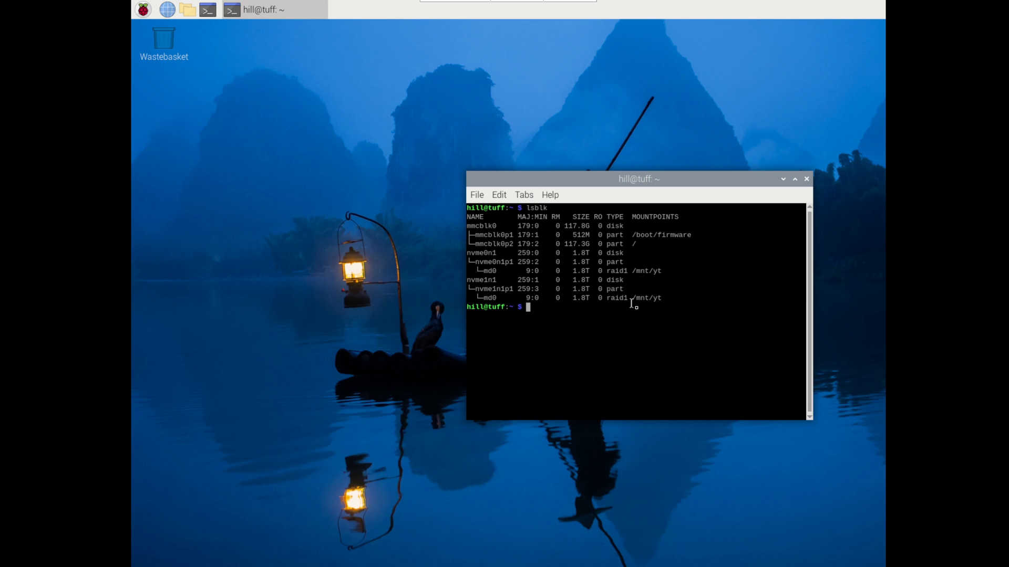